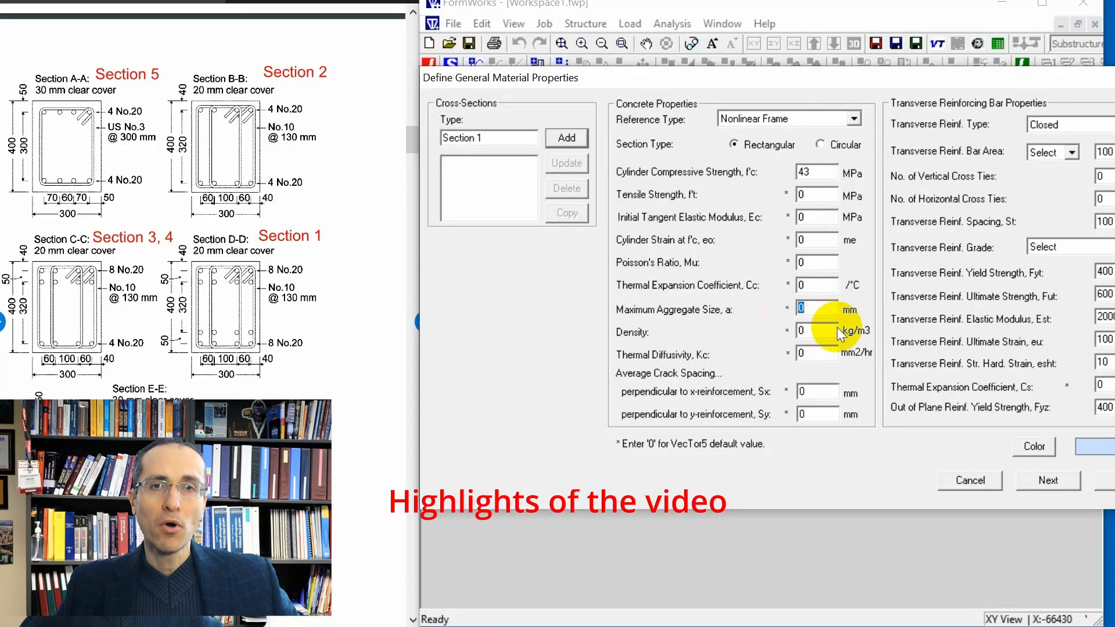
# - Step the frame results through the load stages to stage 28 and list the Concrete Strains results
pyautogui.write('10')
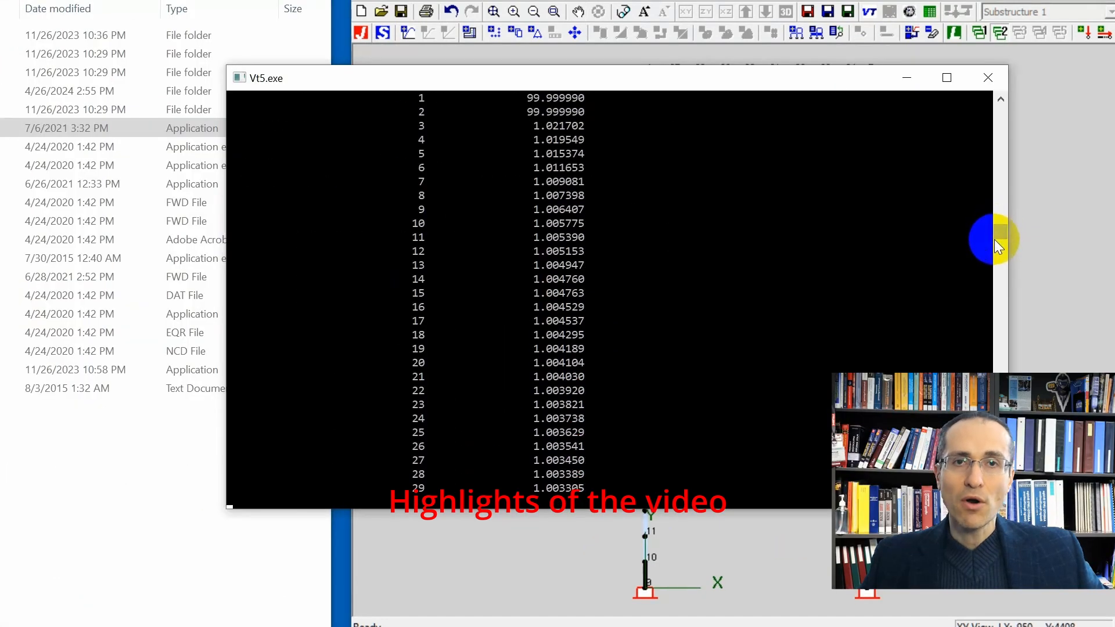
pyautogui.click(987, 77)
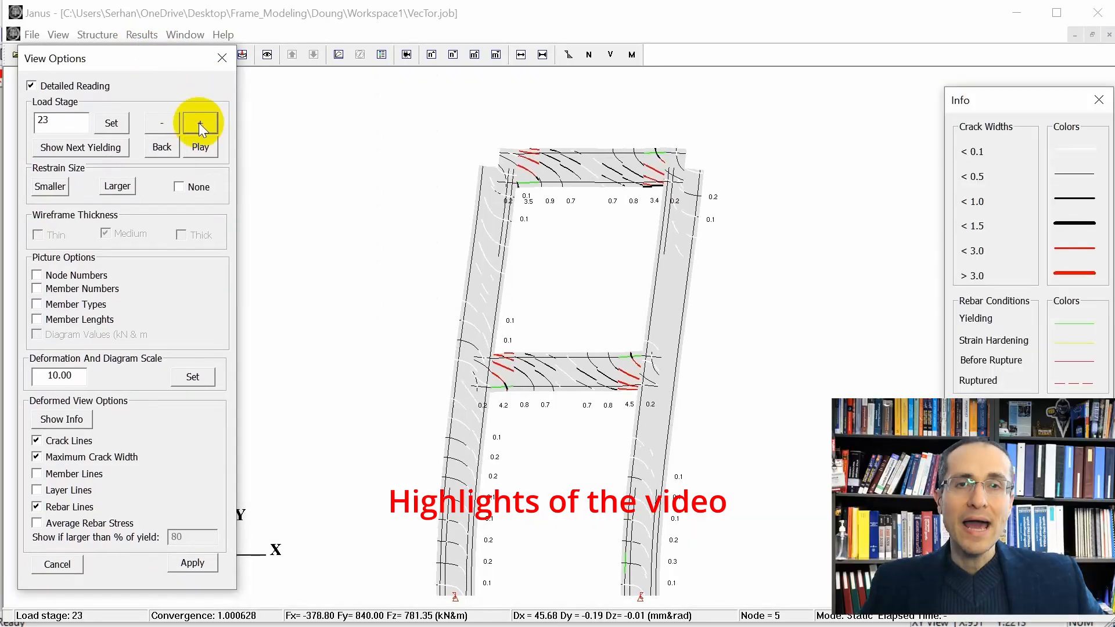
pyautogui.click(200, 122)
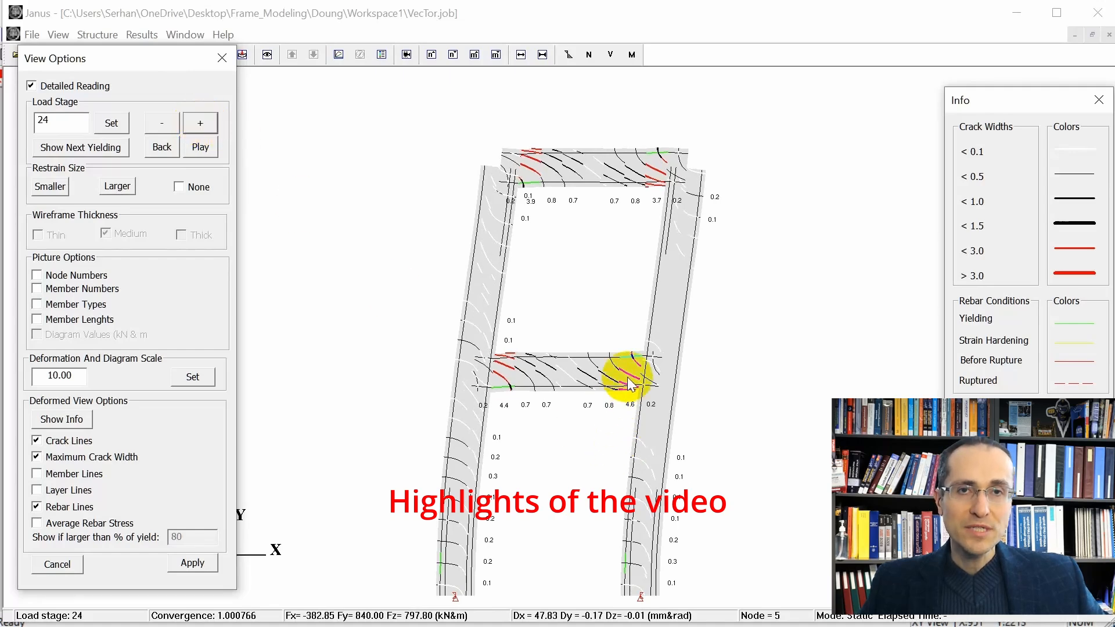
pyautogui.moveTo(629, 384)
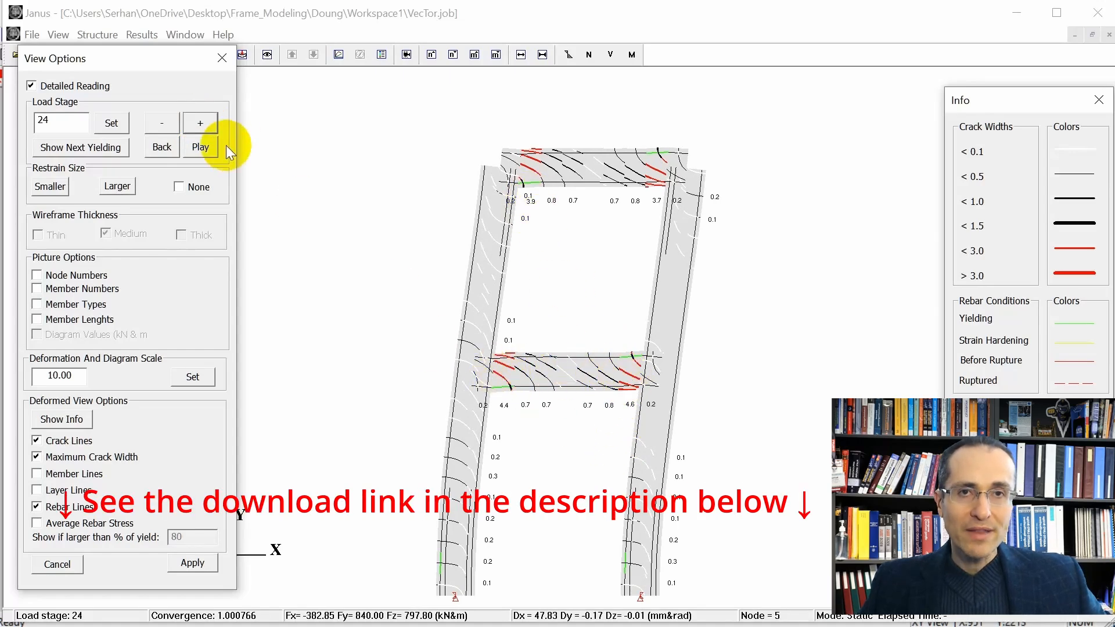
pyautogui.click(199, 122)
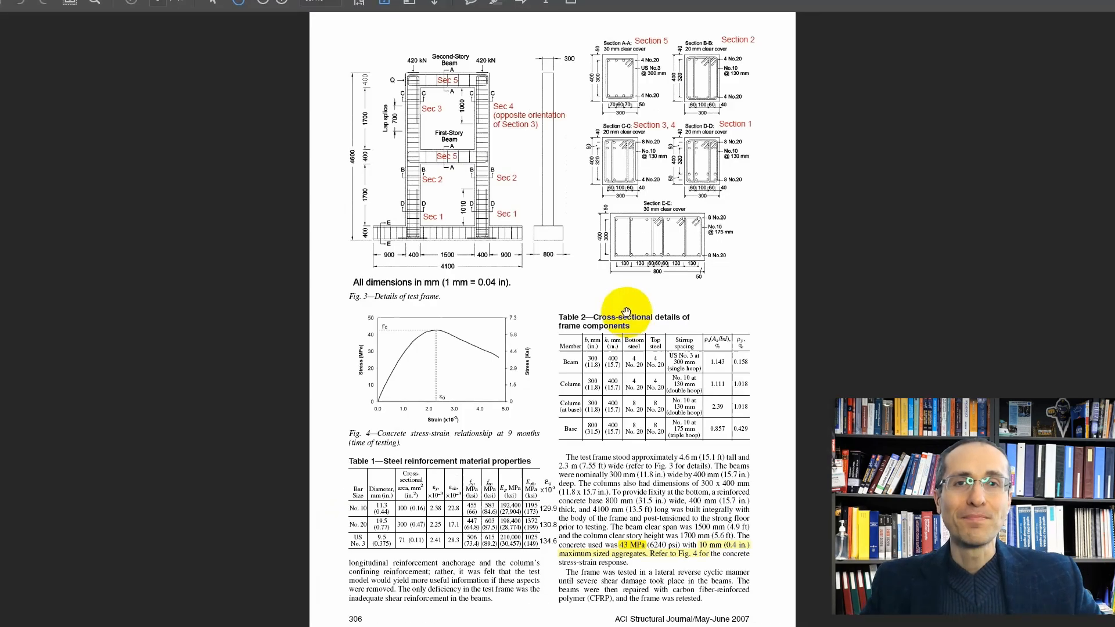
pyautogui.scroll(-3)
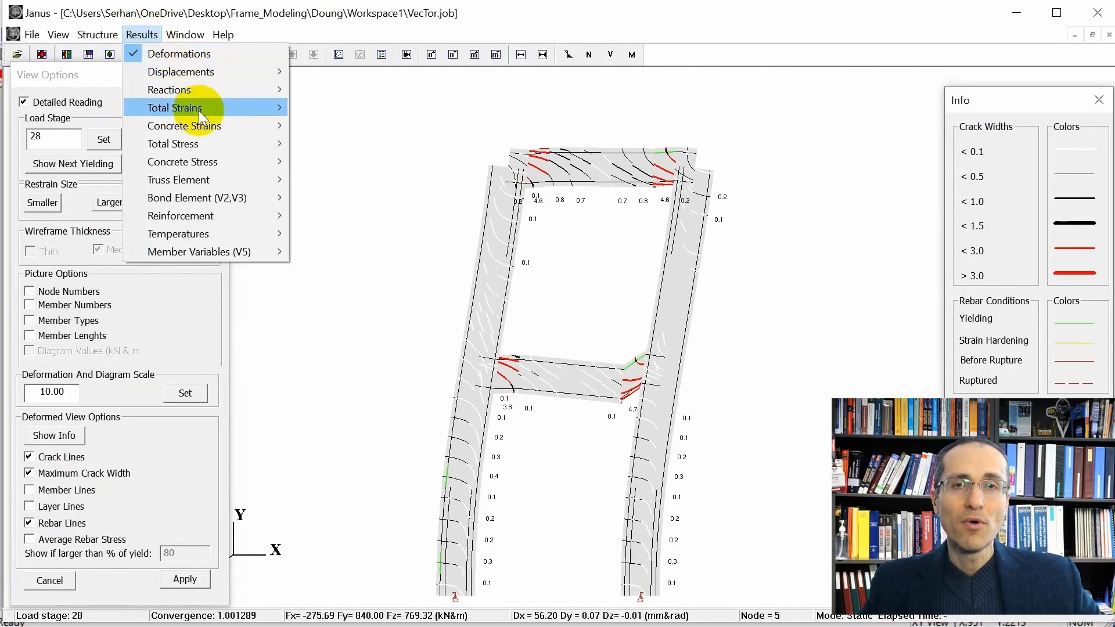
pyautogui.moveTo(183, 125)
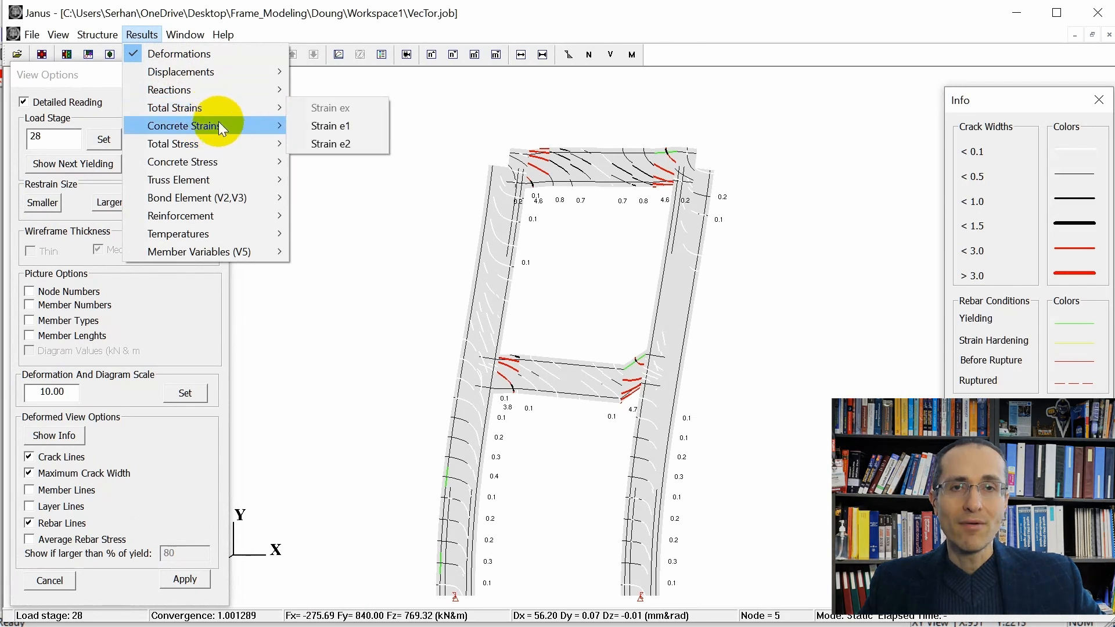
# - Advance the slideshow to the 'Why VecTor5?' page describing the layered frame element
pyautogui.click(183, 162)
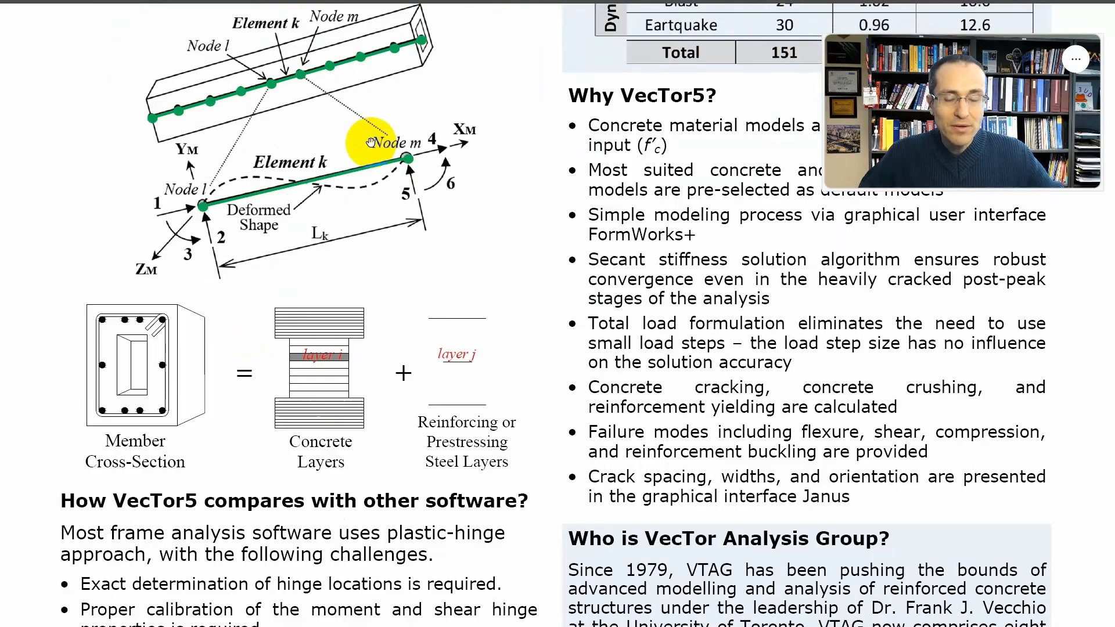
pyautogui.scroll(-3)
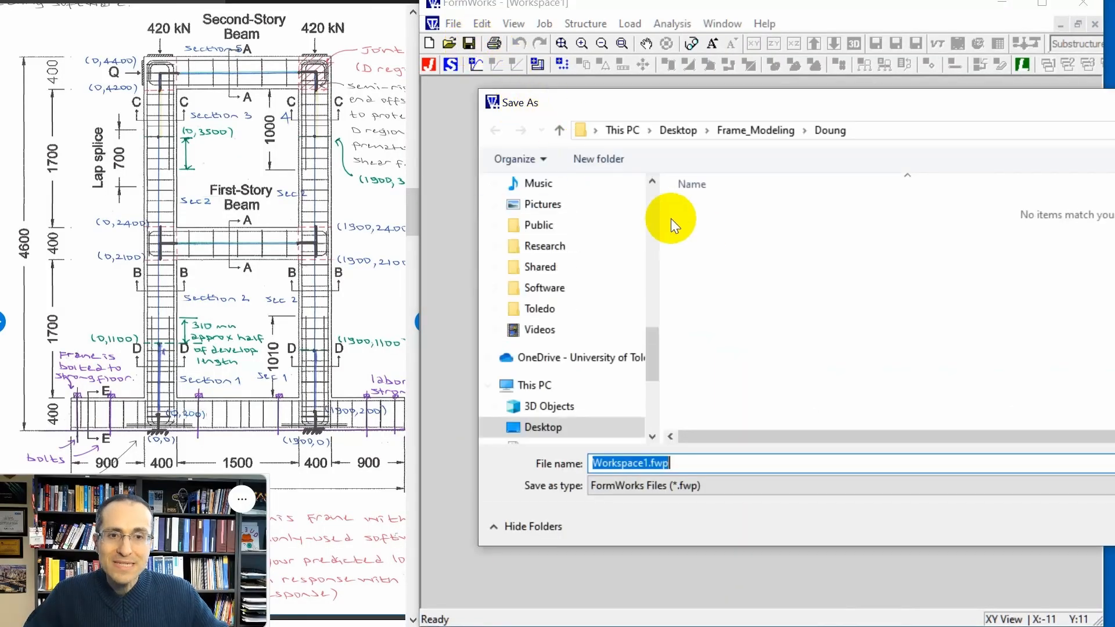
pyautogui.moveTo(750, 146)
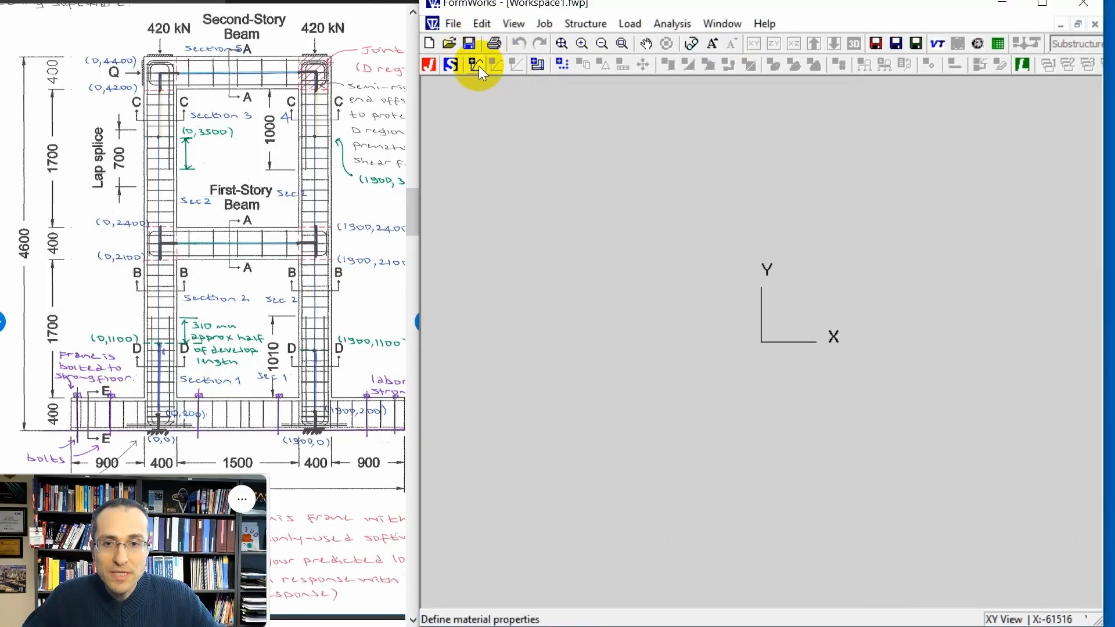
# - Save the workspace in Doung and give Section 1 f'c 43 MPa and 10 mm maximum aggregate
pyautogui.click(476, 63)
pyautogui.write('4')
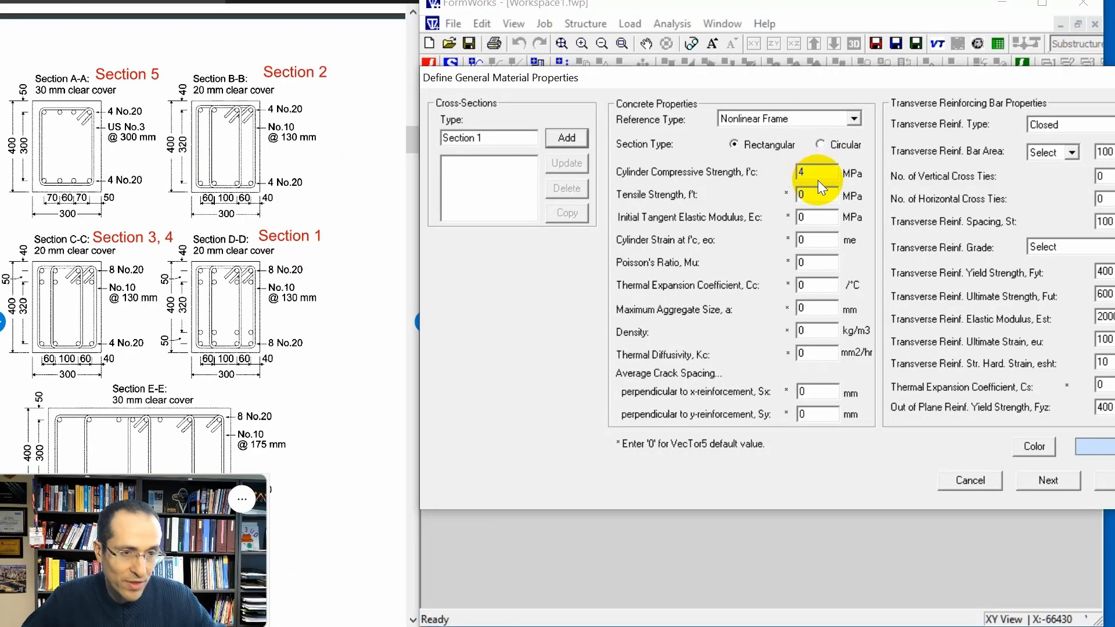
pyautogui.write('3')
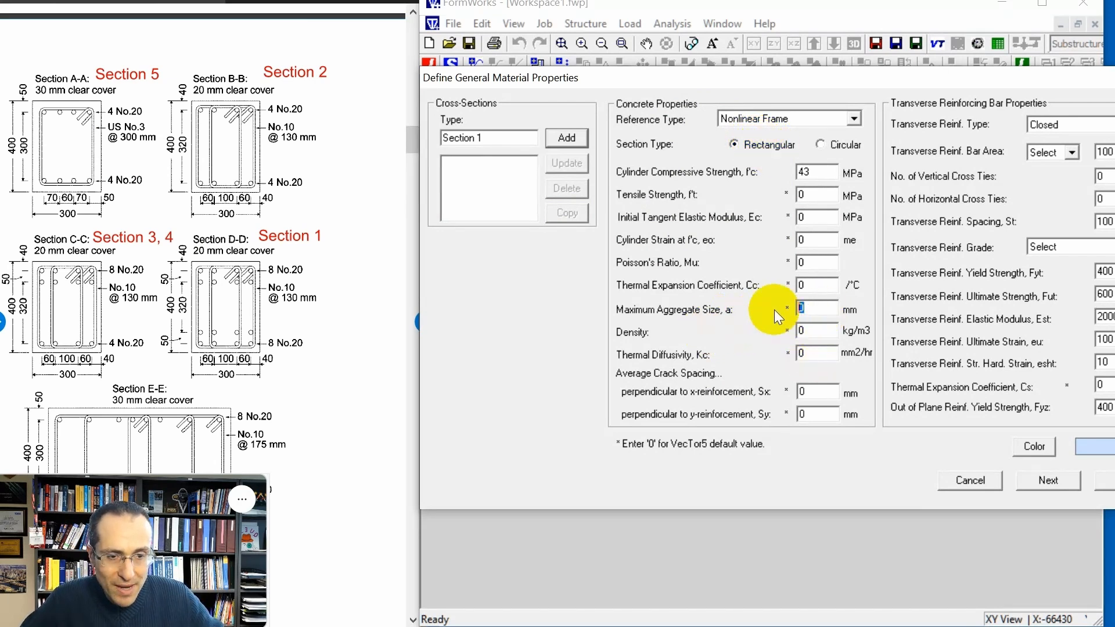
pyautogui.write('10')
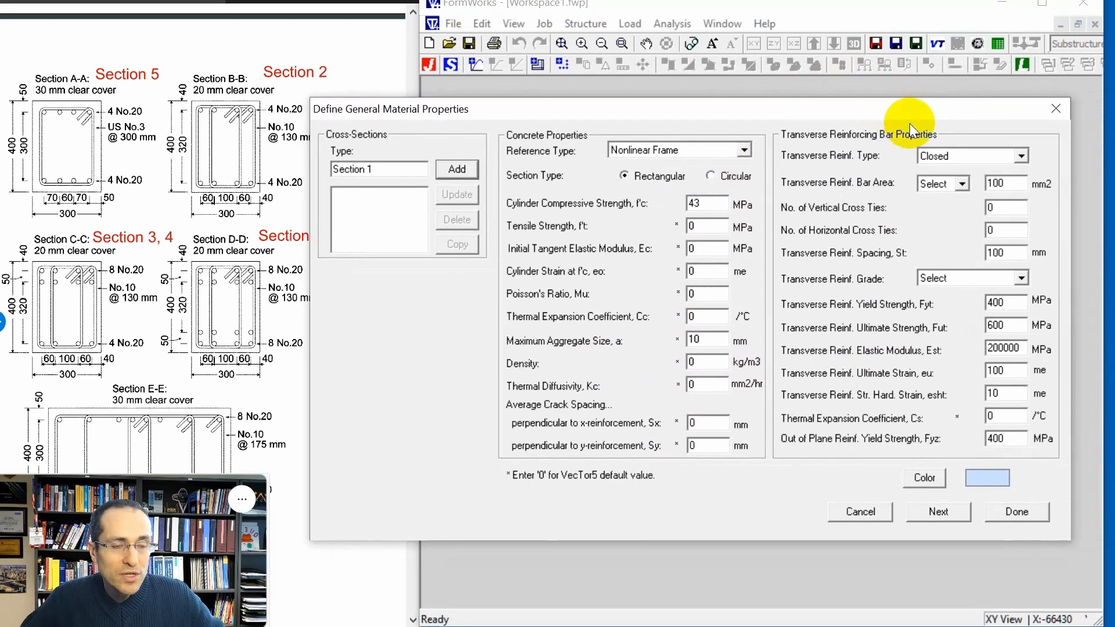
# - Give Section 1 10M closed ties, 2 cross ties at 130 mm, Fyt 455, Fut 583, Est 192400, and add it
pyautogui.click(964, 184)
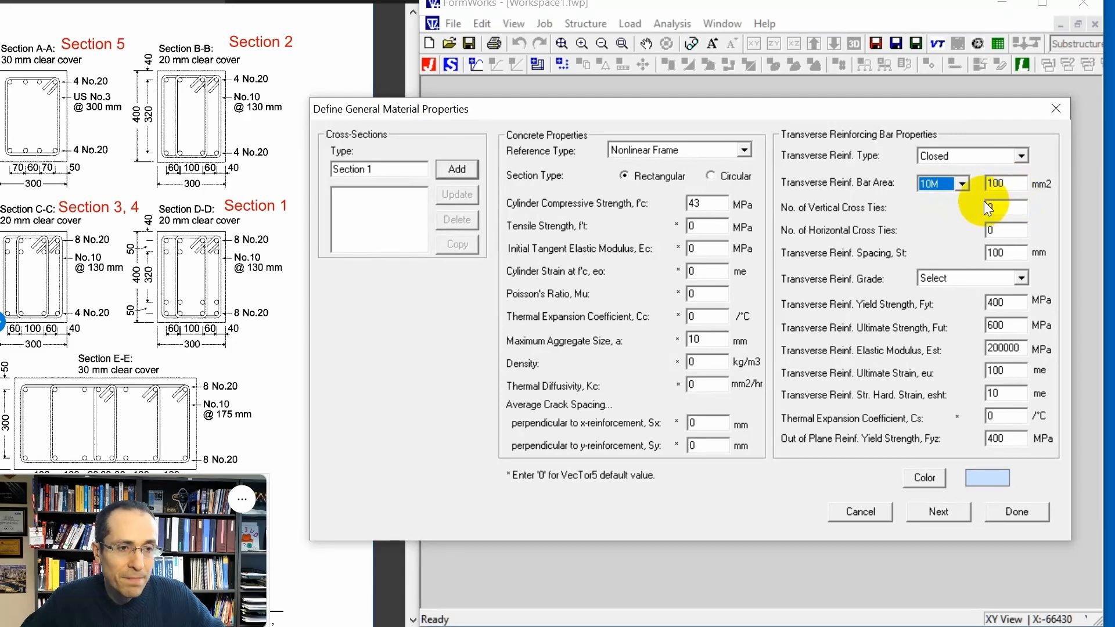
pyautogui.click(1002, 208)
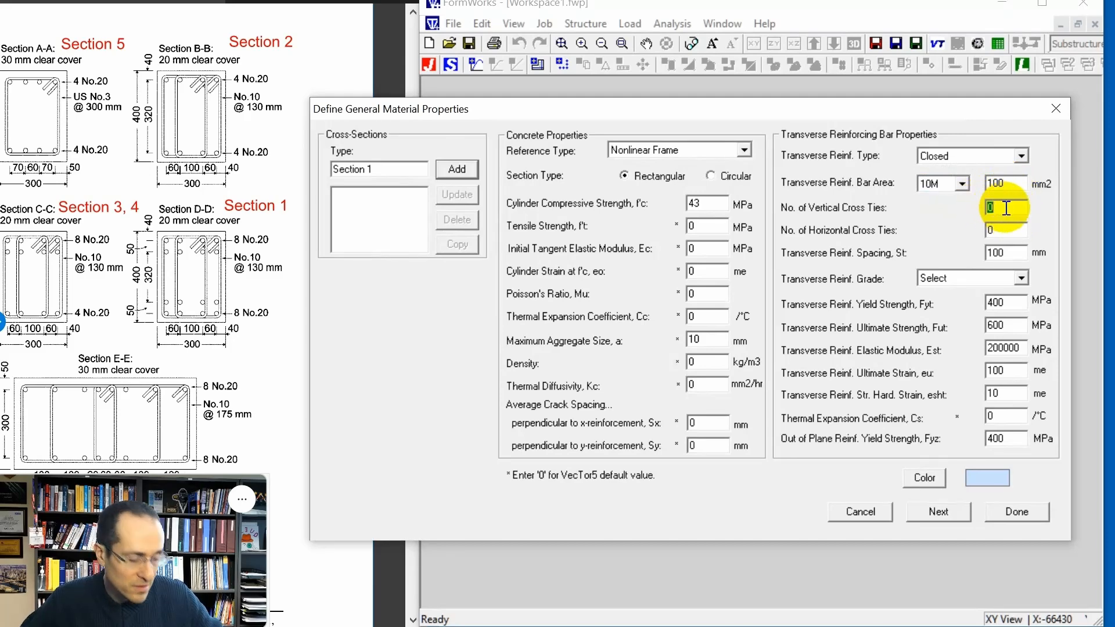
pyautogui.write('2')
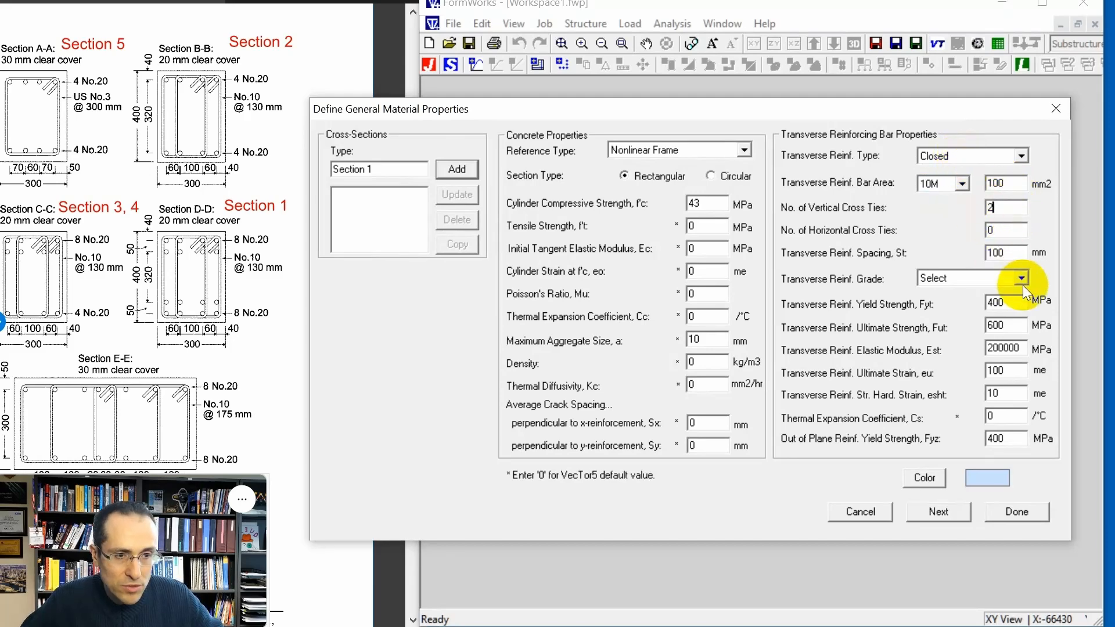
pyautogui.click(1002, 253)
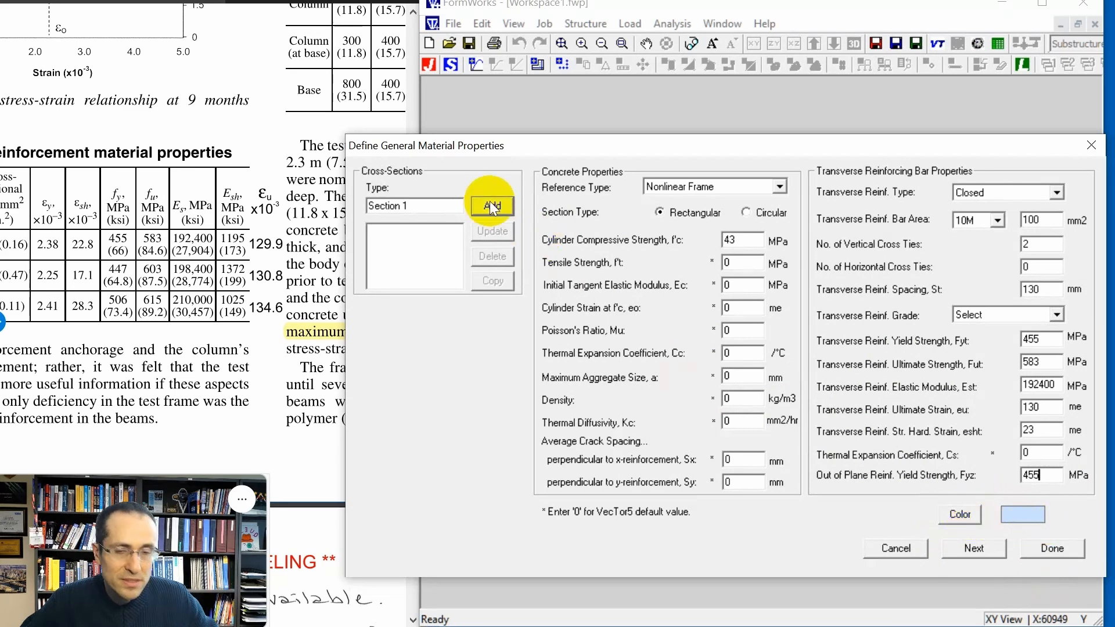
pyautogui.click(491, 207)
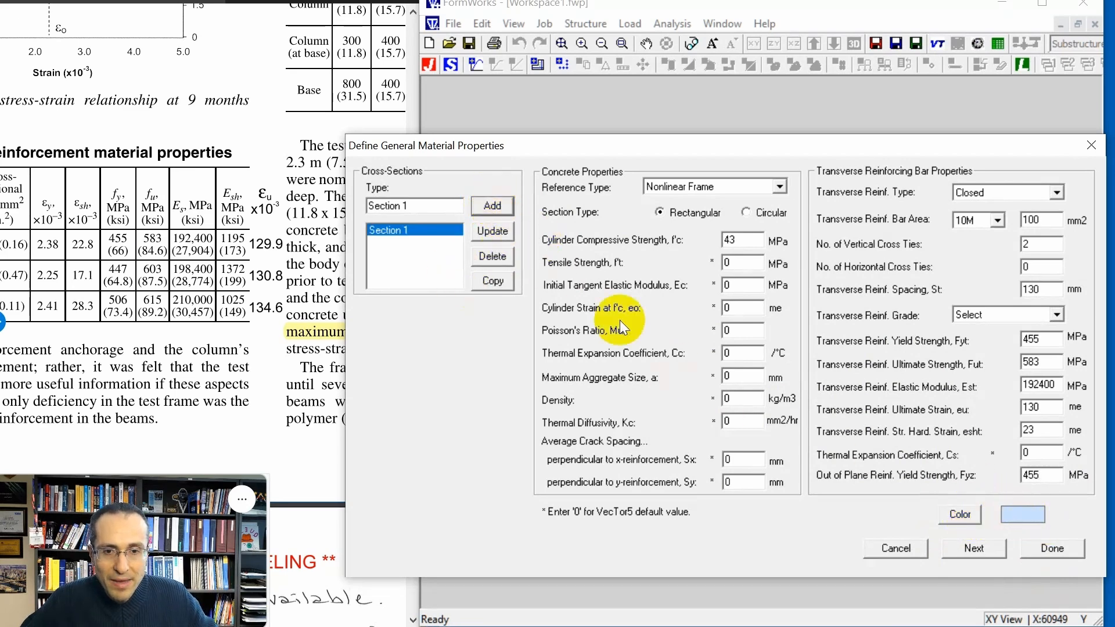
pyautogui.click(974, 548)
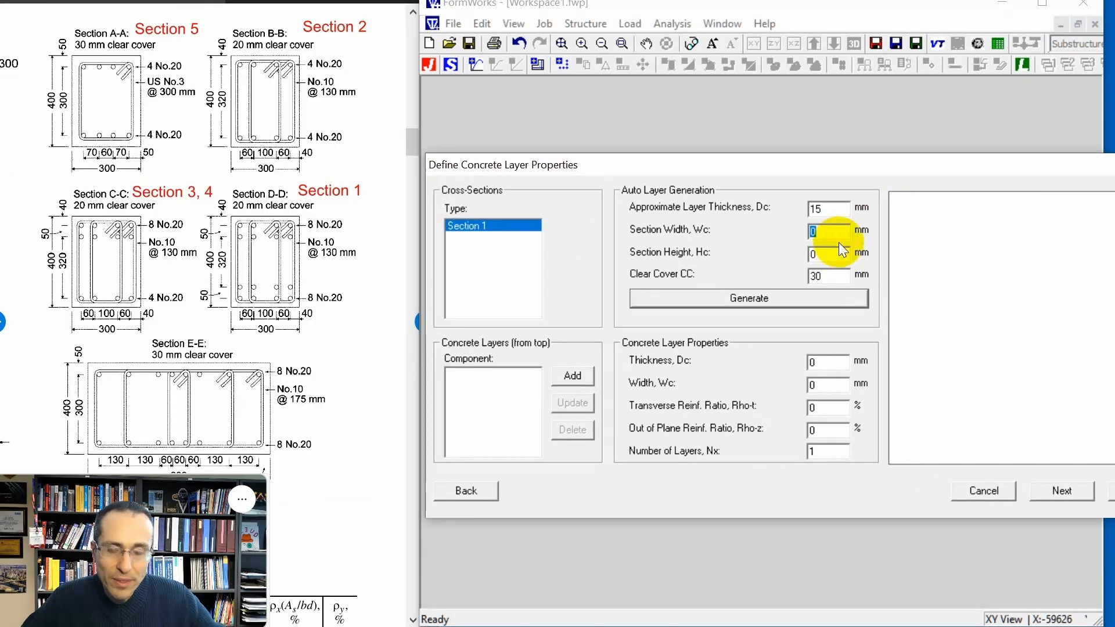
# - Generate Section 1's concrete layers for a 300×400 mm section with 20 mm clear cover
pyautogui.write('300')
pyautogui.click(828, 254)
pyautogui.write('400')
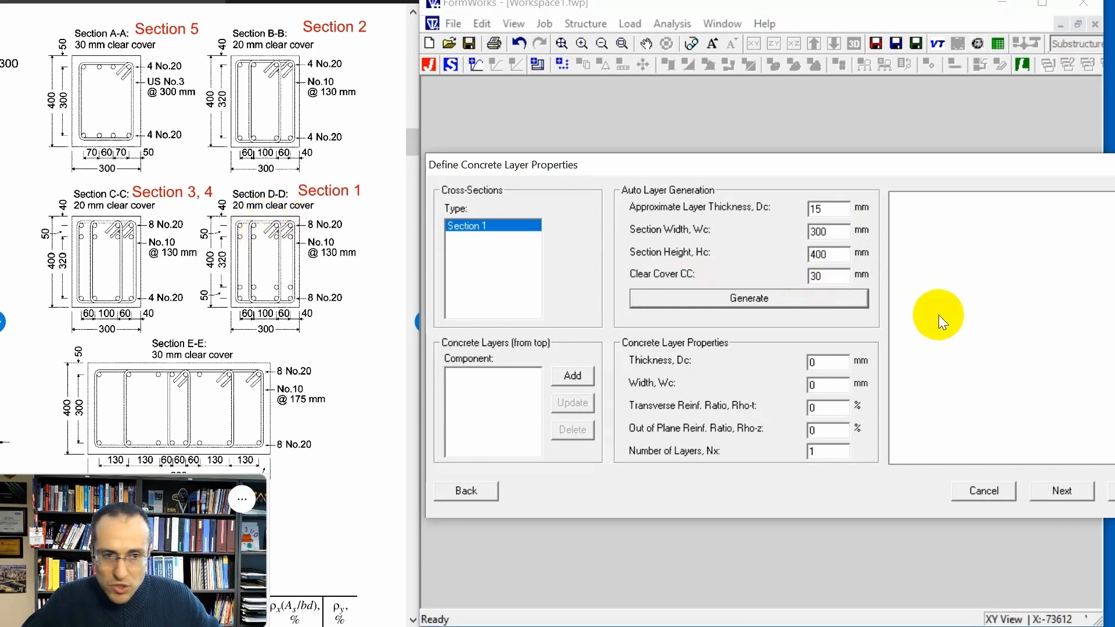
pyautogui.click(827, 275)
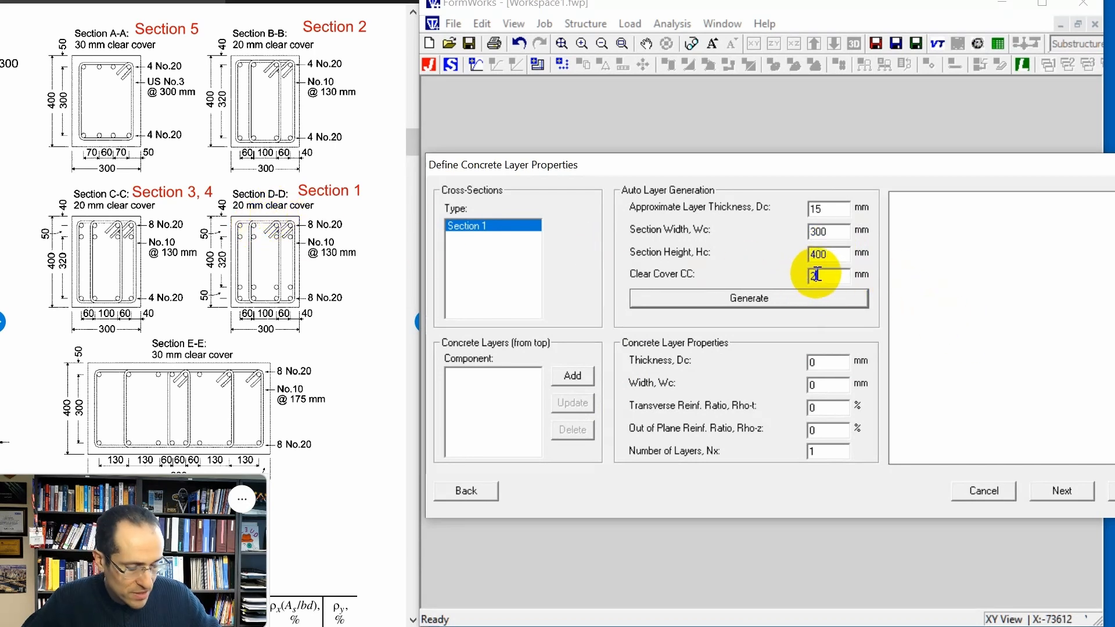
pyautogui.click(746, 299)
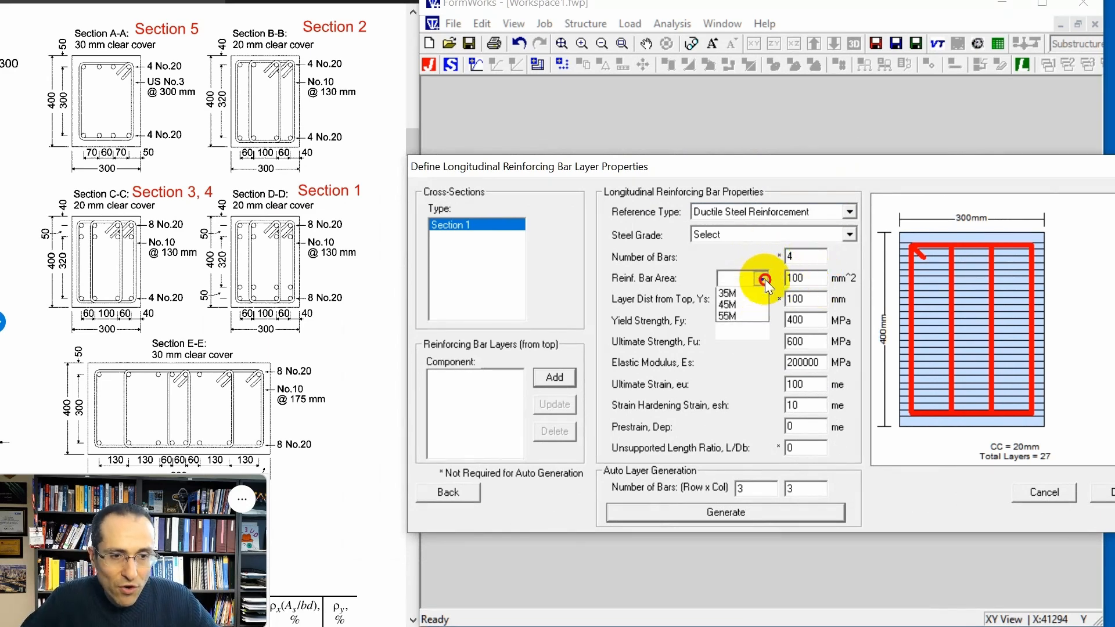
# - Add a layer of four 20M bars 40 mm from the top of Section 1
pyautogui.click(727, 292)
pyautogui.write('40')
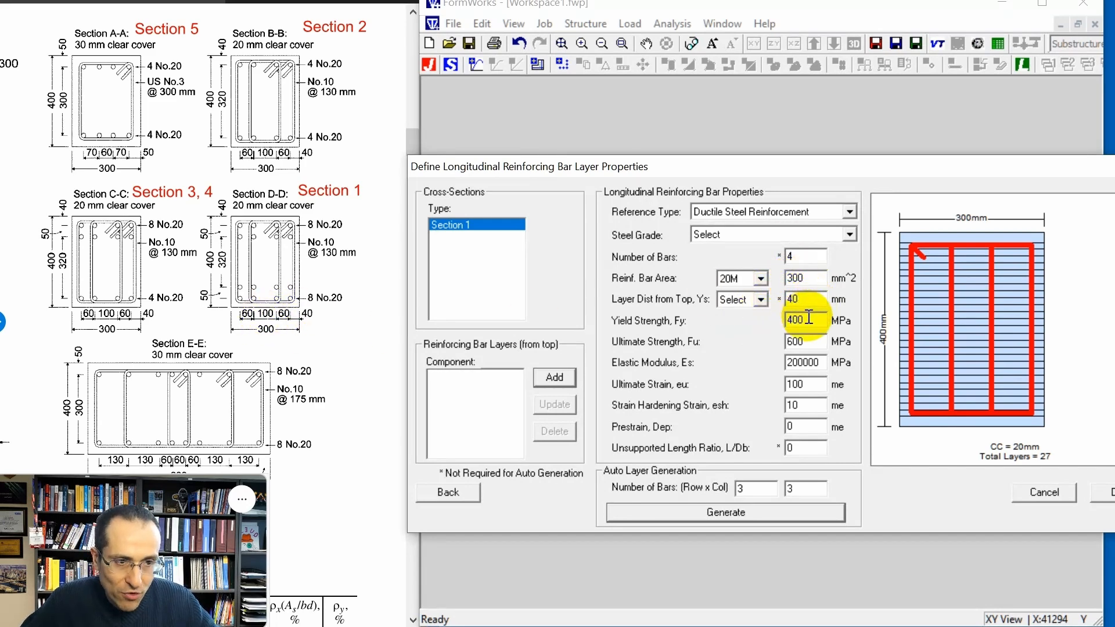
pyautogui.moveTo(252, 346)
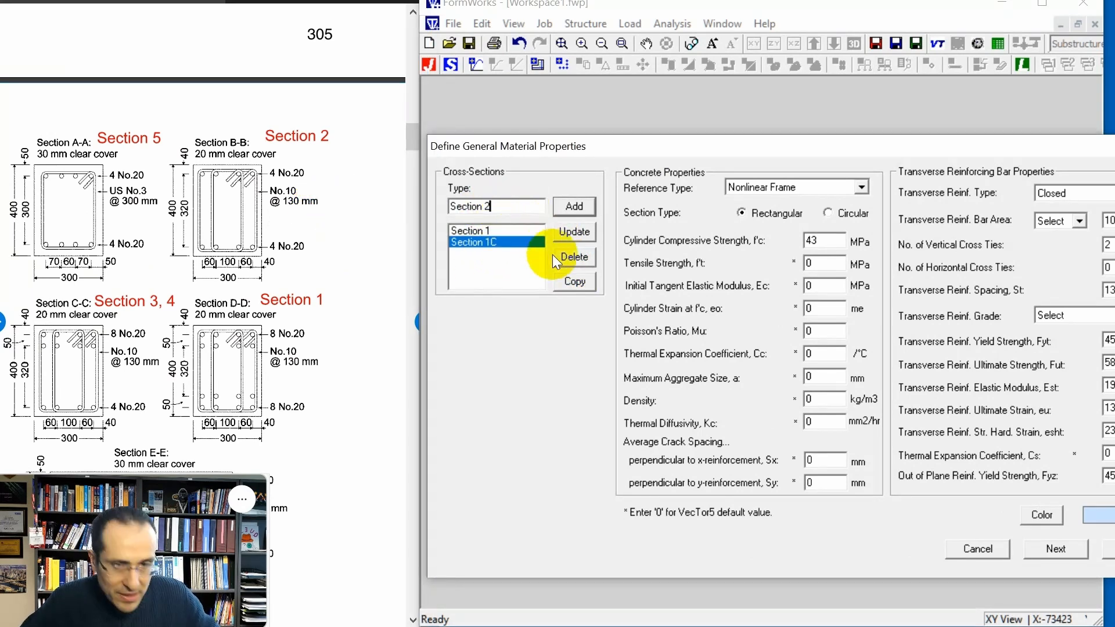
# - Rename the copy Section 2 and delete its two middle bar layers, keeping top and bottom steel
pyautogui.click(572, 233)
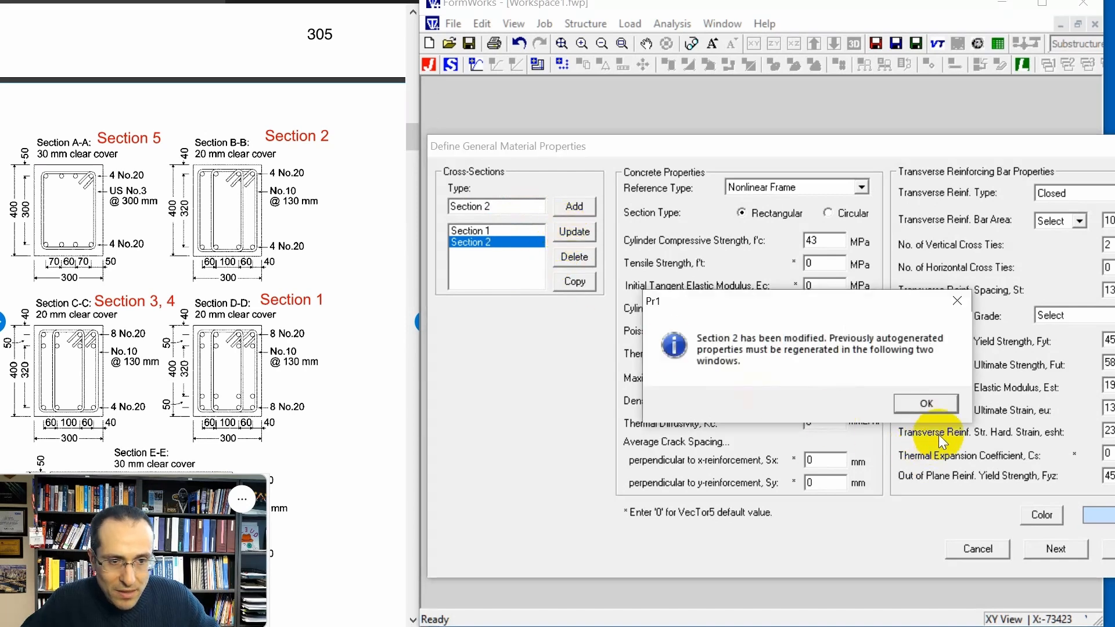
pyautogui.click(927, 403)
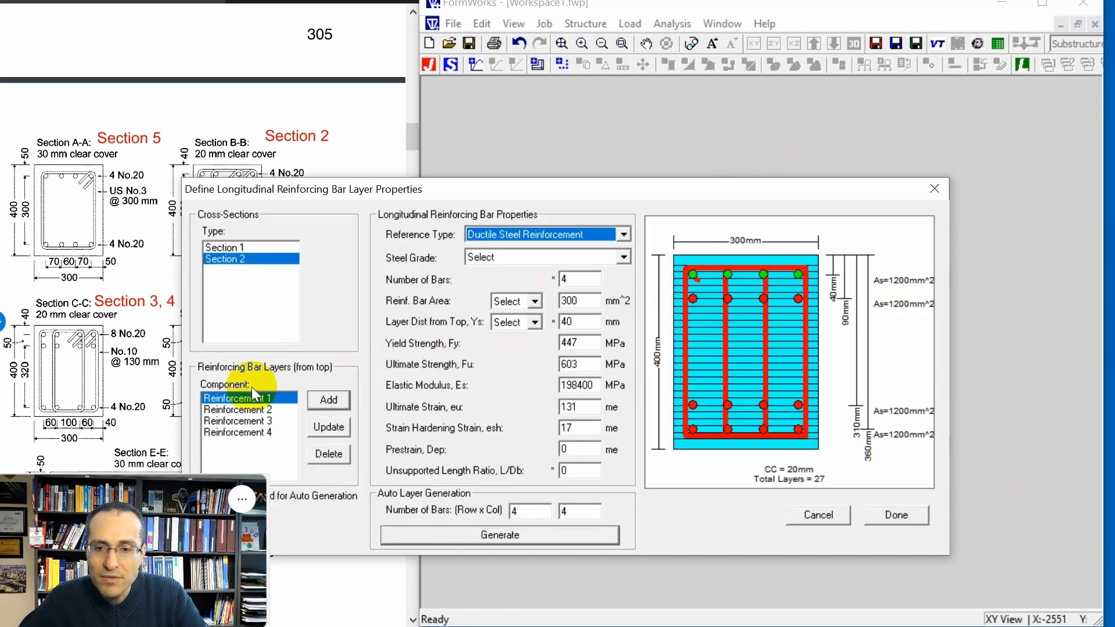
pyautogui.click(238, 410)
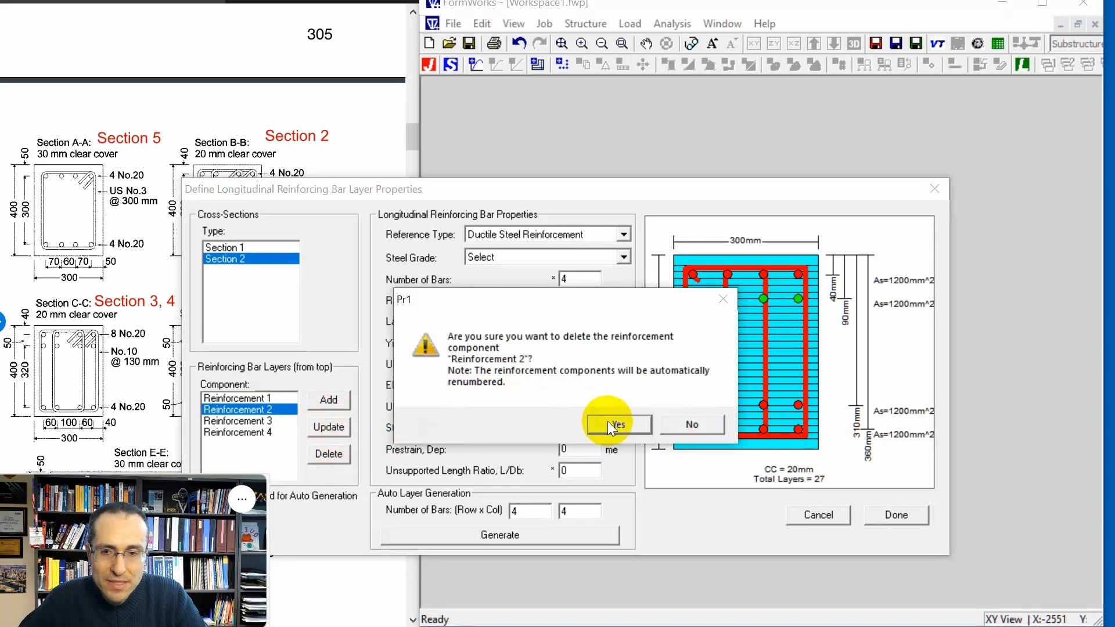
pyautogui.click(616, 424)
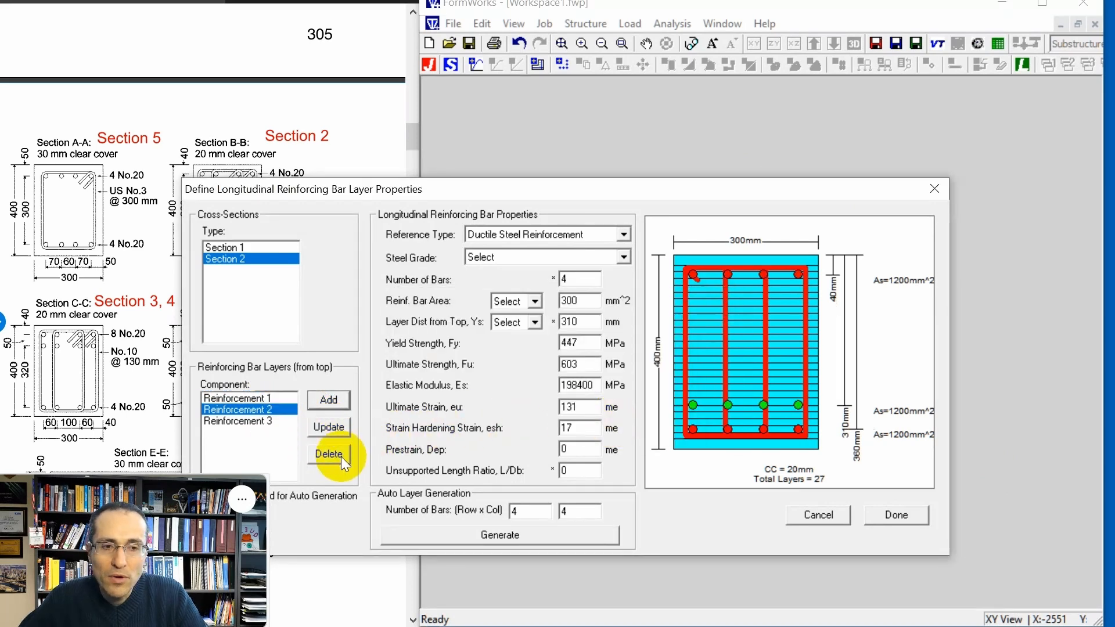
pyautogui.click(327, 454)
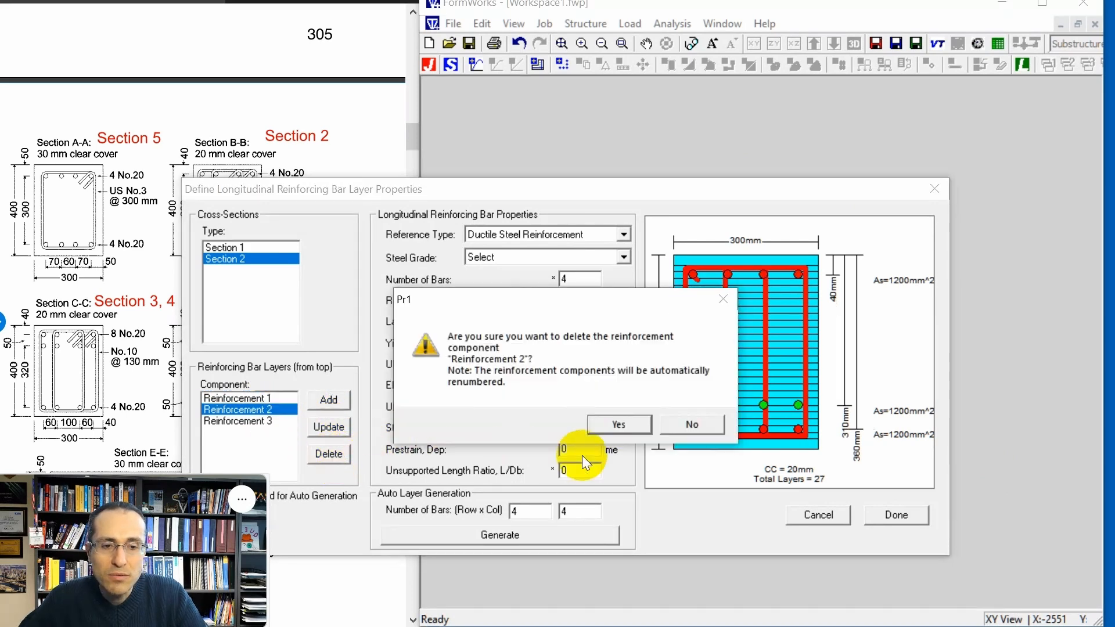
pyautogui.click(616, 424)
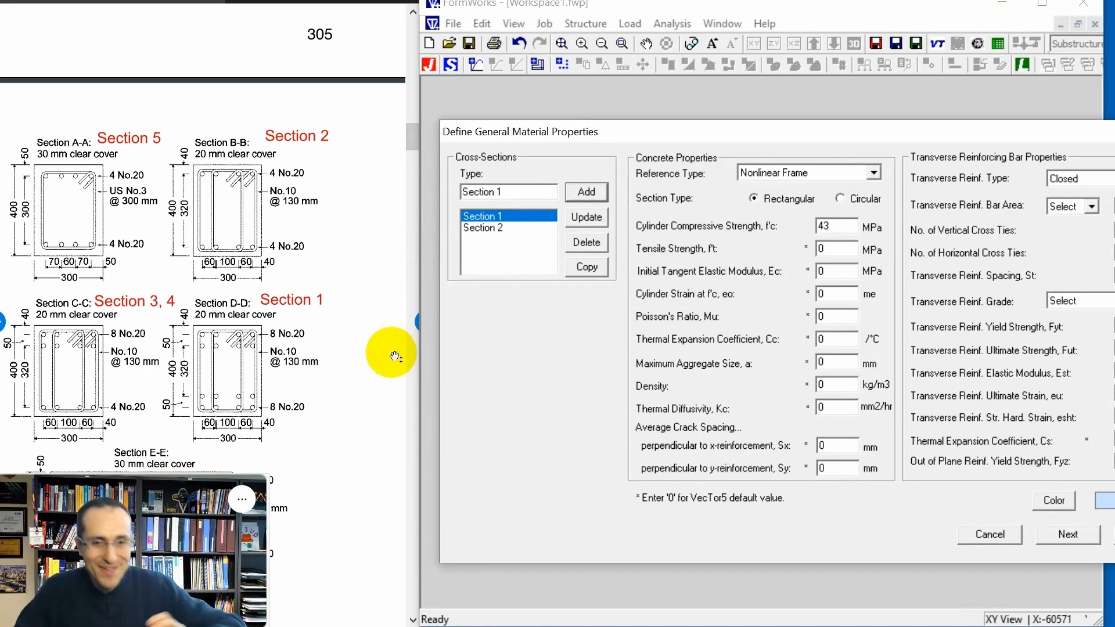
# - Copy Section 1 as Section 3, keeping its concrete layers and four bar layers
pyautogui.click(585, 267)
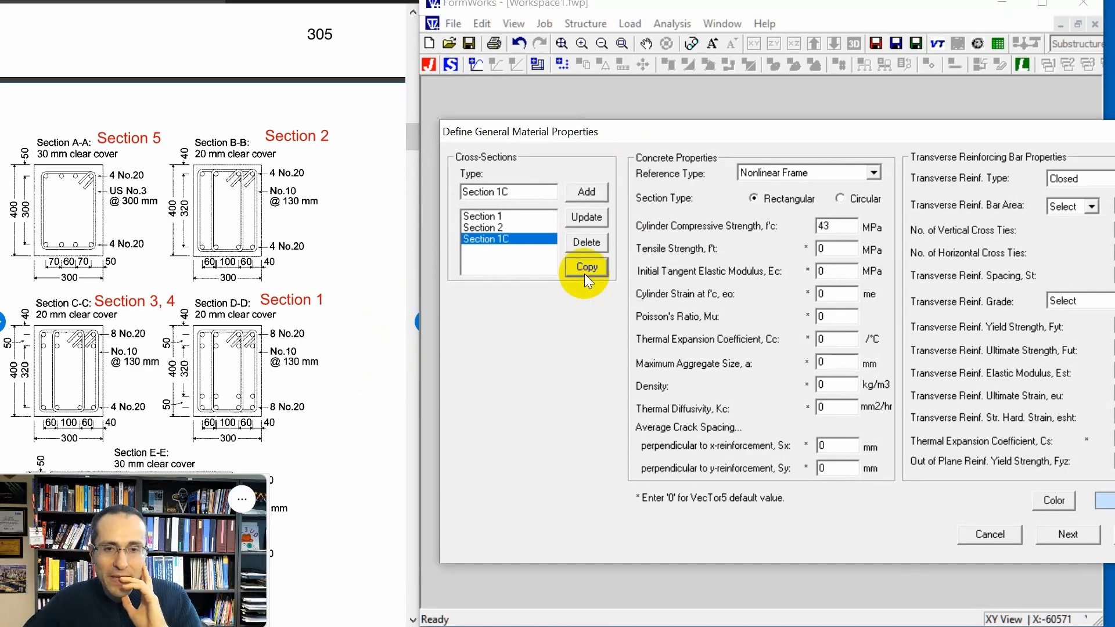
pyautogui.click(585, 267)
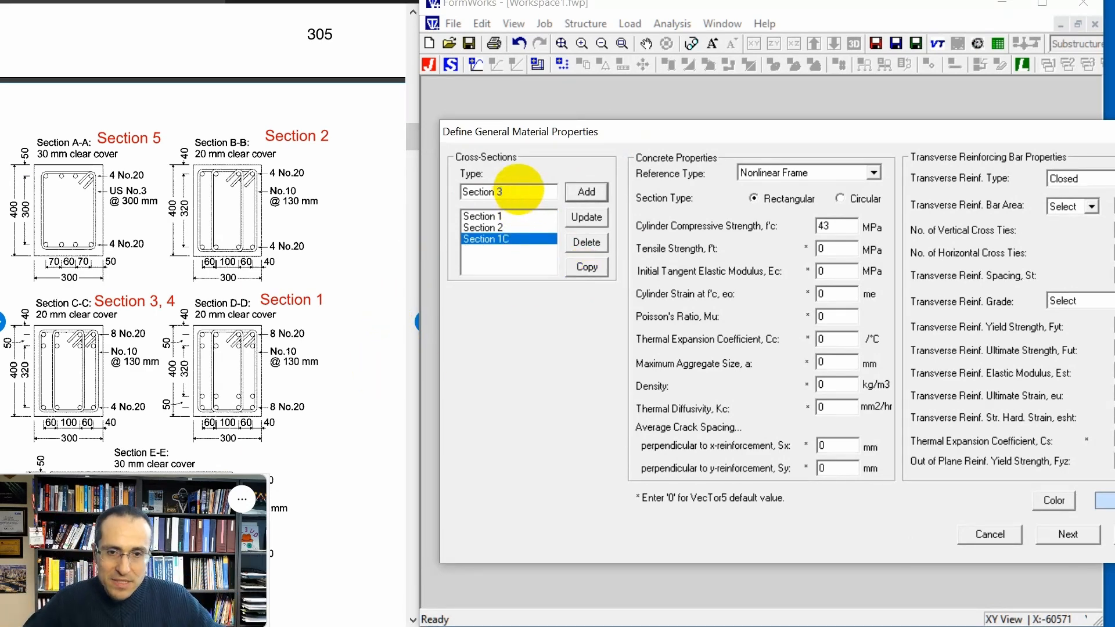
pyautogui.click(586, 218)
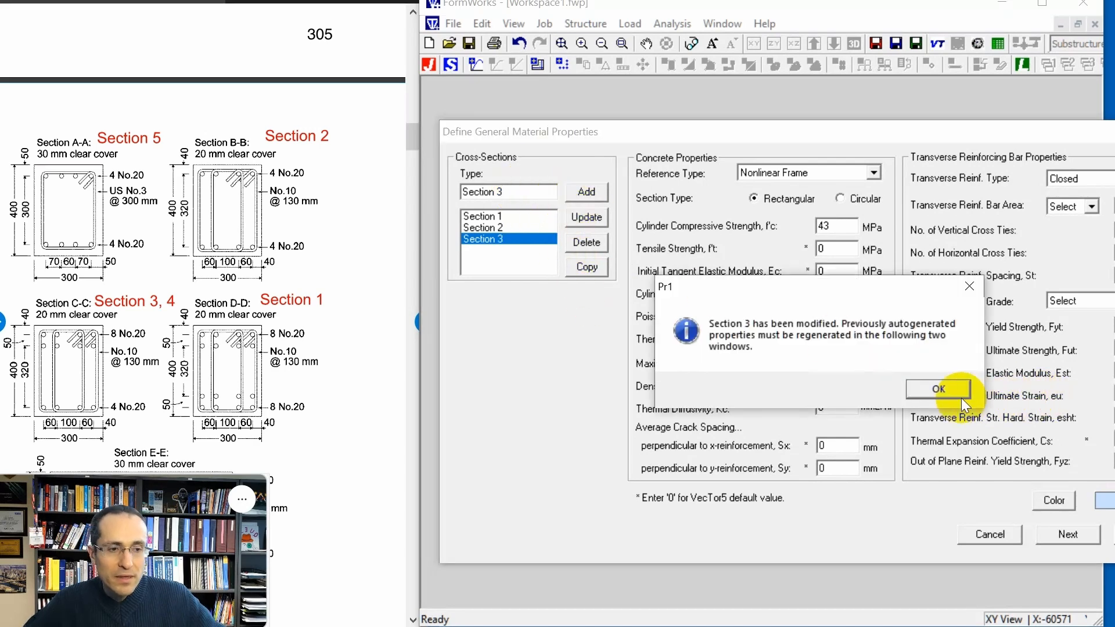
pyautogui.click(939, 390)
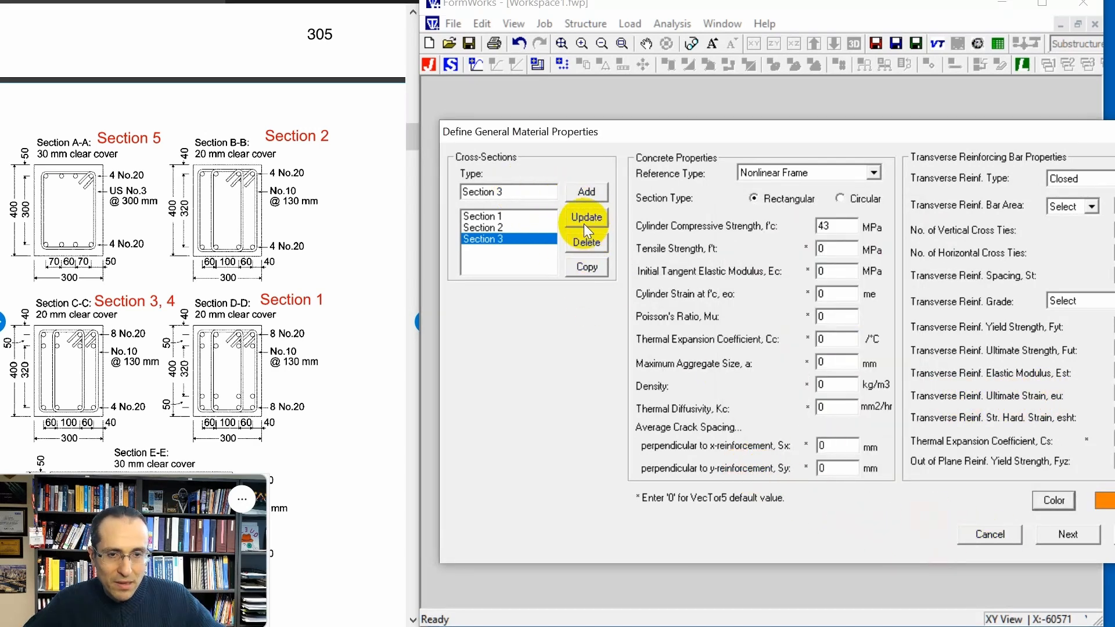
pyautogui.click(1066, 534)
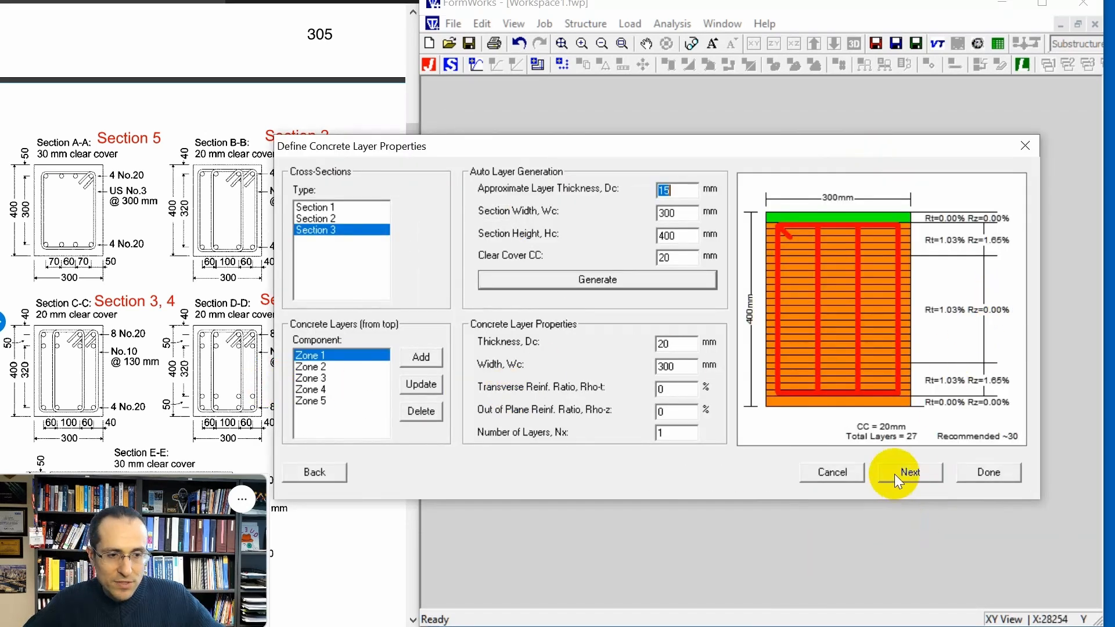
pyautogui.click(910, 473)
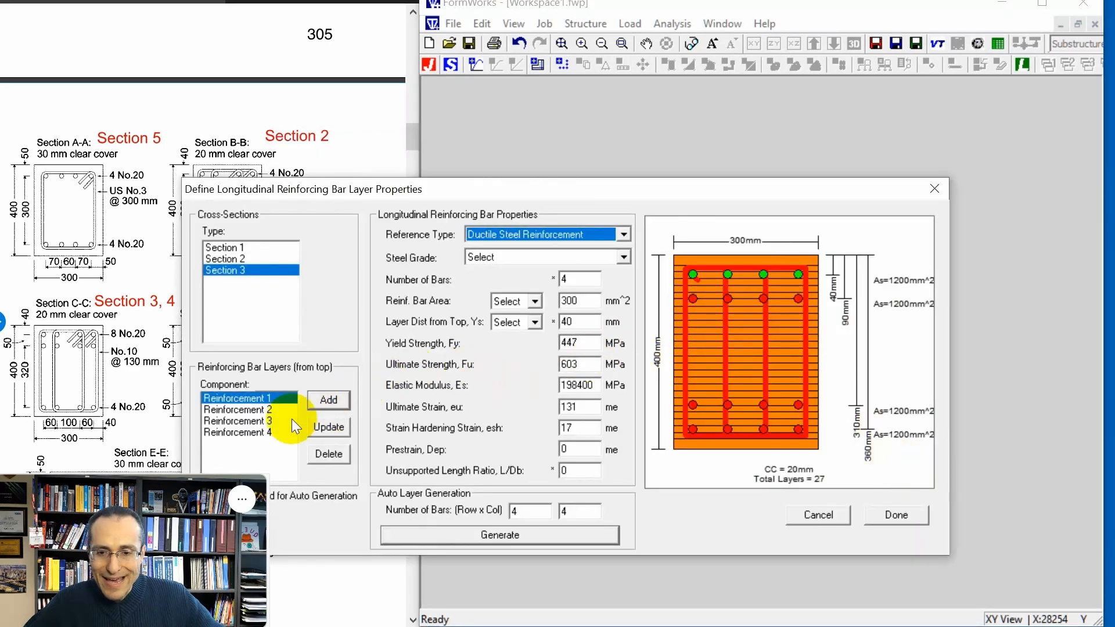
pyautogui.click(327, 454)
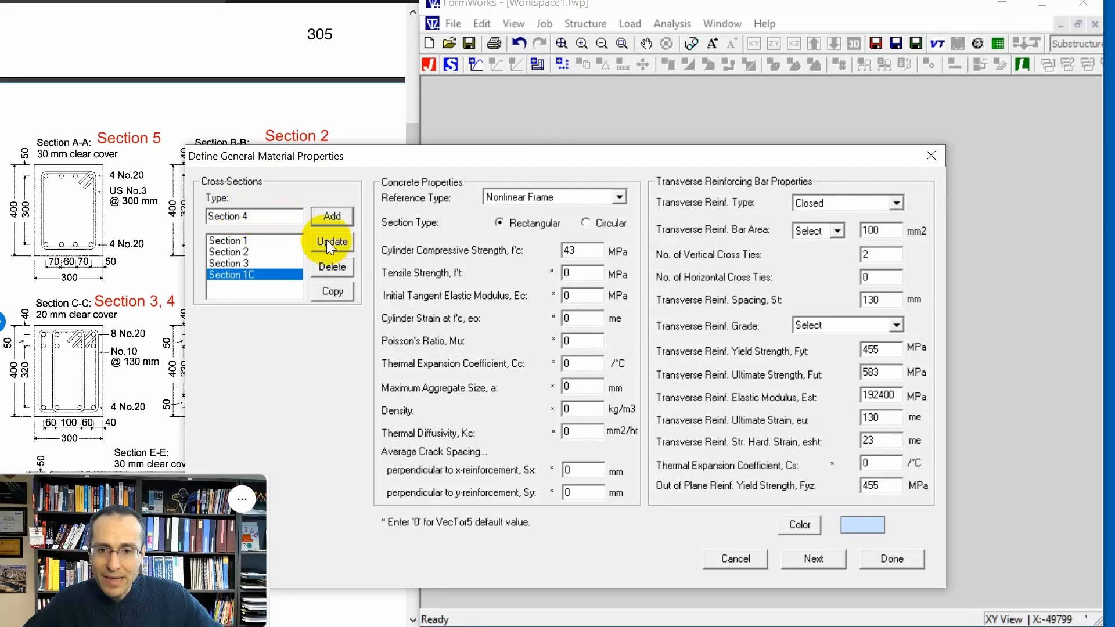
# - Name the copy Section 4, keep its concrete and four bar layers, and finish the section forms
pyautogui.click(331, 241)
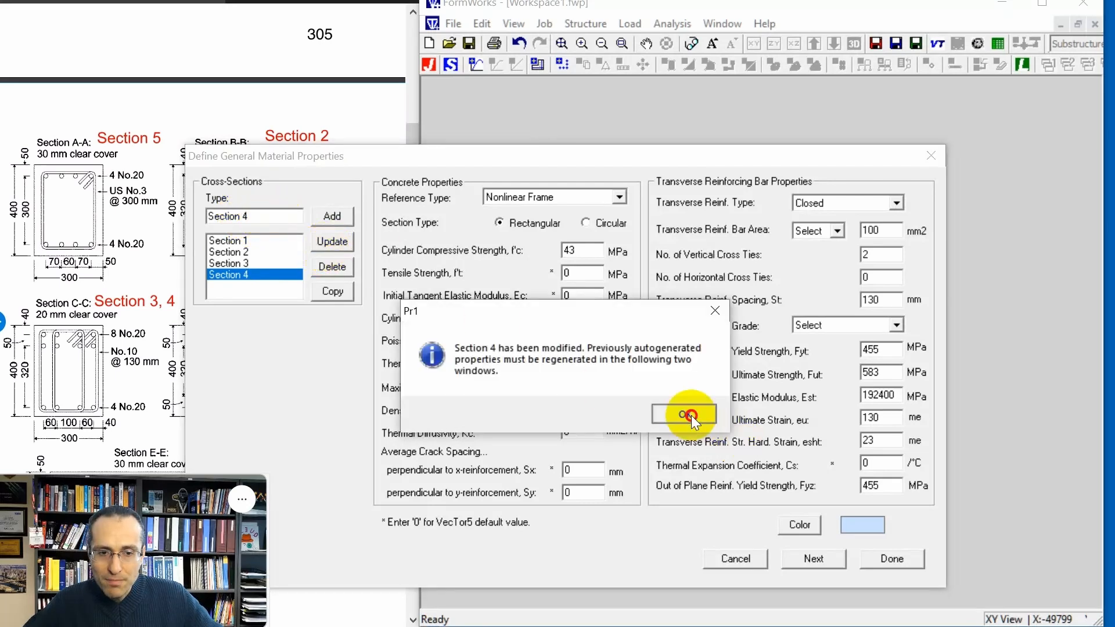
pyautogui.click(682, 413)
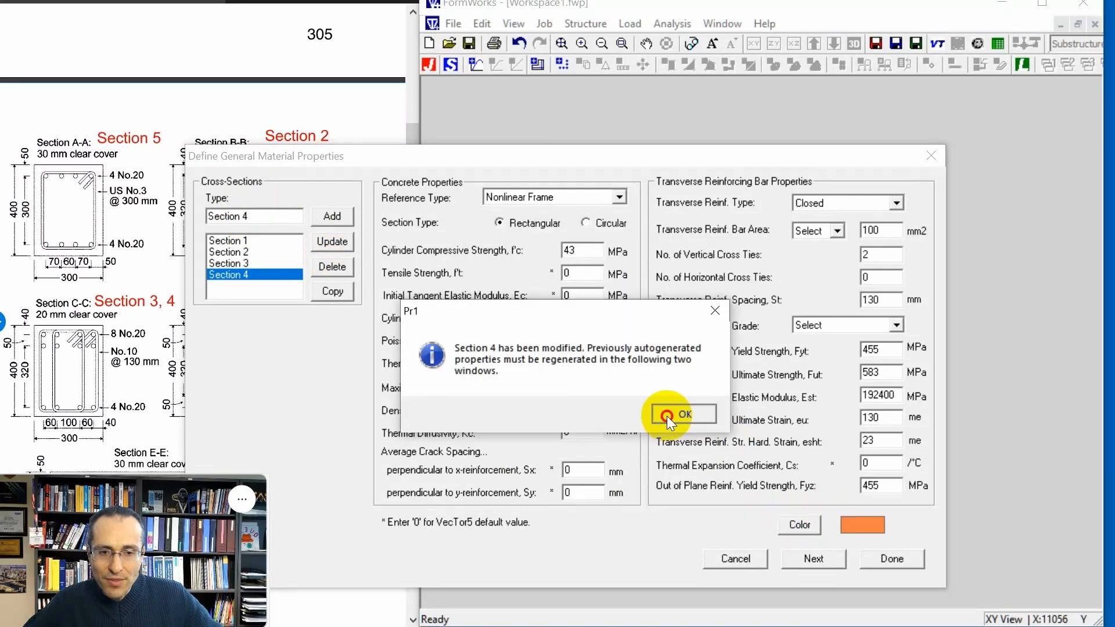
pyautogui.click(684, 413)
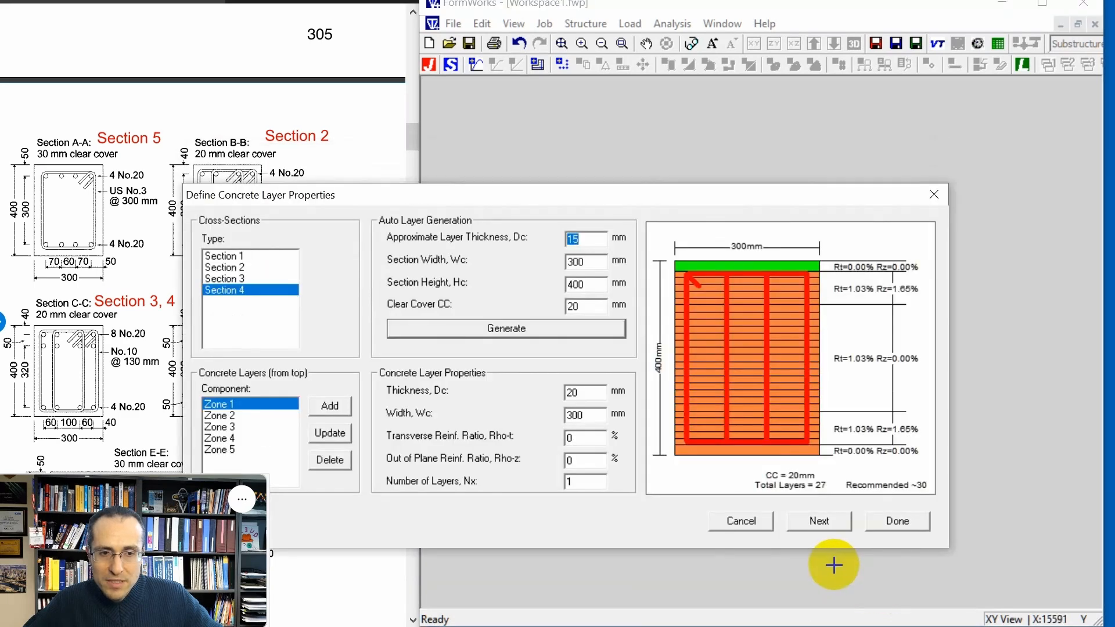
pyautogui.click(819, 521)
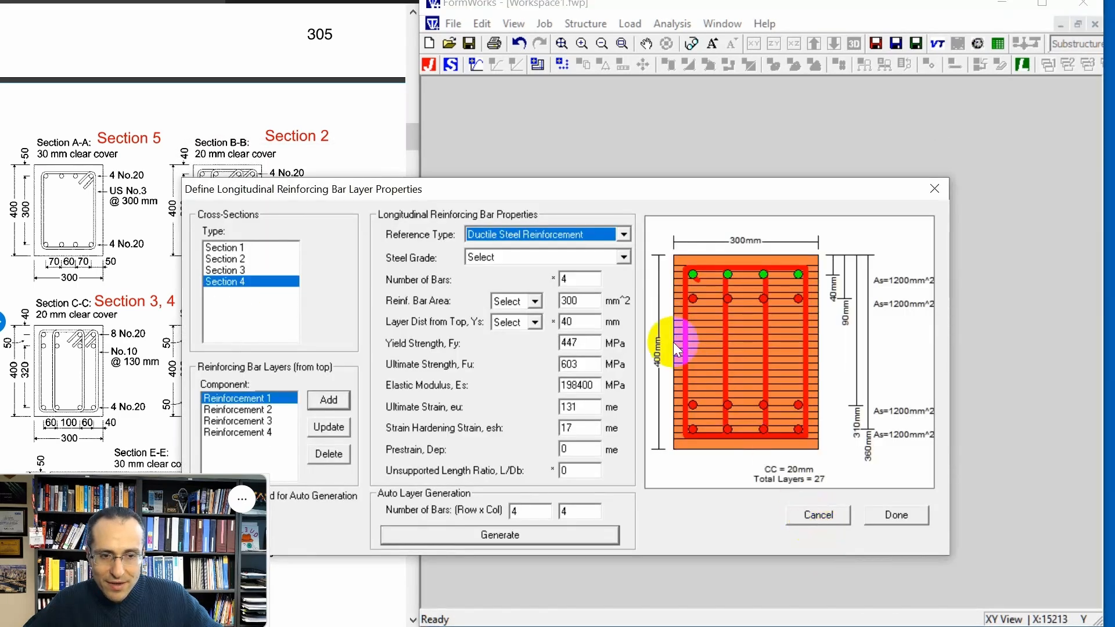
pyautogui.click(242, 410)
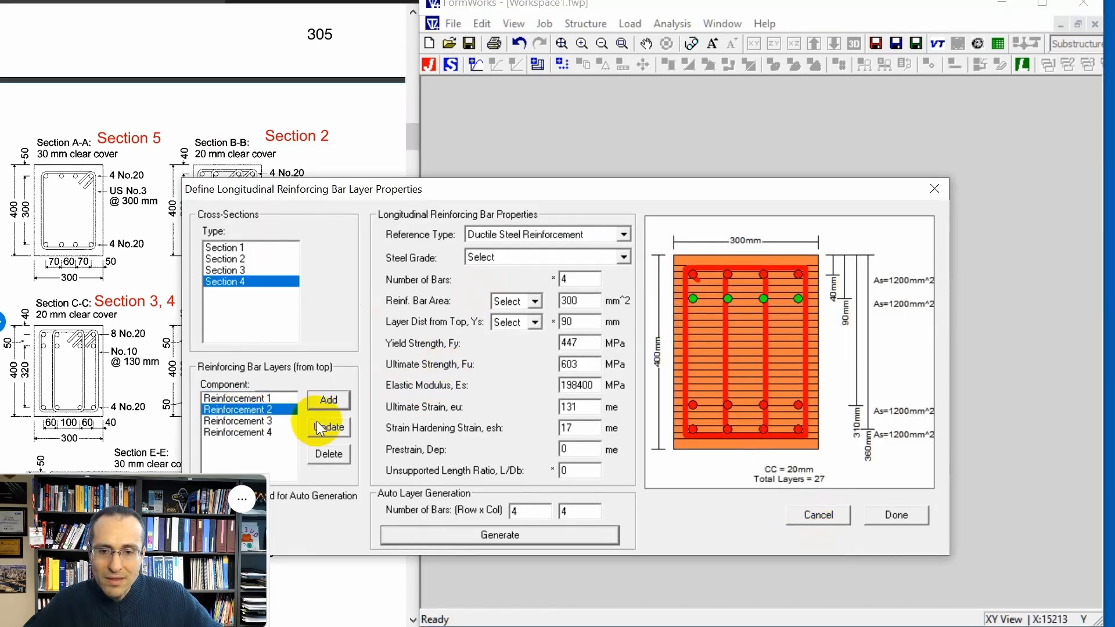
pyautogui.click(895, 515)
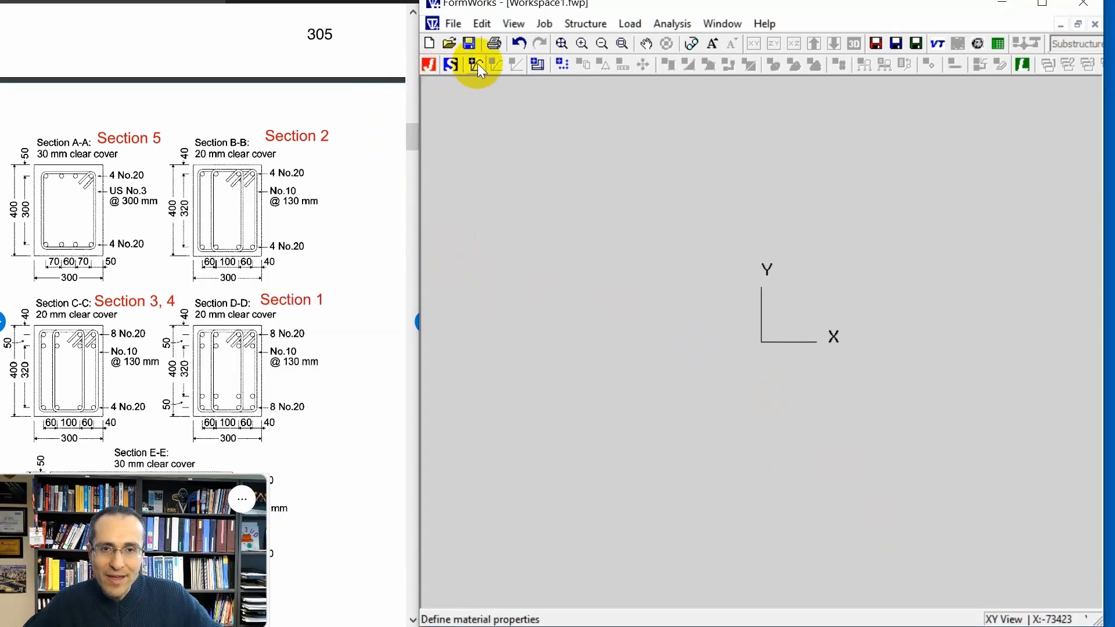
# - Create pink Section 5 with 71 mm² closed ties at 300 mm, 0 cross ties and 506 MPa steel
pyautogui.click(475, 65)
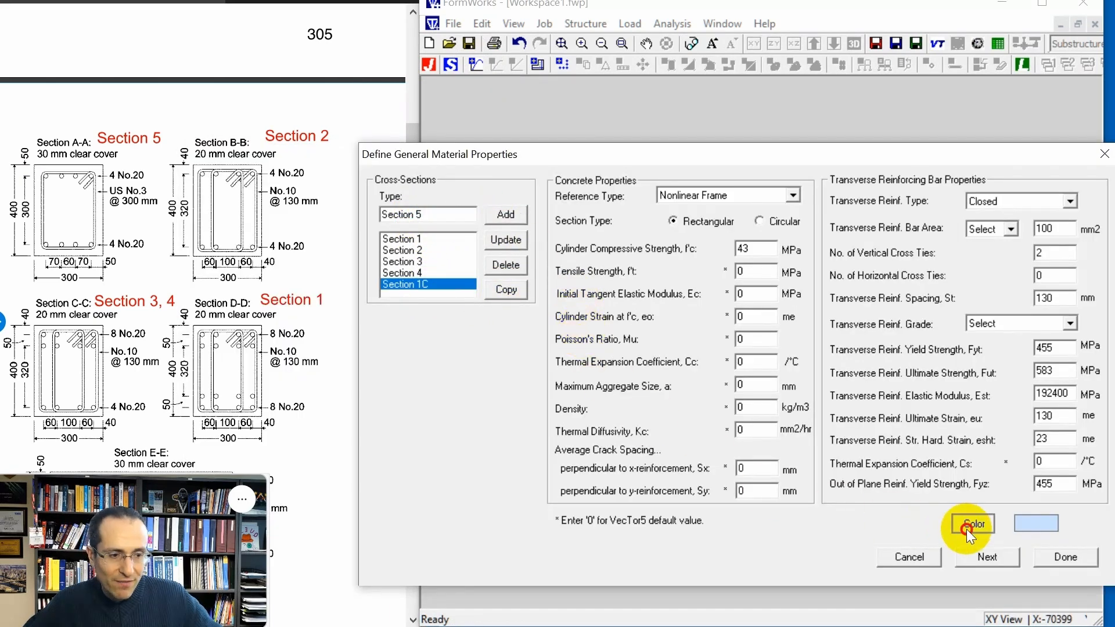
pyautogui.click(971, 524)
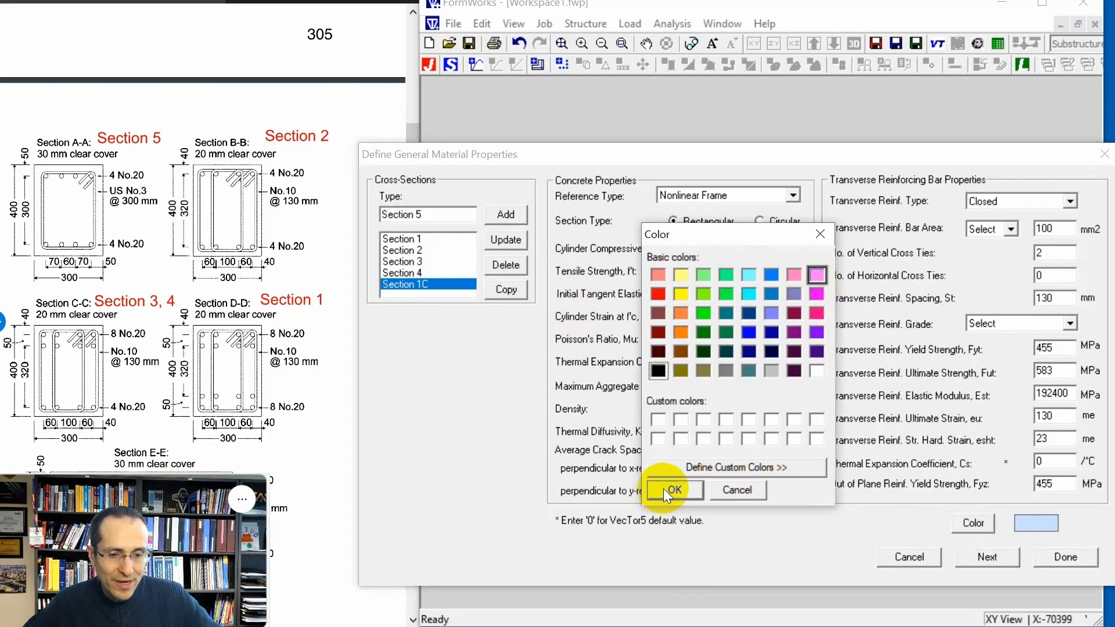
pyautogui.click(673, 489)
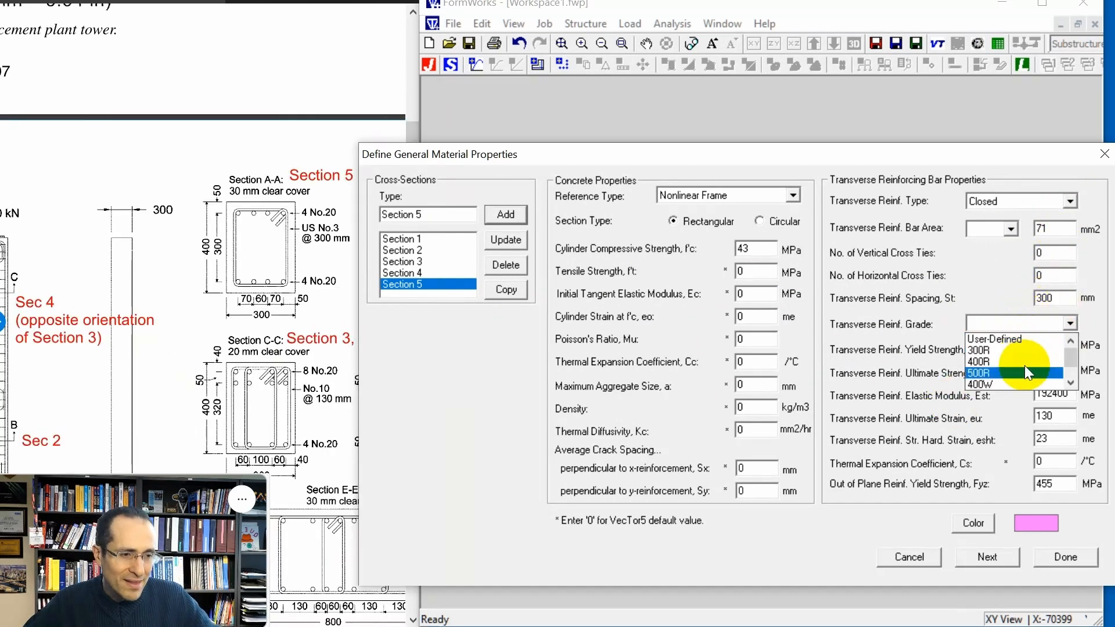
pyautogui.moveTo(1022, 384)
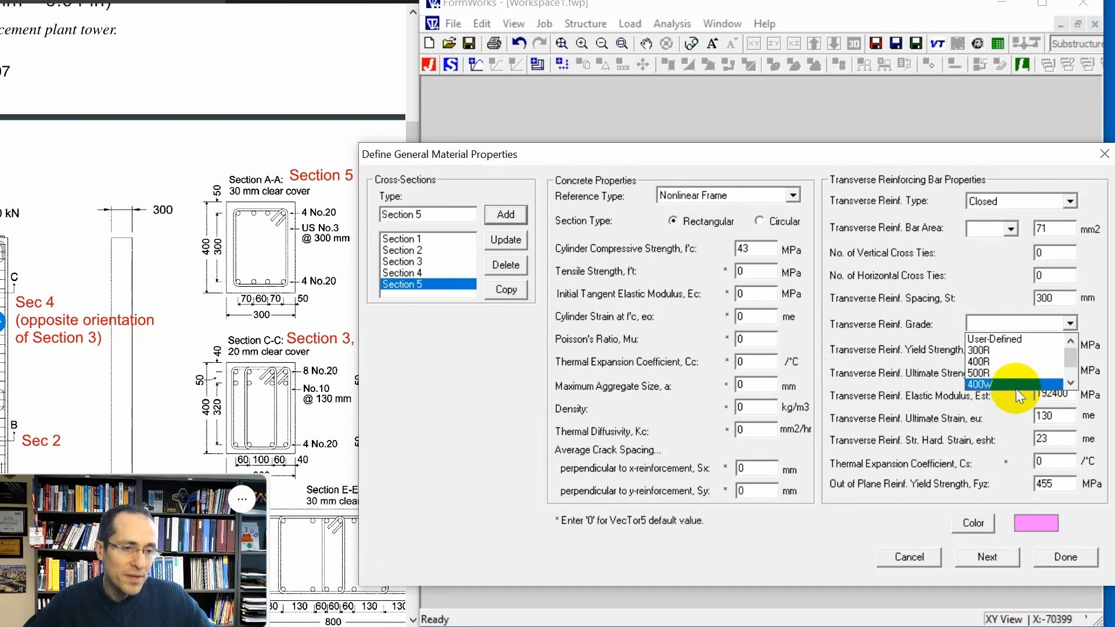
pyautogui.moveTo(1009, 350)
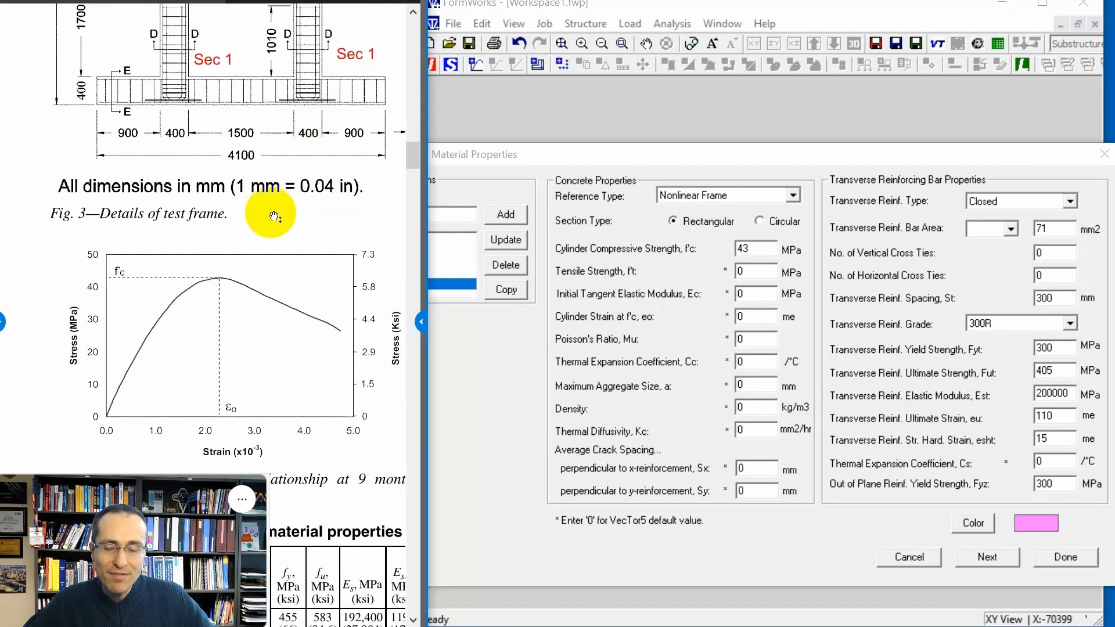
pyautogui.scroll(-3)
pyautogui.write('28.3')
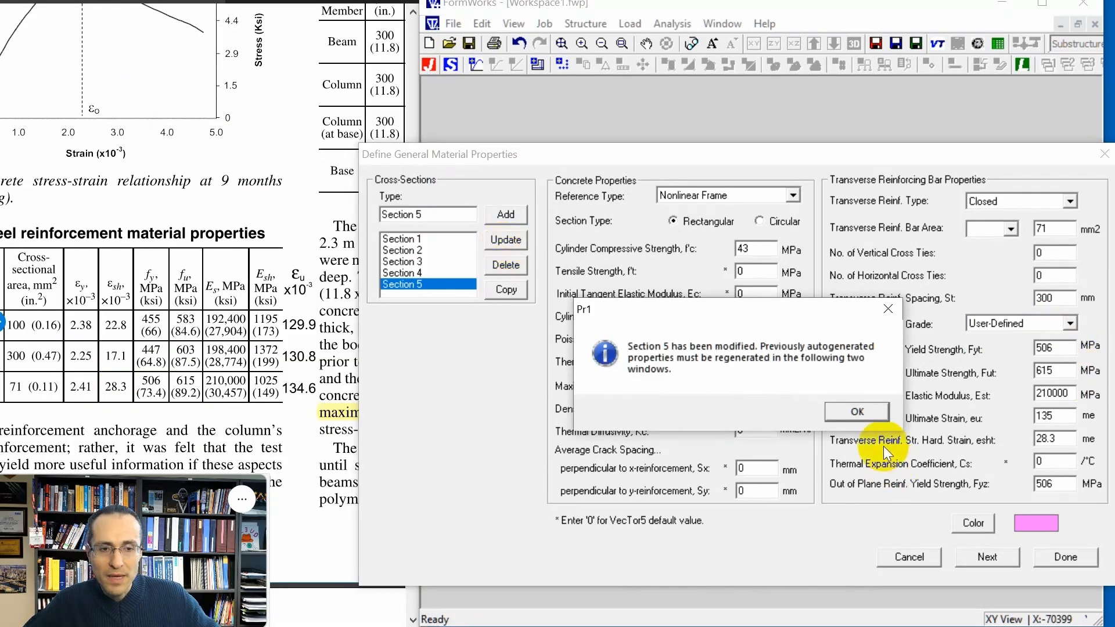
# - Accept the Section 5 notice and set its concrete layers with 30 mm cover
pyautogui.click(856, 411)
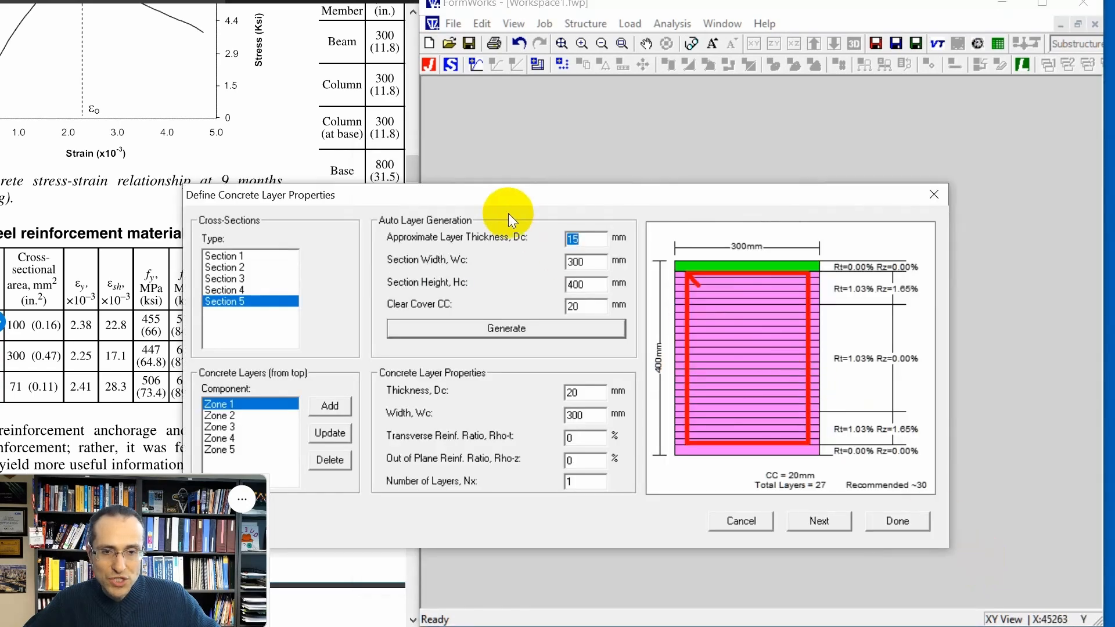
pyautogui.click(586, 304)
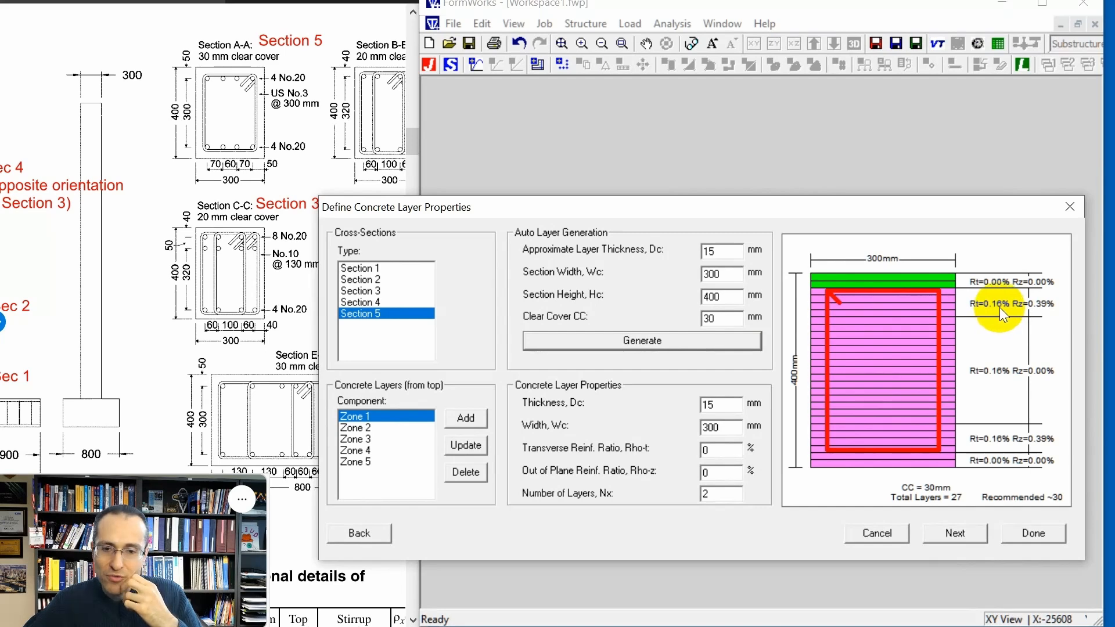
pyautogui.moveTo(992, 472)
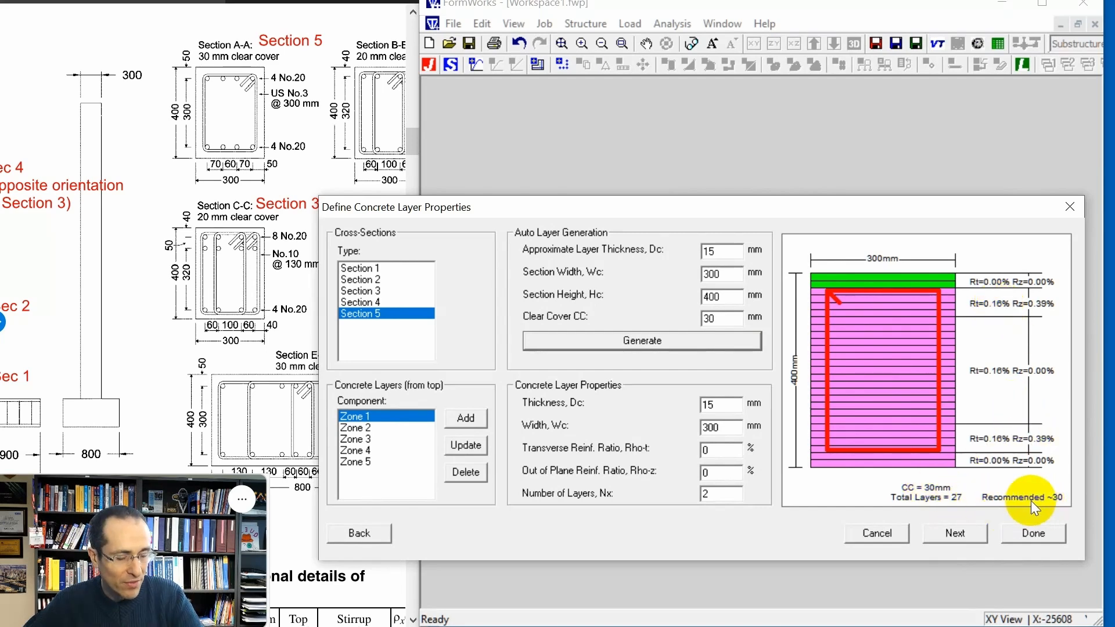
pyautogui.click(955, 533)
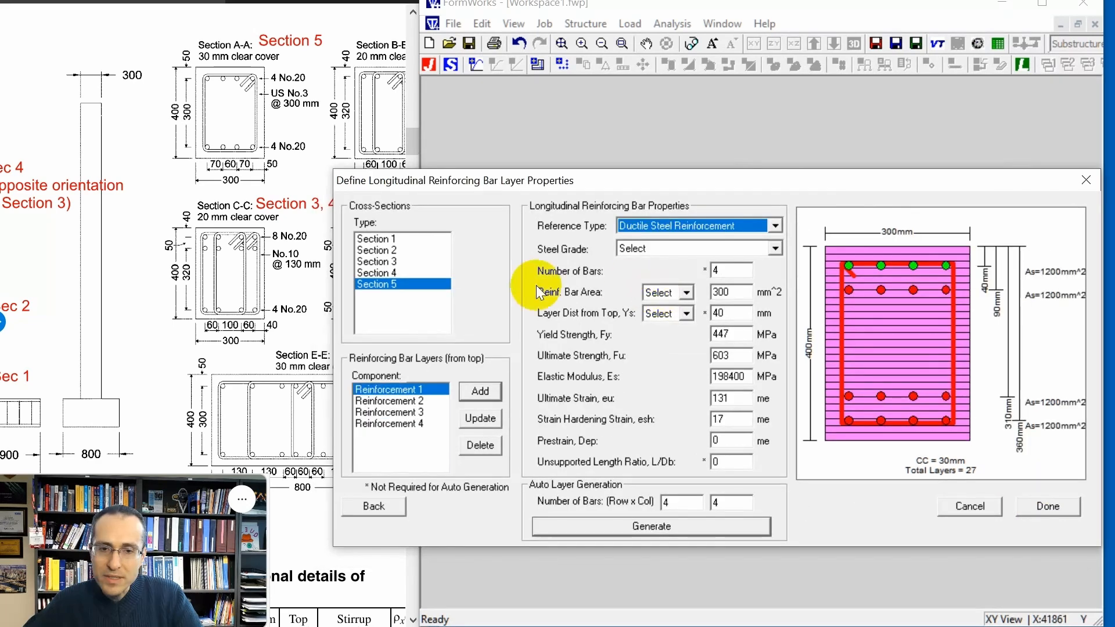
# - Delete Reinforcement 2 and set Reinforcement 1 layer distance from top Ys to 50 mm
pyautogui.click(480, 446)
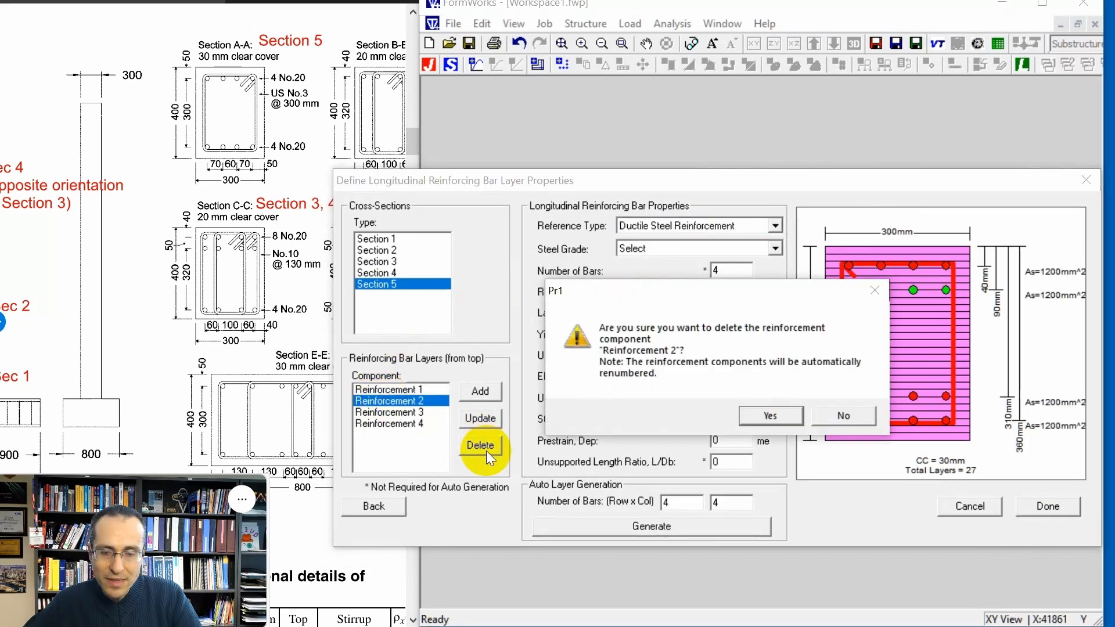
pyautogui.click(769, 415)
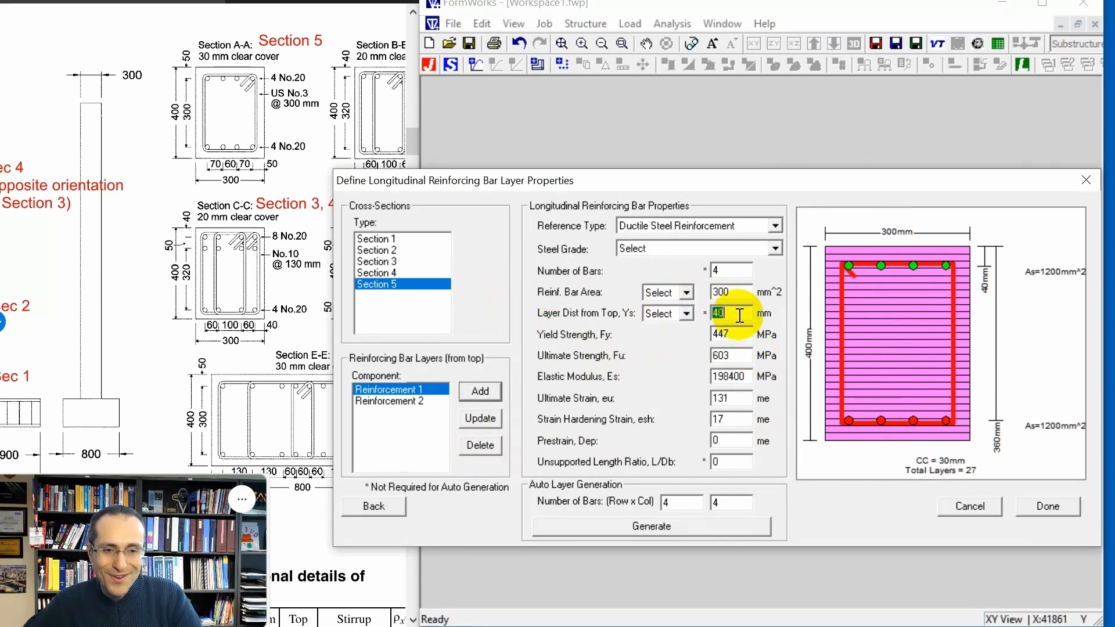
pyautogui.write('50')
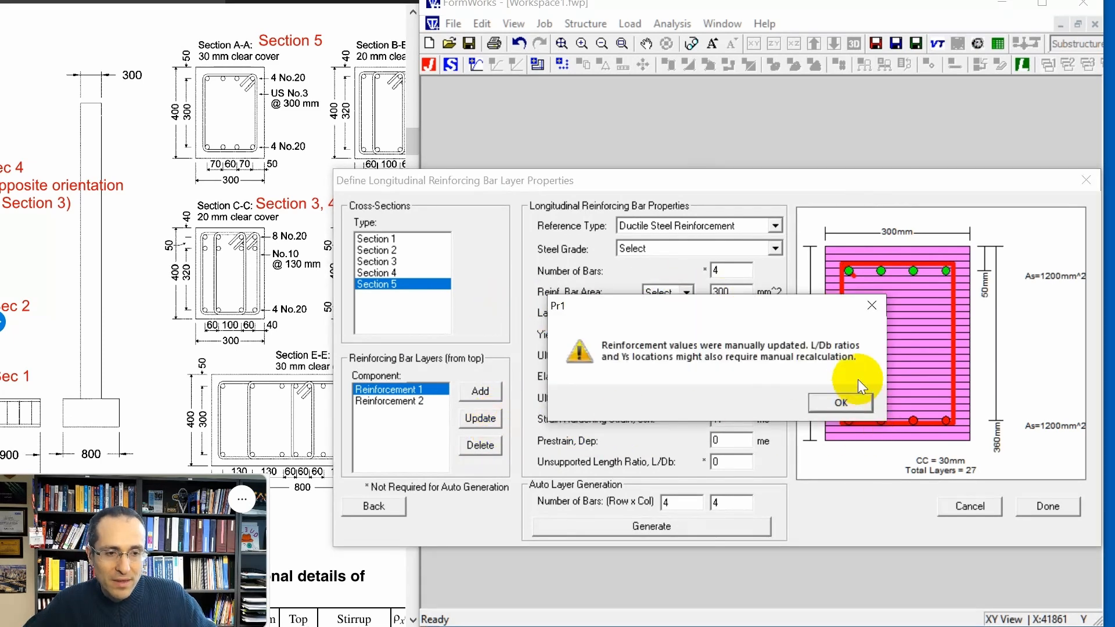
pyautogui.click(839, 403)
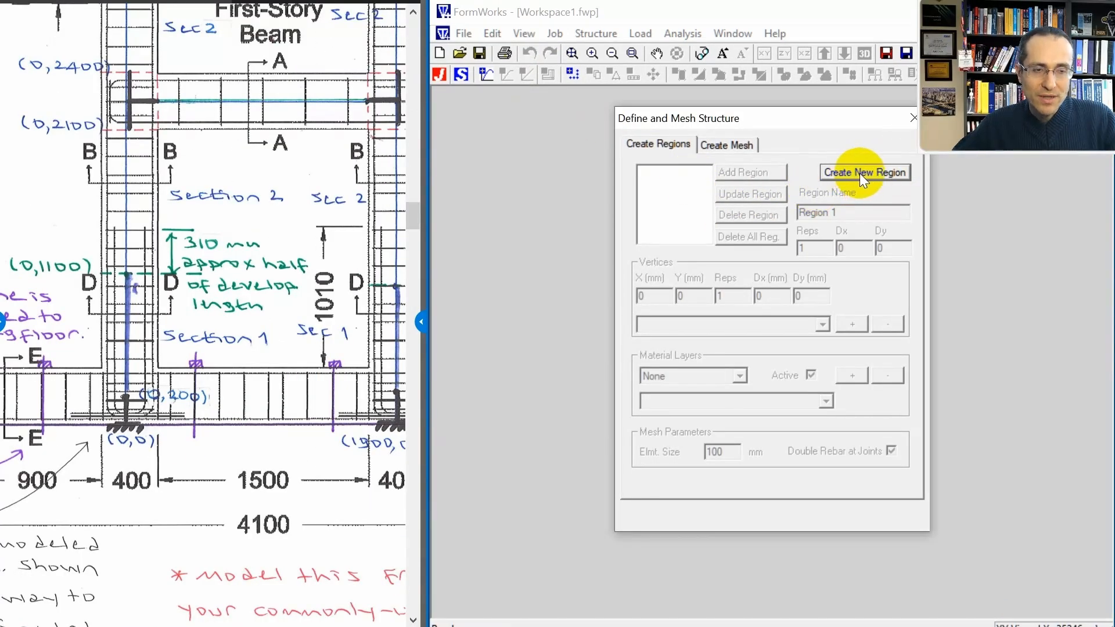
# - Add Region 1 with vertices (0,0)–(0,1100), Section 1 material and 200 mm elements
pyautogui.click(864, 172)
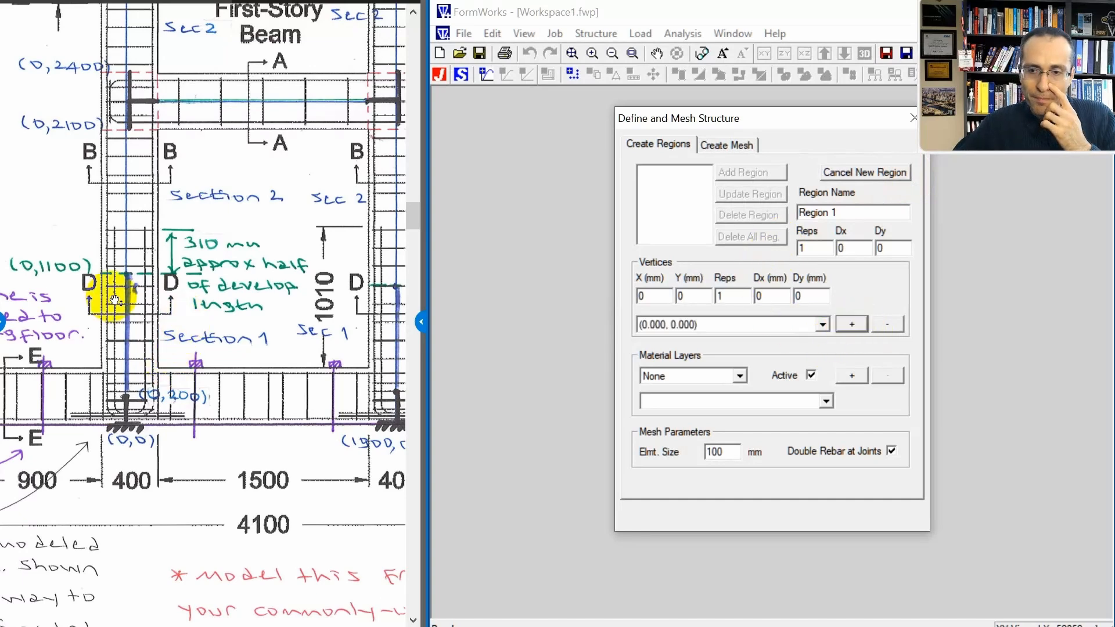
pyautogui.click(851, 375)
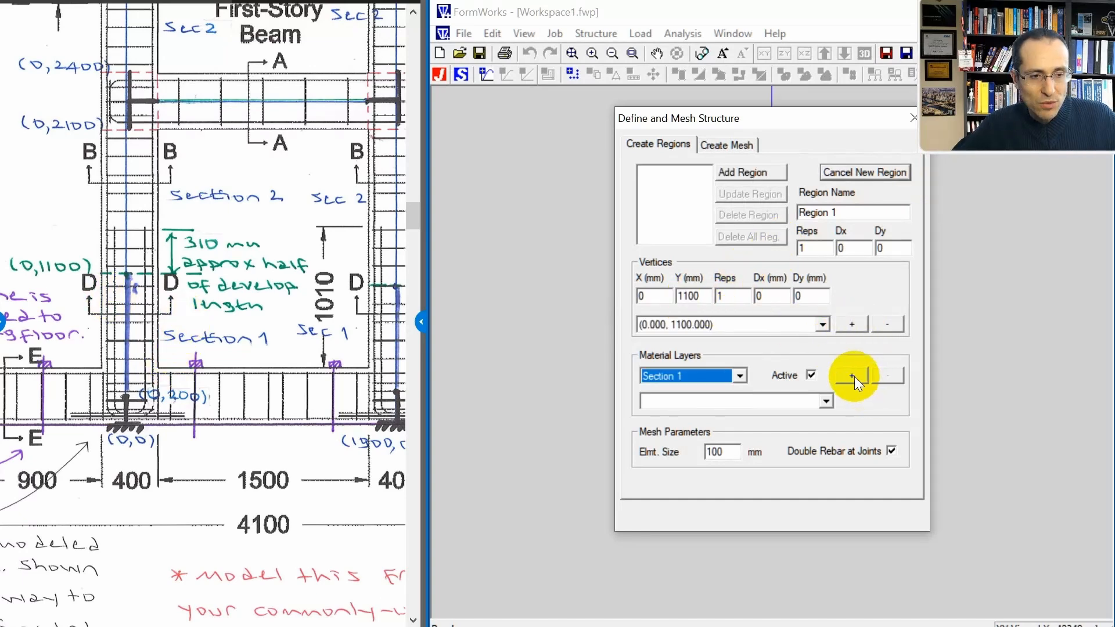
pyautogui.click(852, 376)
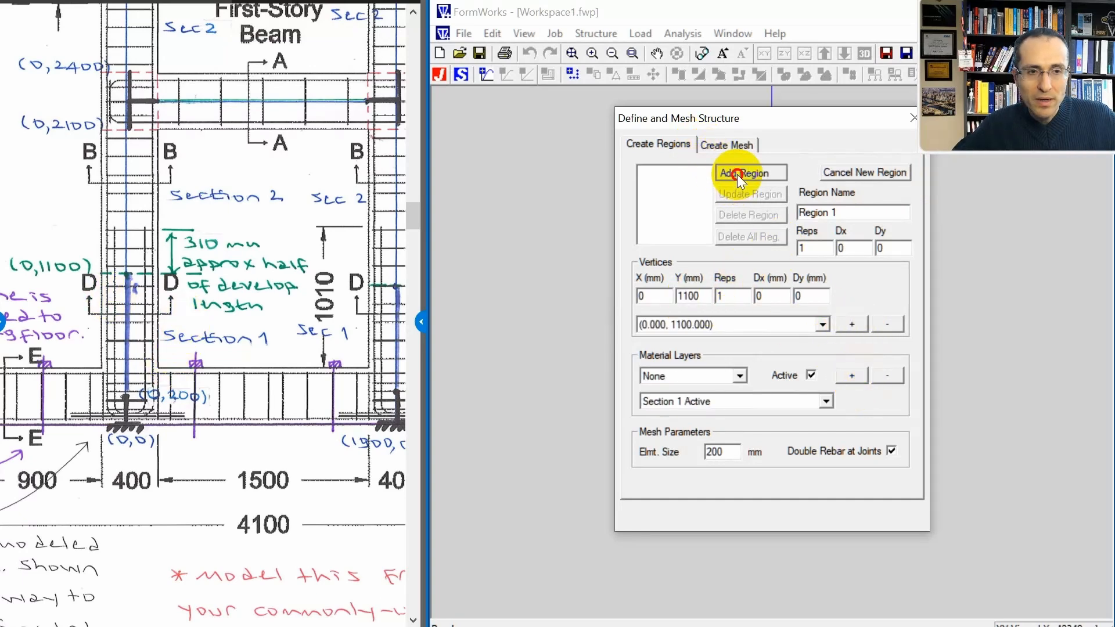
pyautogui.click(749, 173)
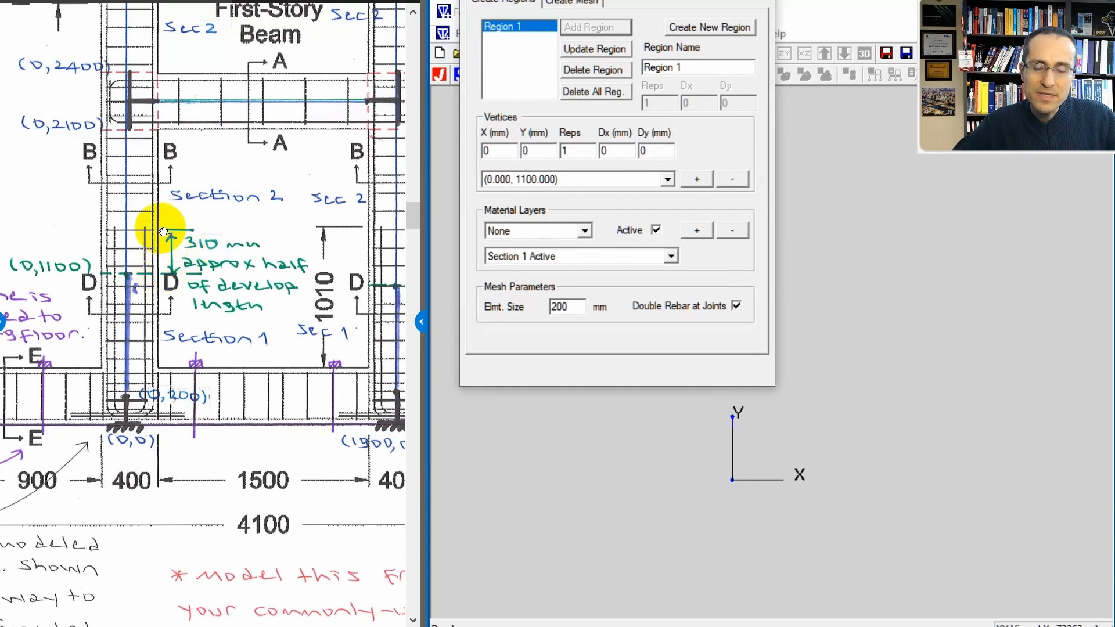
pyautogui.moveTo(149, 245)
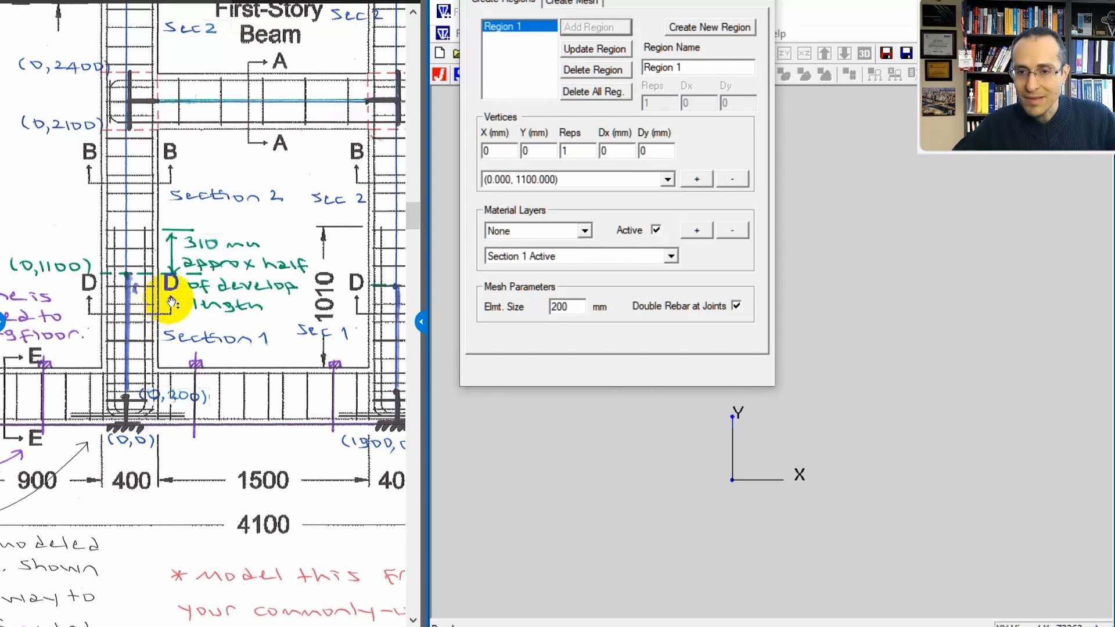
pyautogui.moveTo(178, 234)
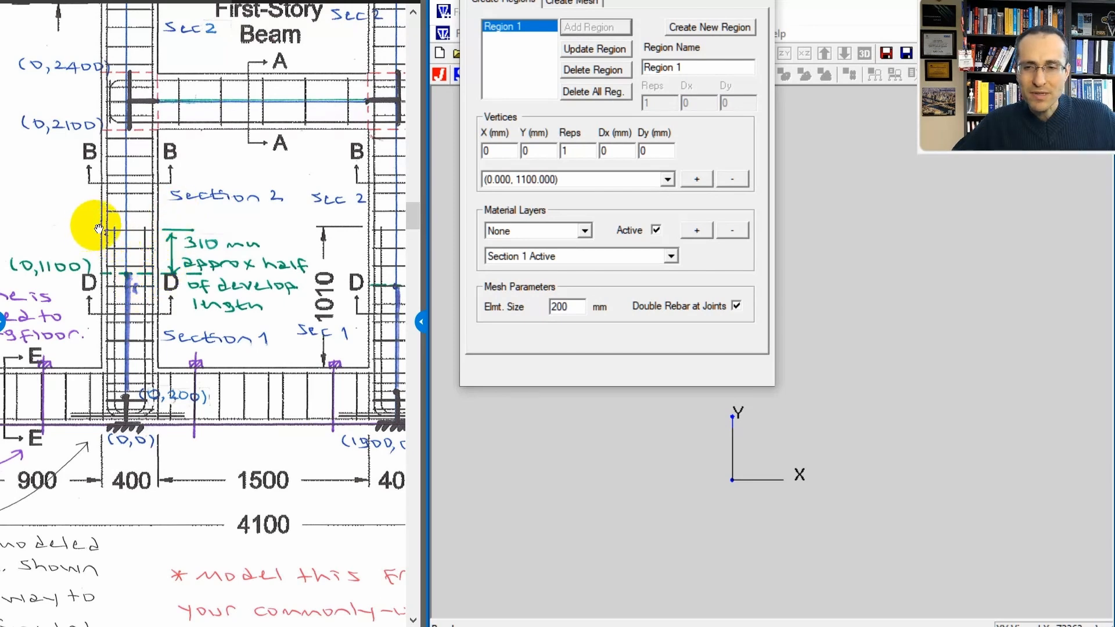
pyautogui.moveTo(175, 228)
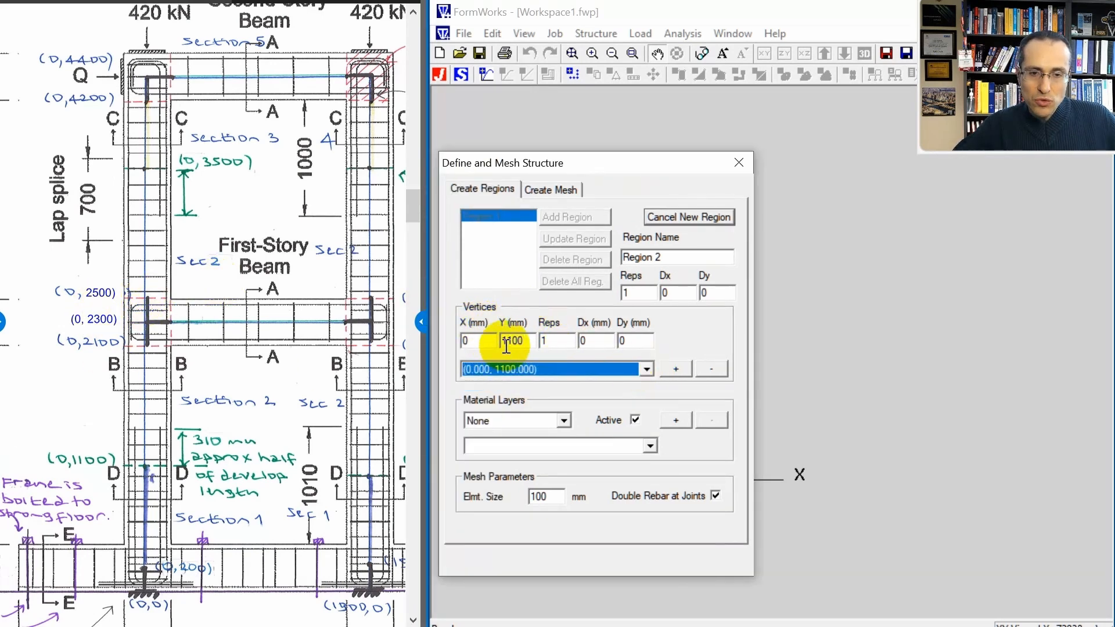
# - Add Regions 2–5 with vertices up to (0, 3500) and 2300 mm beam coordinates
pyautogui.write('23')
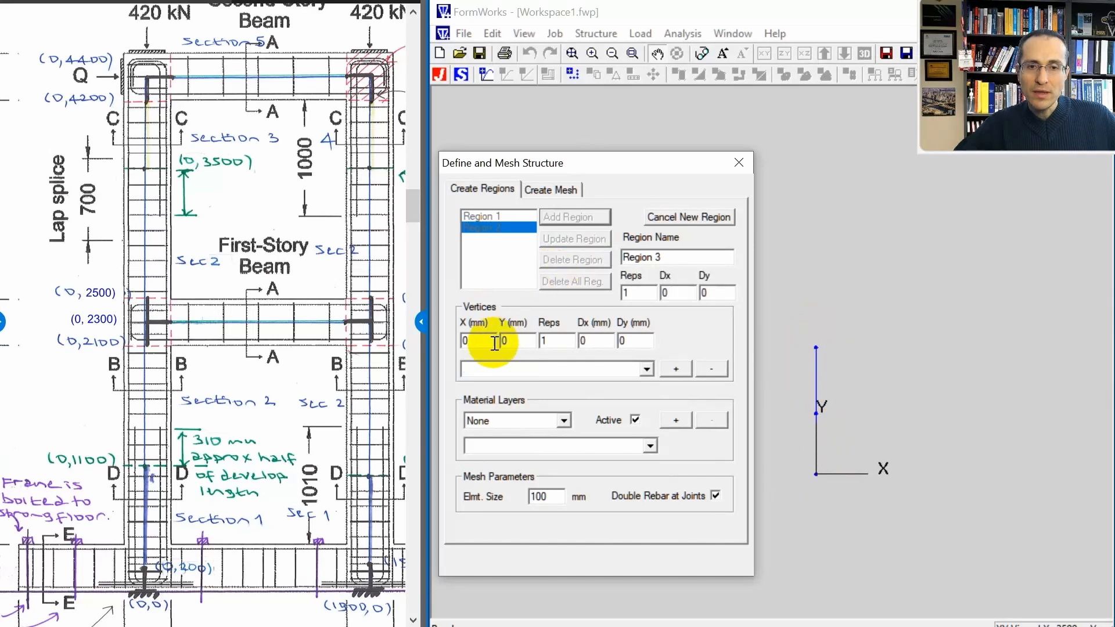
pyautogui.write('2300')
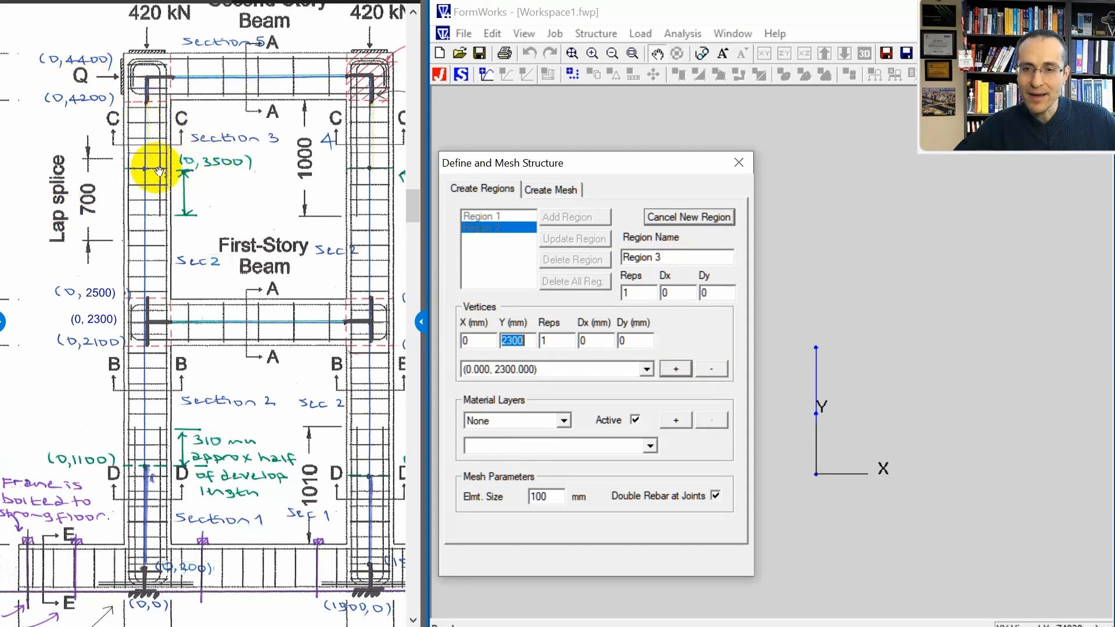
pyautogui.moveTo(169, 185)
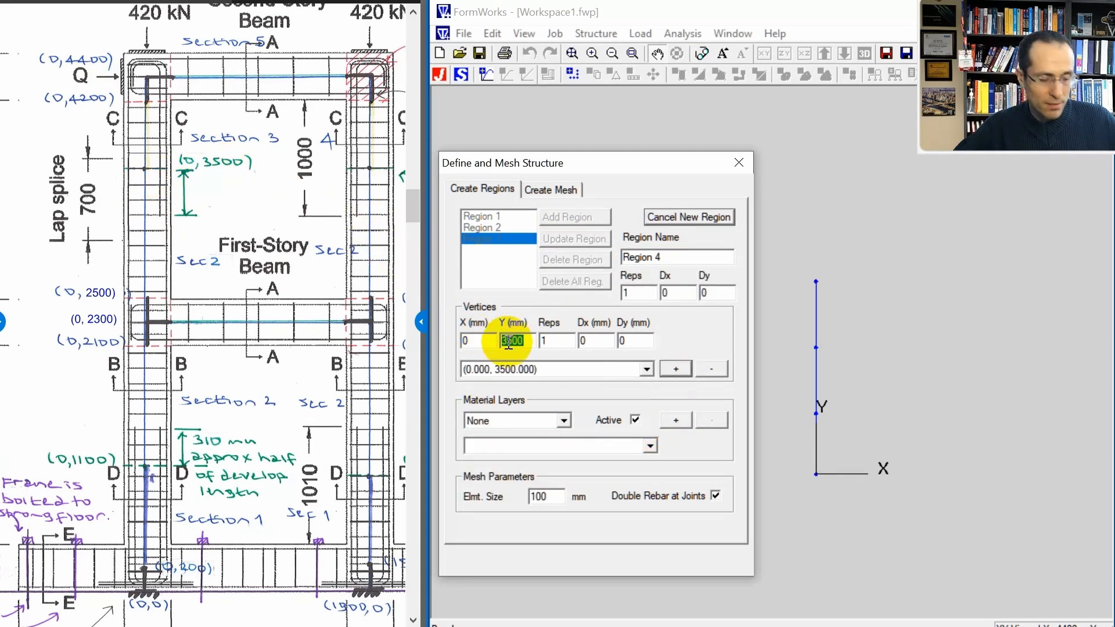
pyautogui.click(675, 369)
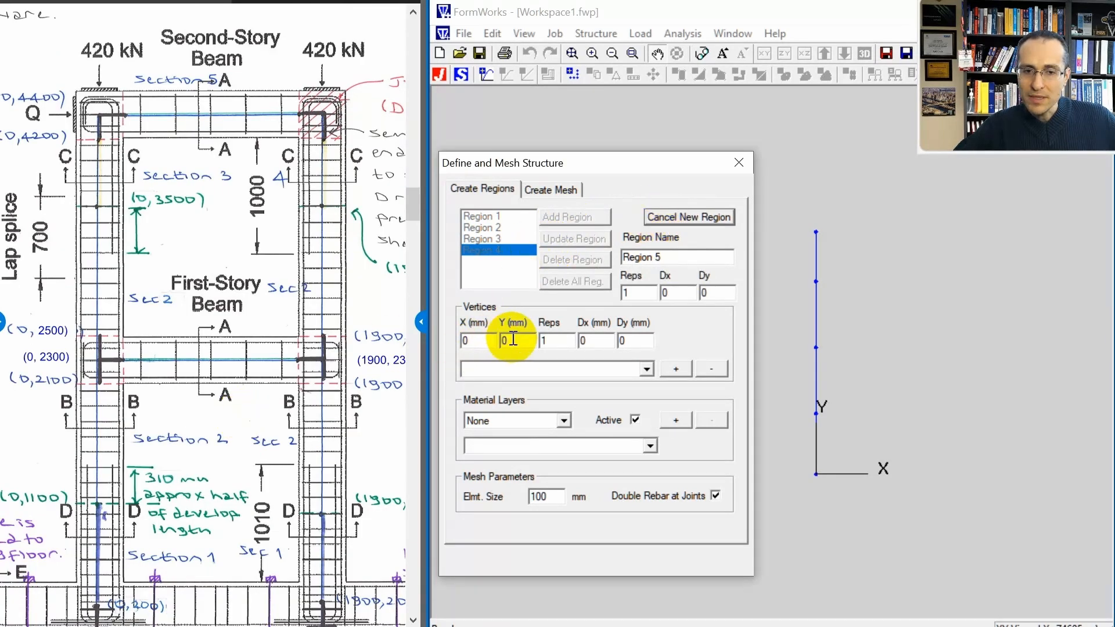
pyautogui.moveTo(507, 359)
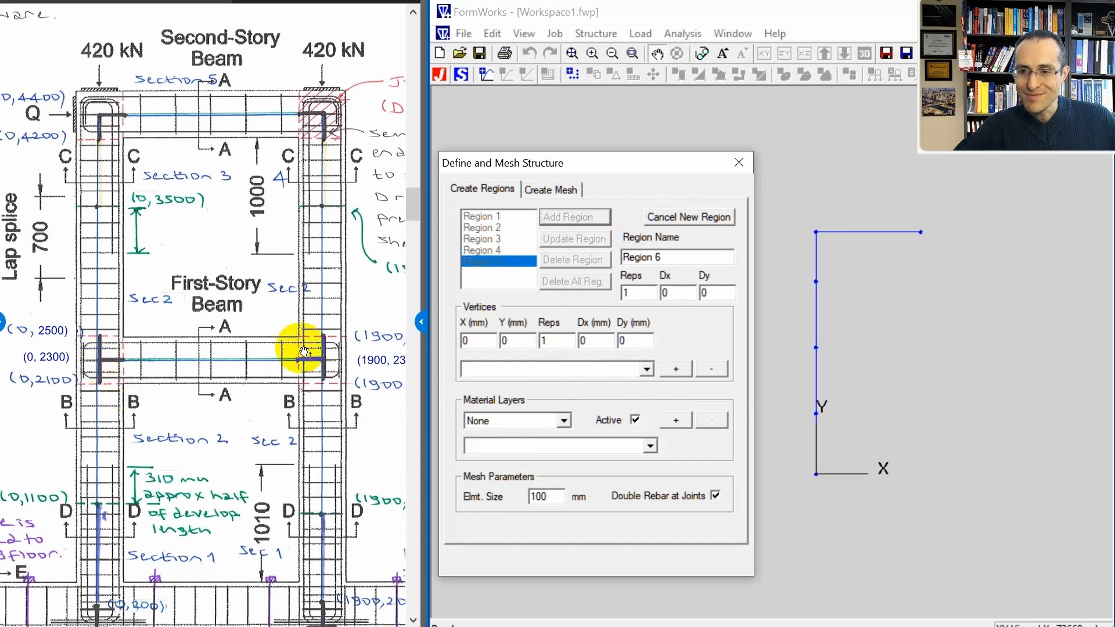
pyautogui.write('2300')
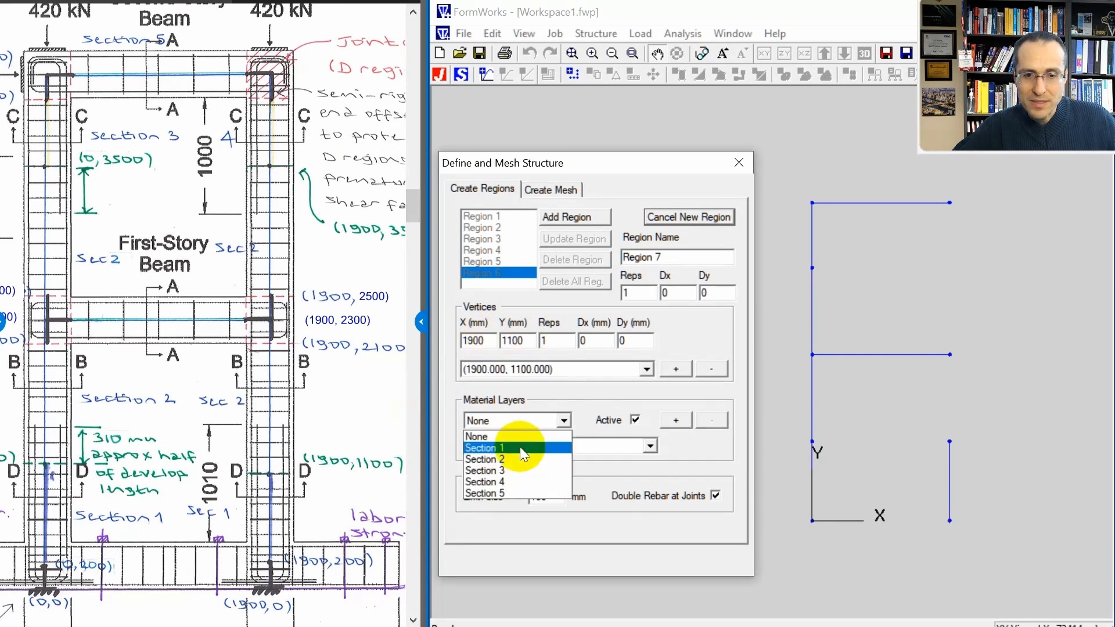
# - Define right-column Regions 7–9 at X=1900 with Section 1 material and add them
pyautogui.click(485, 447)
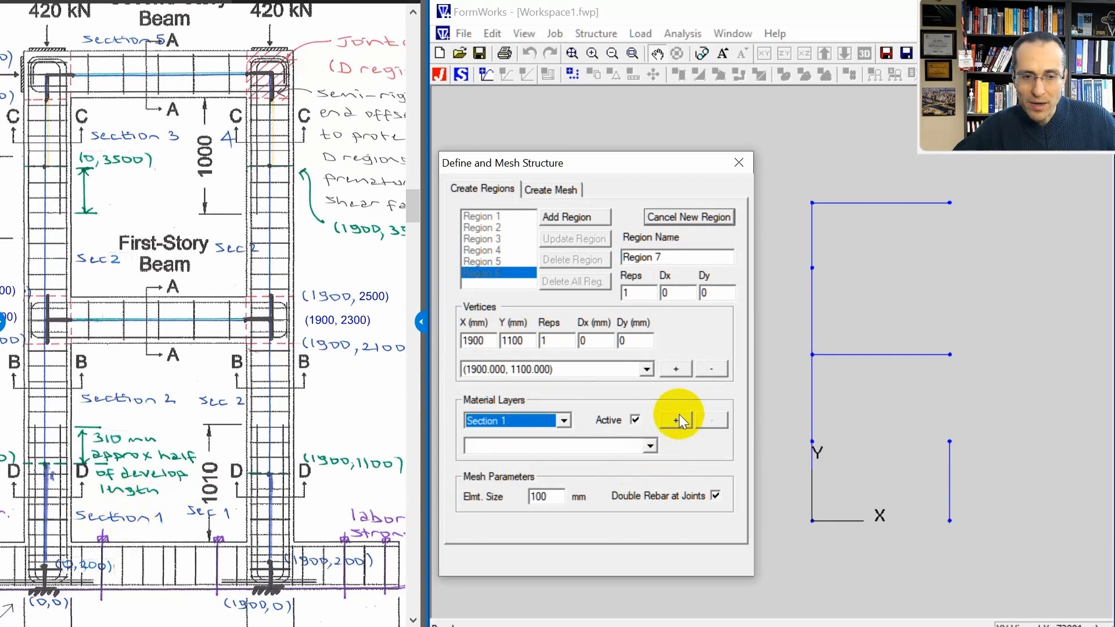
pyautogui.click(675, 419)
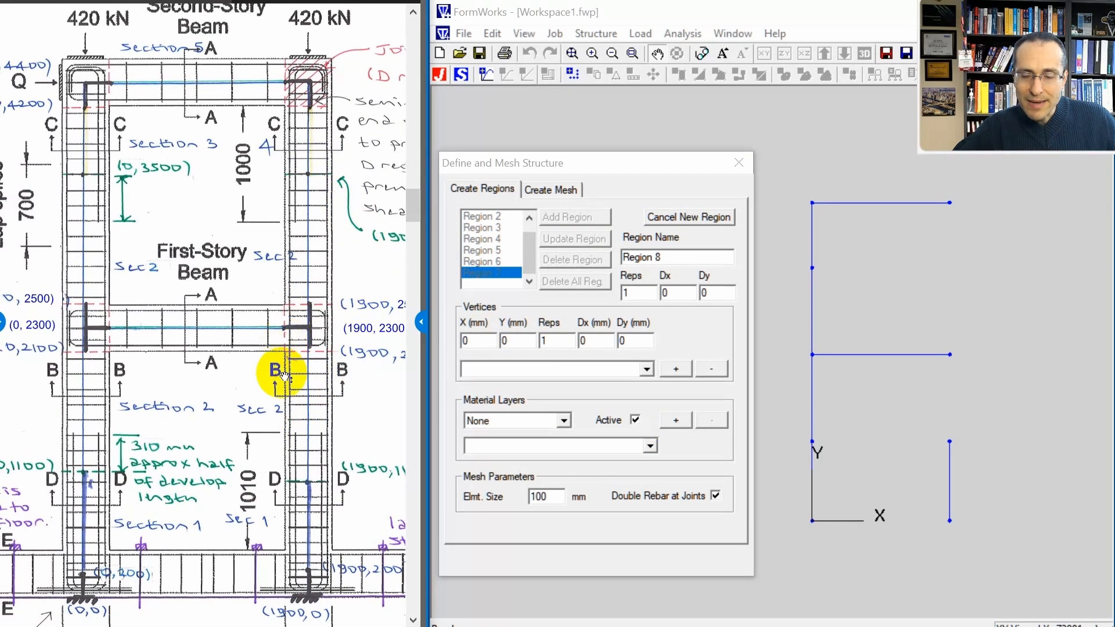
pyautogui.moveTo(302, 202)
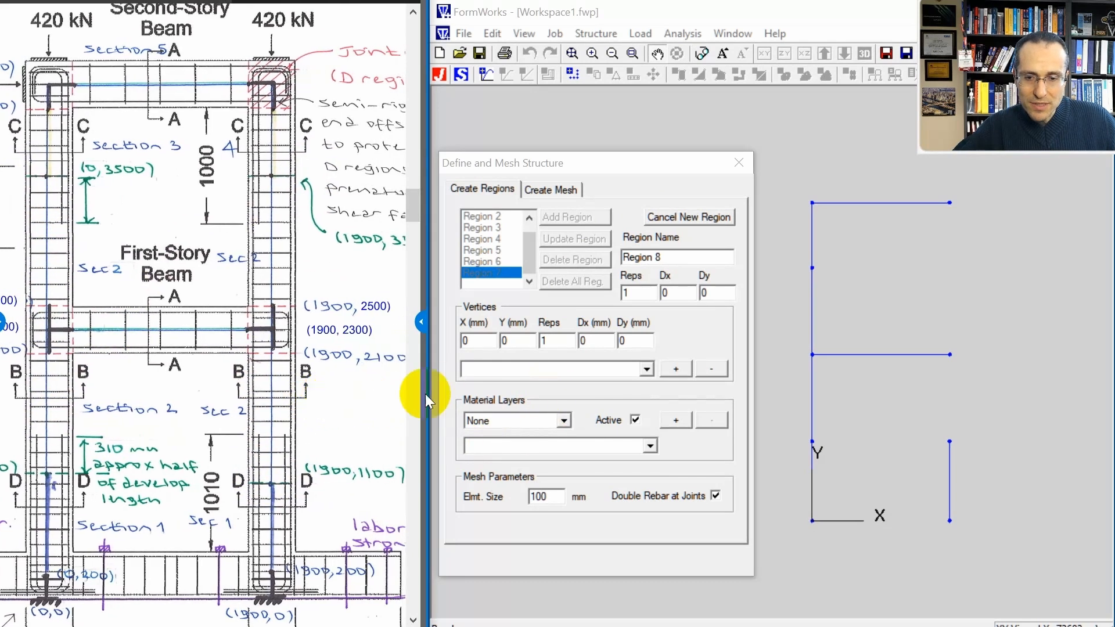
pyautogui.click(674, 369)
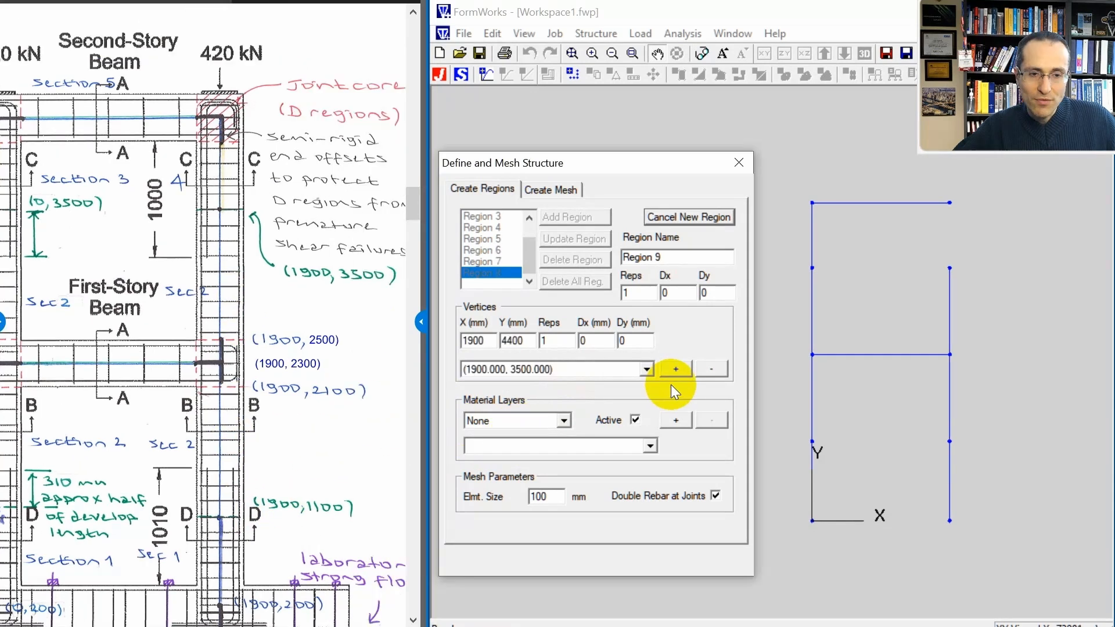
pyautogui.click(562, 420)
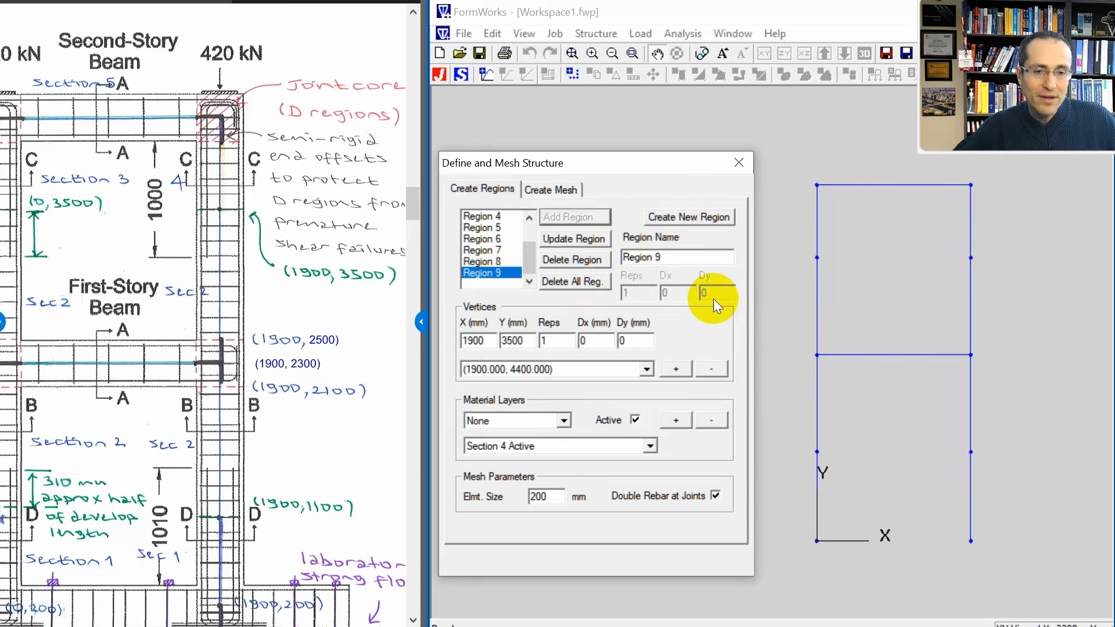
pyautogui.click(551, 189)
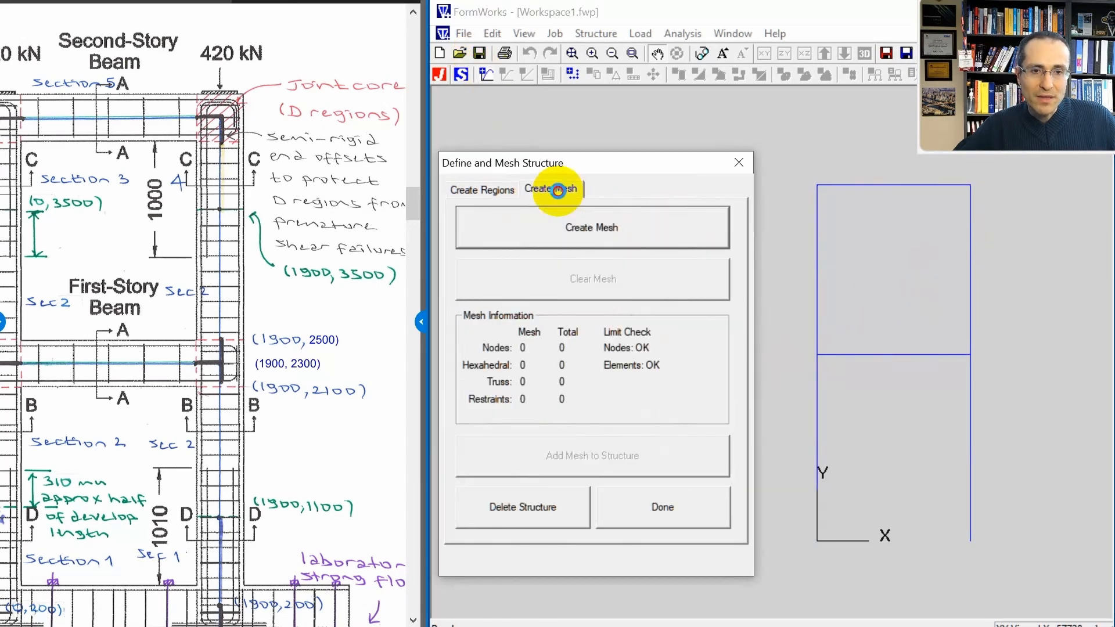
# - Generate the frame mesh and add DX/DY support restraints at base nodes 9 and 43
pyautogui.click(591, 227)
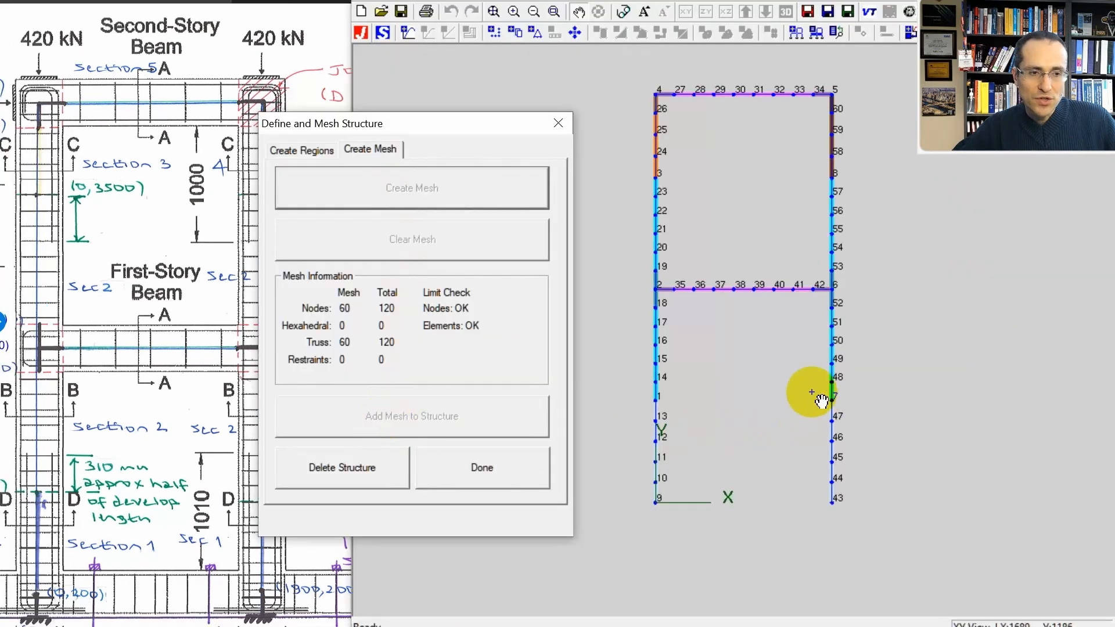
pyautogui.click(481, 467)
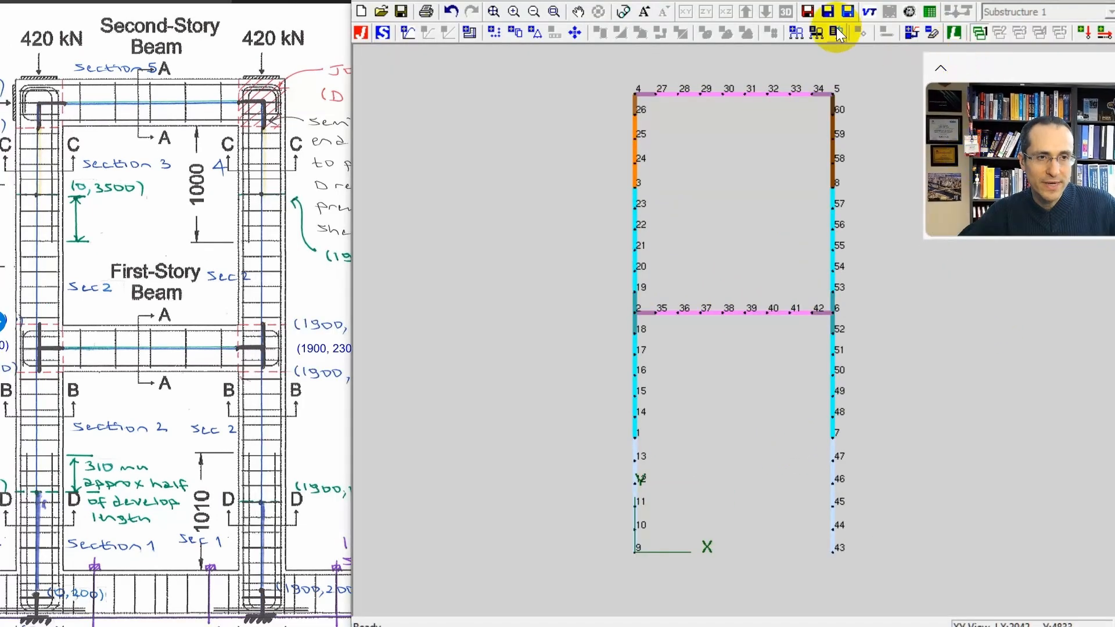
pyautogui.click(838, 31)
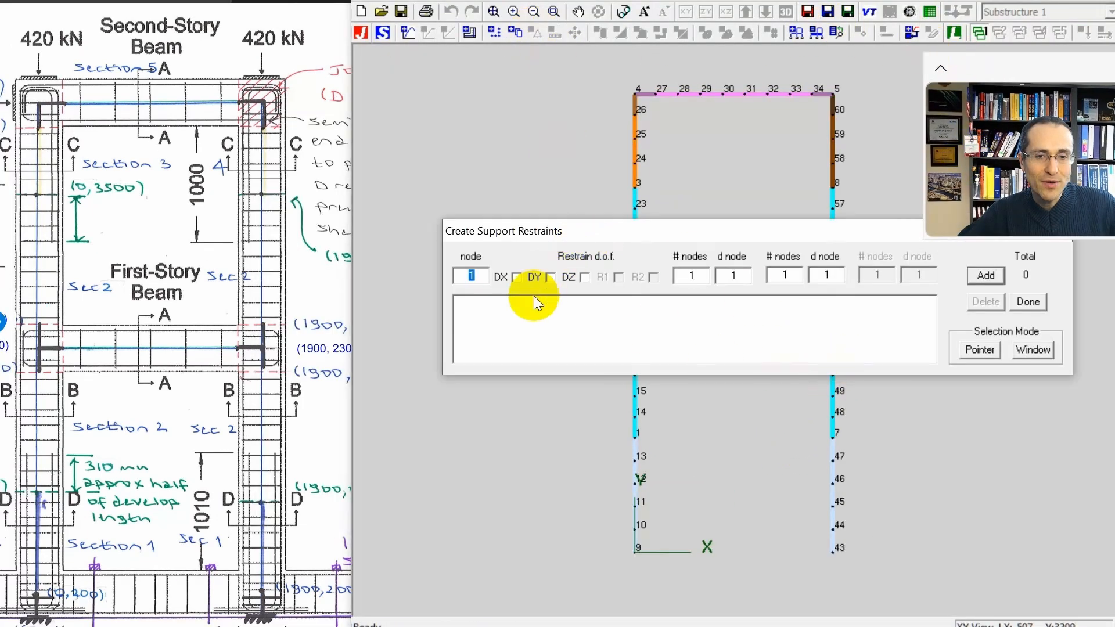
pyautogui.click(584, 277)
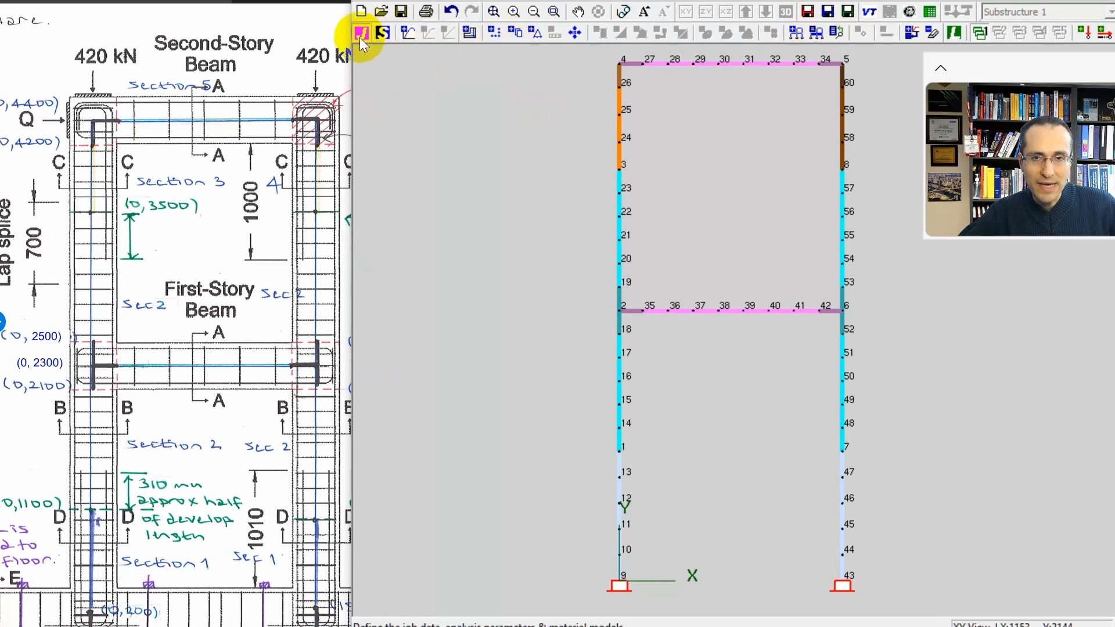
# - Activate load cases HL (factor 0 to 100, increment 2) and VL (factor 1) in Define Job
pyautogui.click(362, 32)
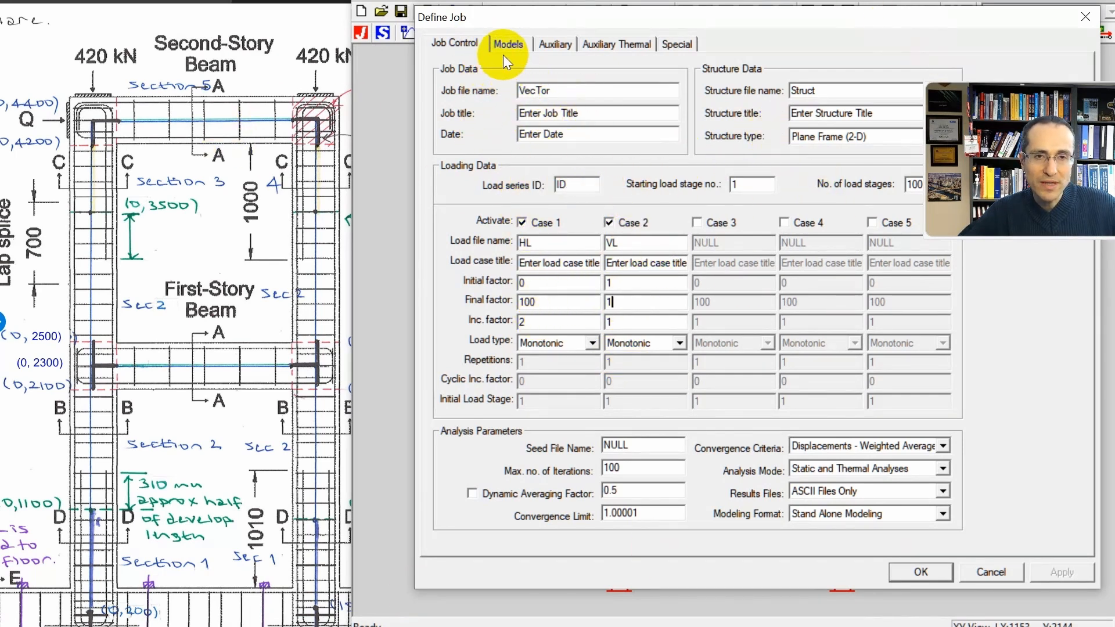
pyautogui.click(920, 572)
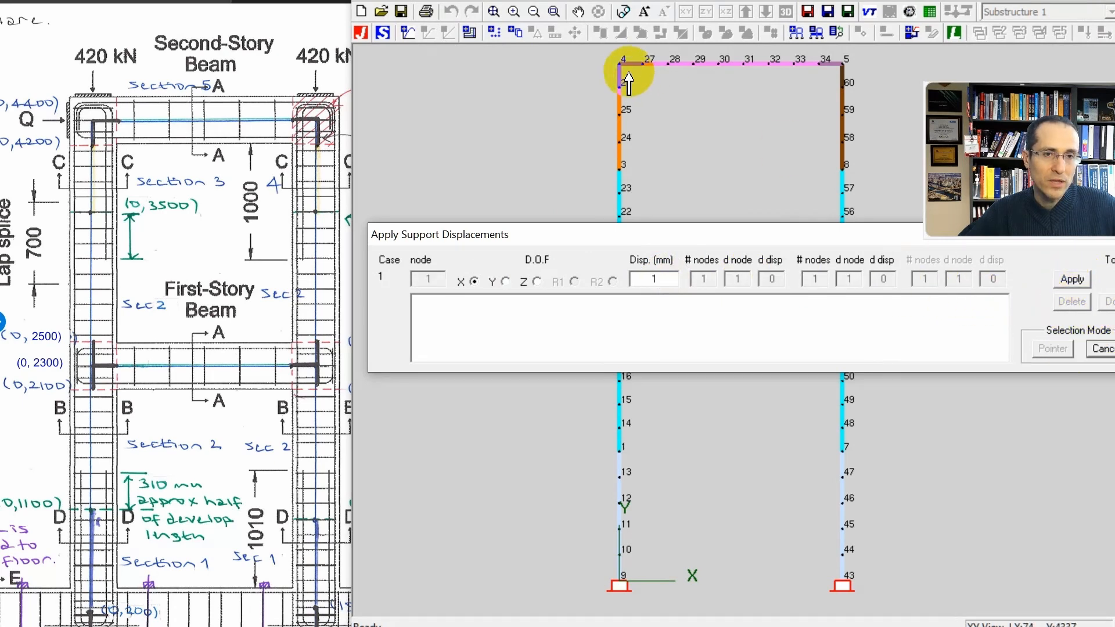
# - Apply a 1 mm X displacement at node 4 for case 1 and Fy = -420 kN for case 2
pyautogui.click(1072, 277)
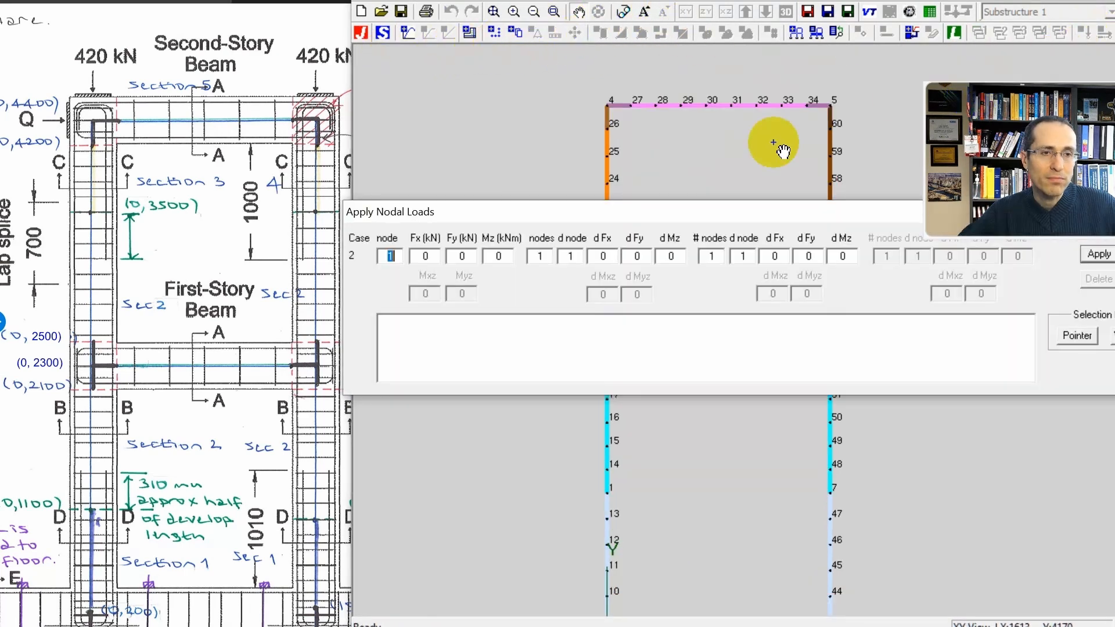
pyautogui.click(461, 255)
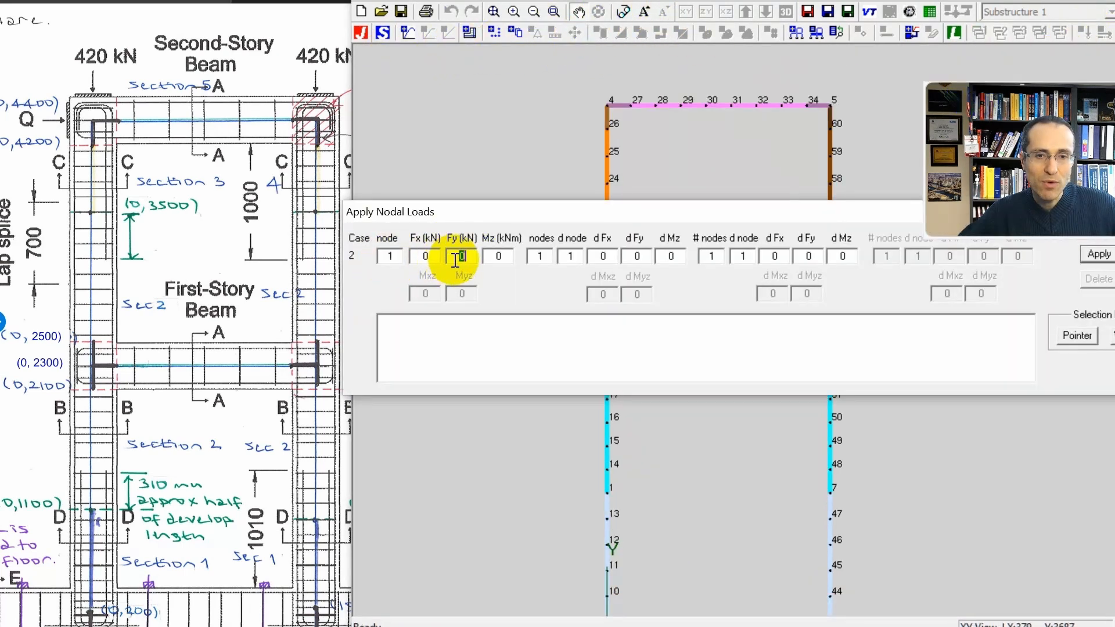
pyautogui.write('-420')
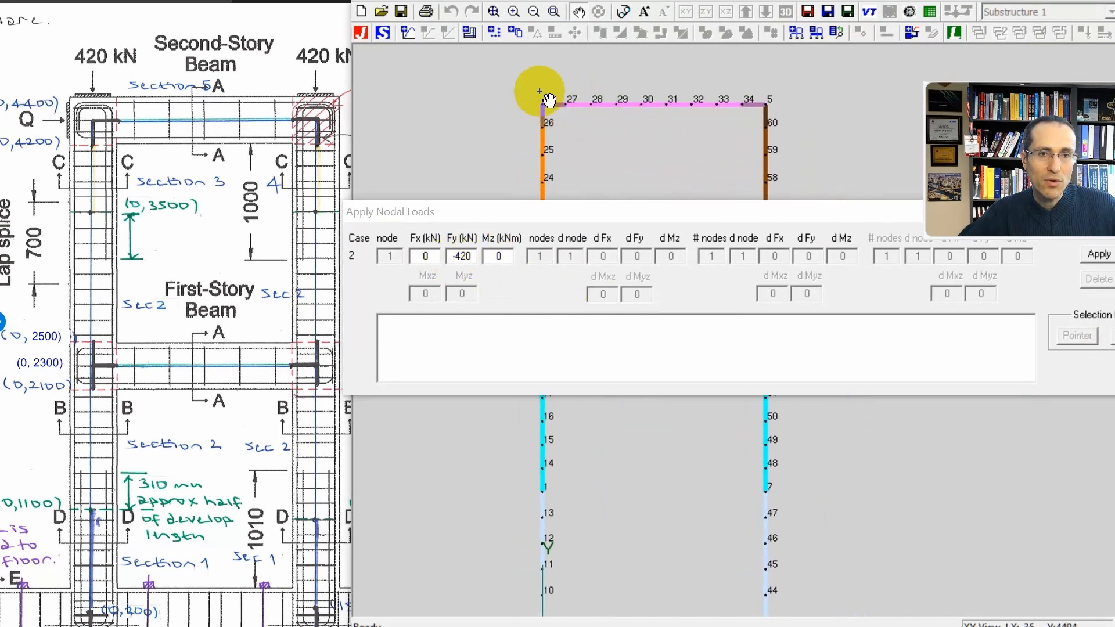
pyautogui.click(1098, 255)
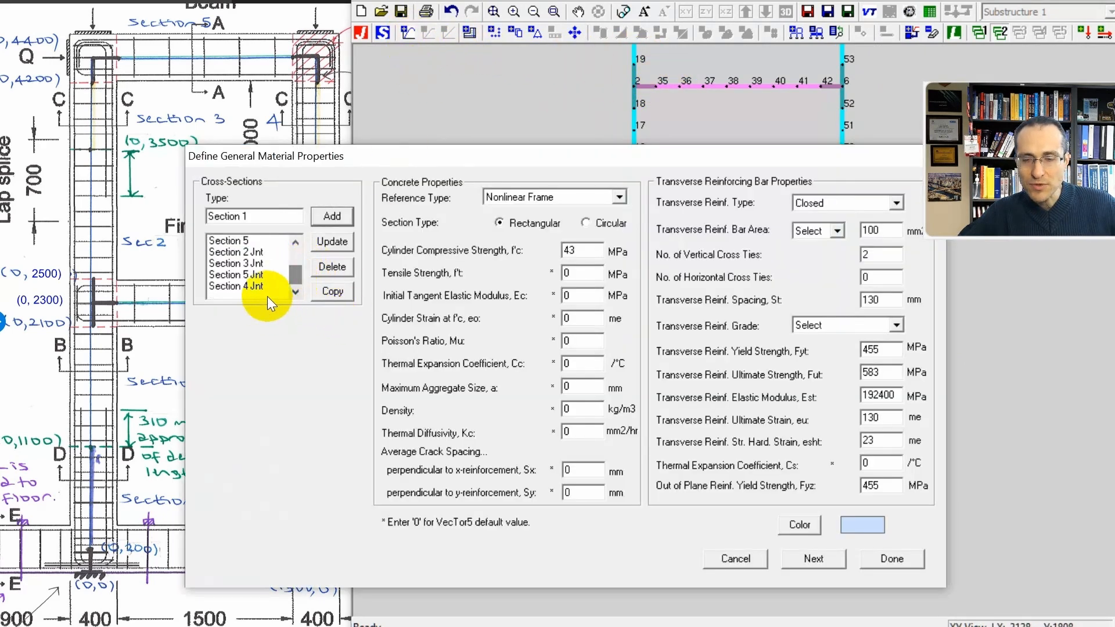
# - Create Section 1Jnt with bar area 200 and spacing 130, keeping the concrete layer layout
pyautogui.click(236, 275)
pyautogui.write('200')
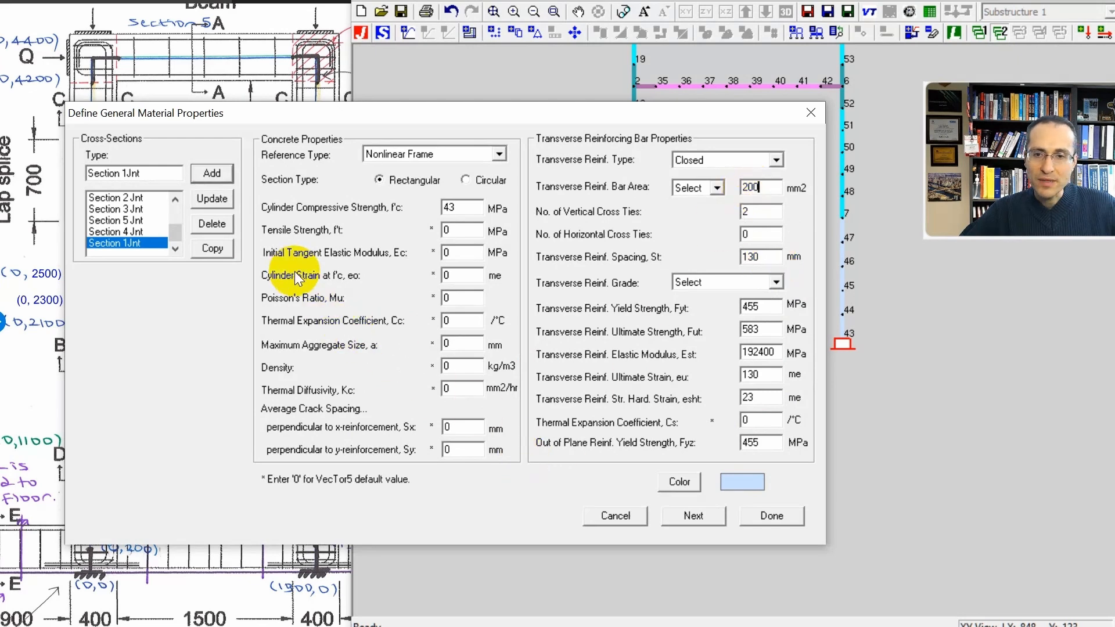
pyautogui.moveTo(458, 412)
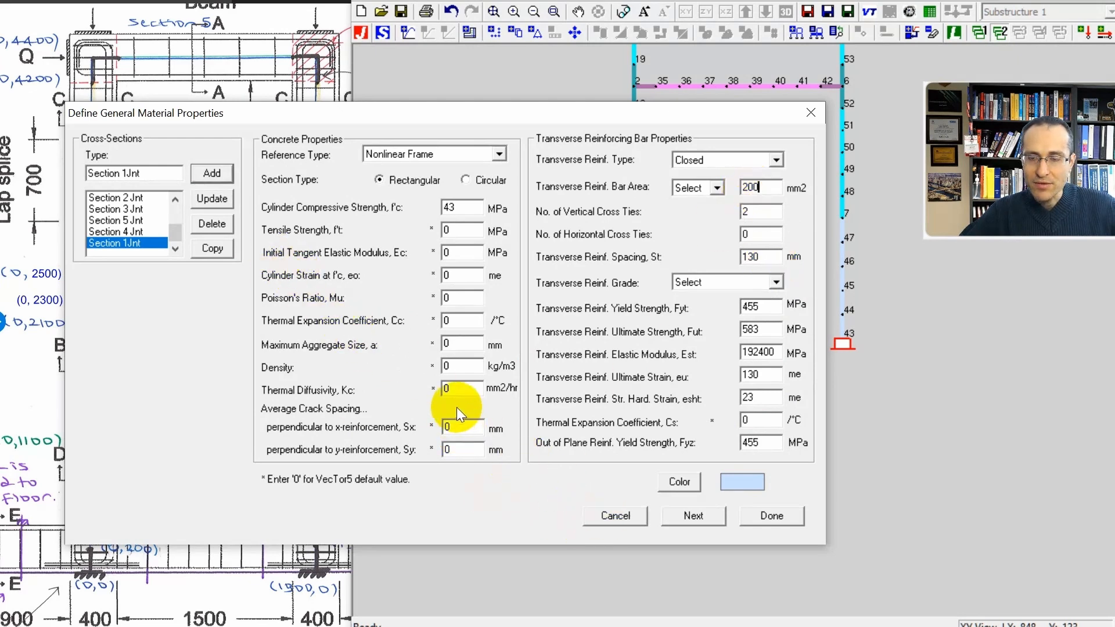
pyautogui.click(694, 516)
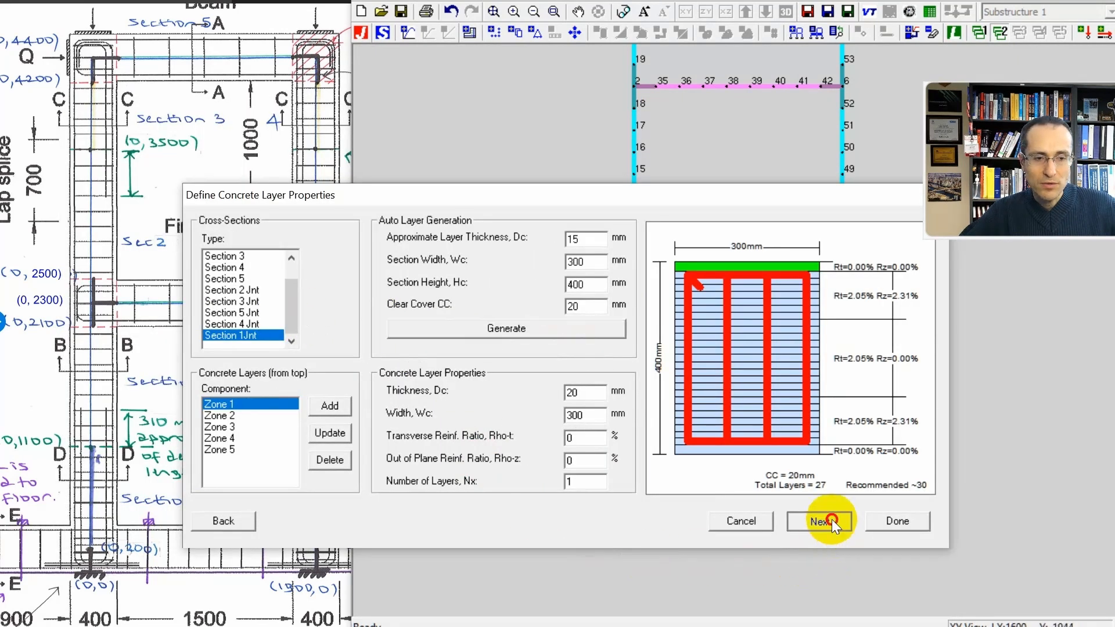
pyautogui.click(818, 520)
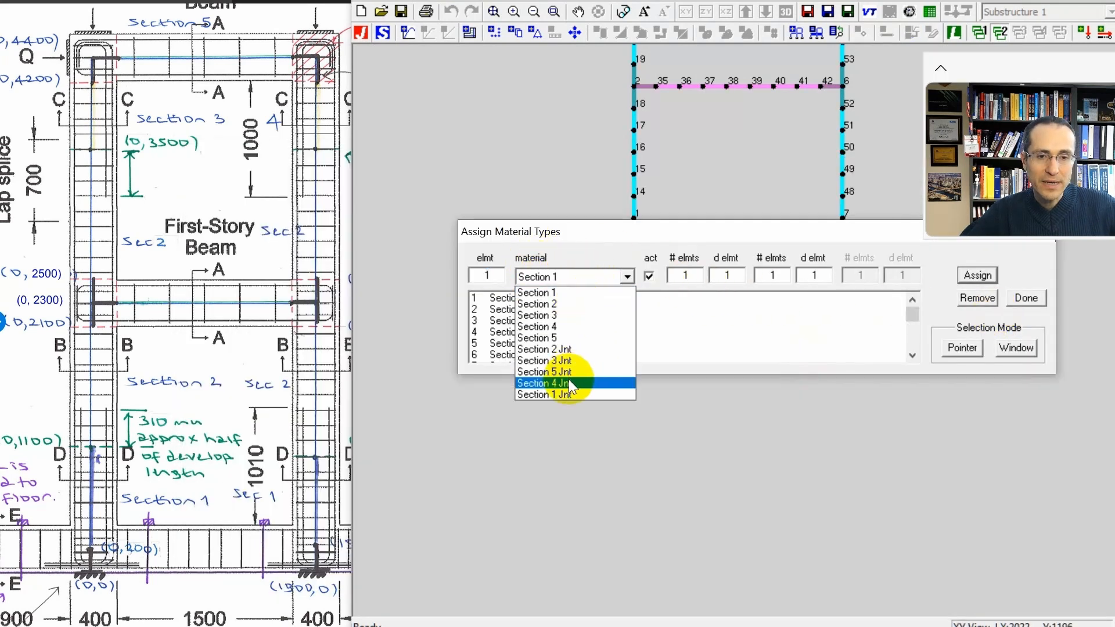
# - Assign Section 1 Jnt to the base elements of both columns and confirm
pyautogui.click(544, 394)
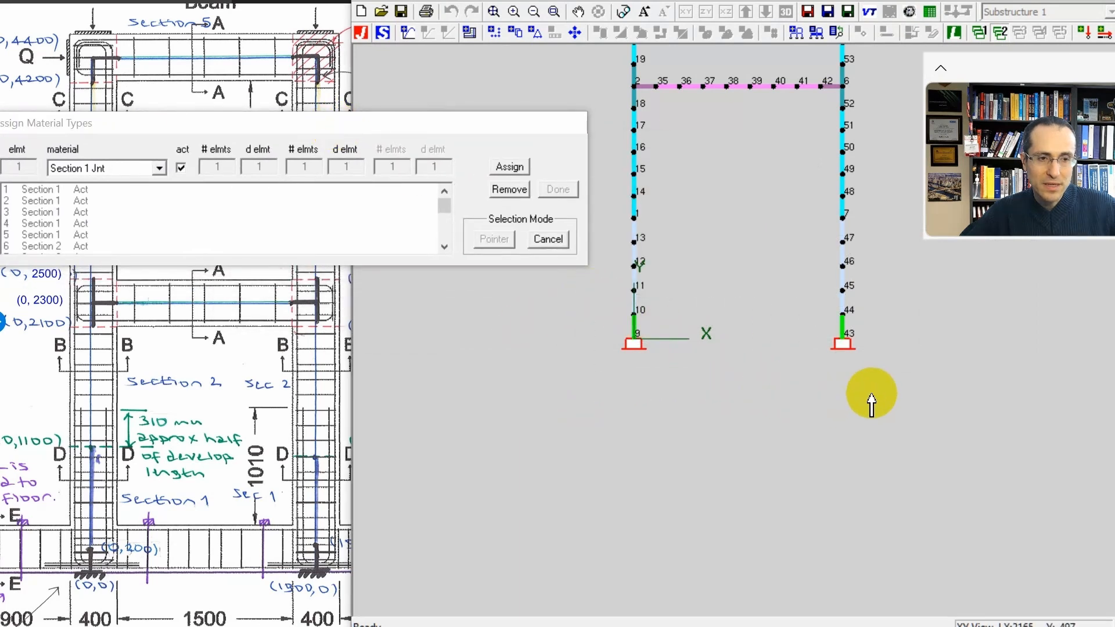
pyautogui.click(509, 167)
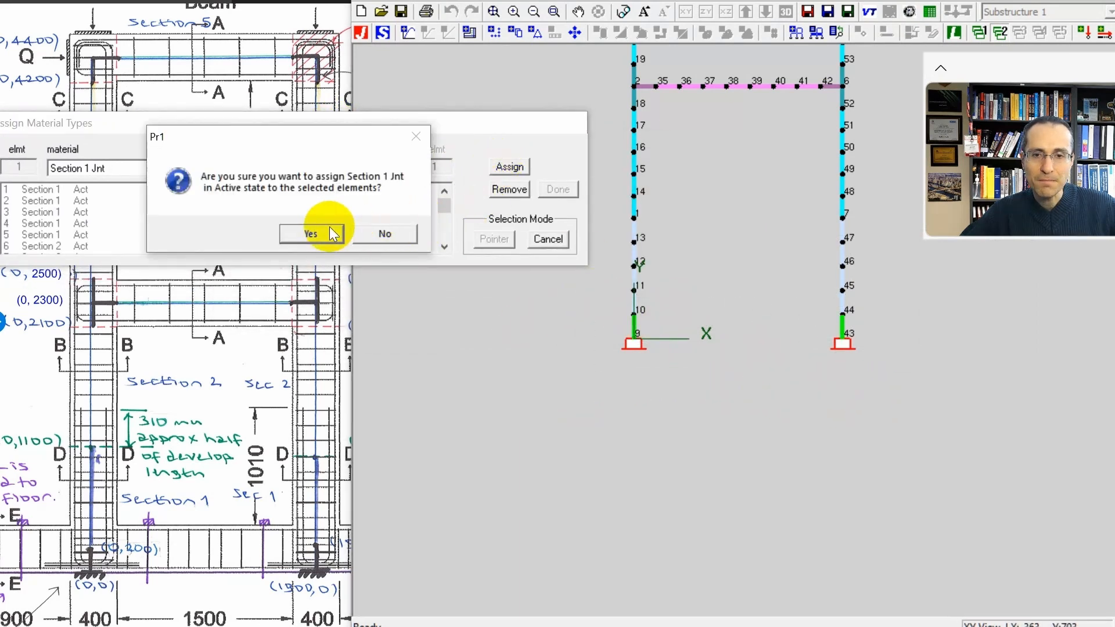
pyautogui.click(309, 234)
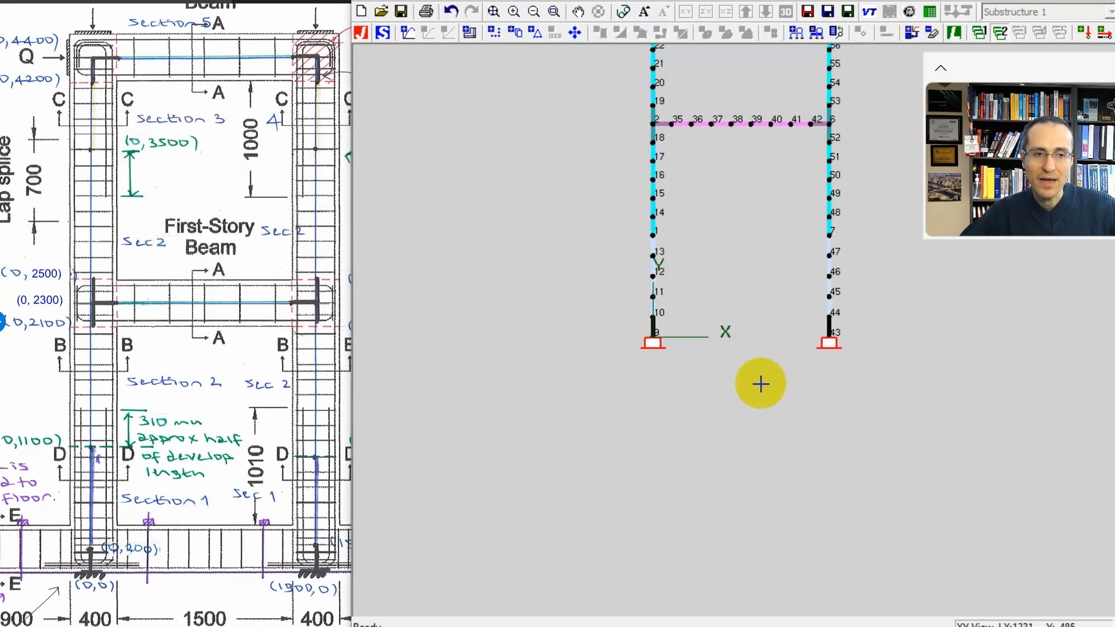
pyautogui.click(808, 11)
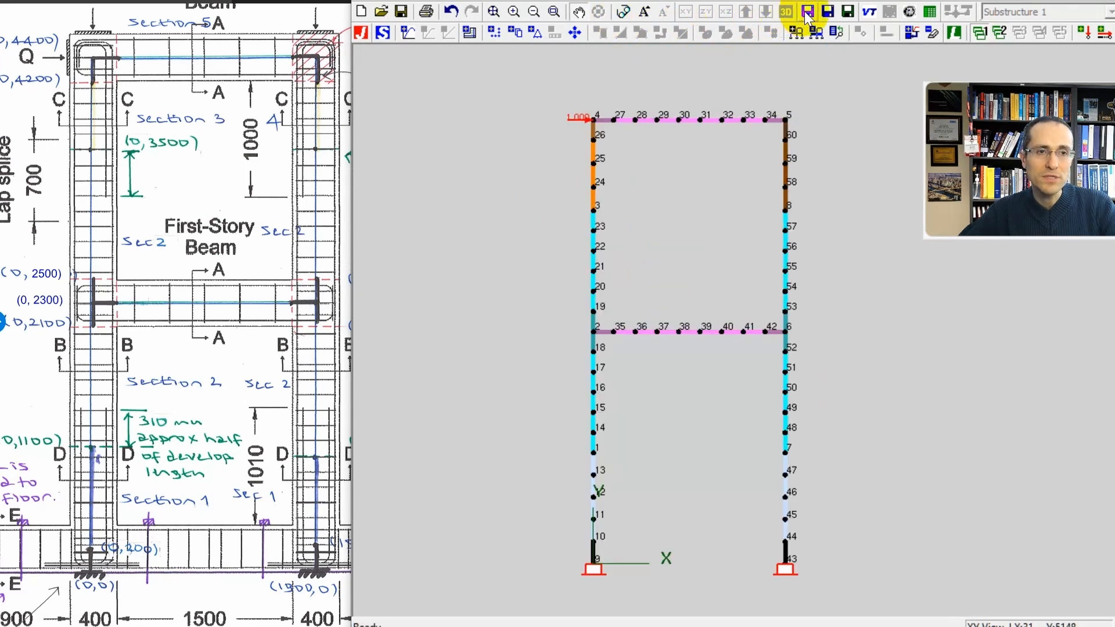
pyautogui.click(806, 12)
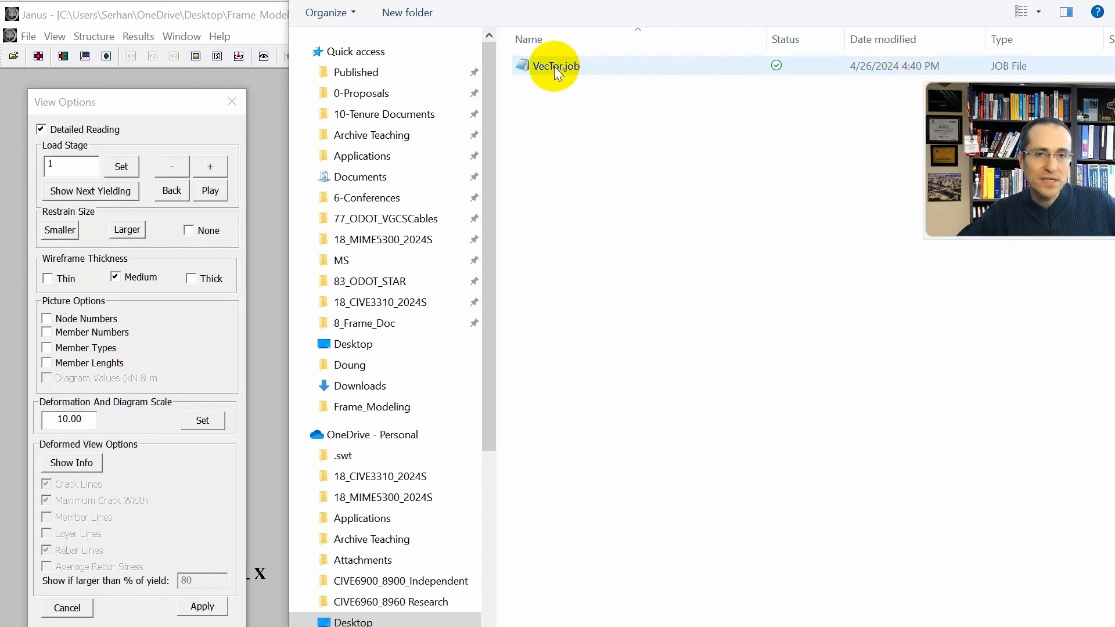
# - Load VecTor.job and toggle member type and member length labels on the frame
pyautogui.doubleClick(555, 65)
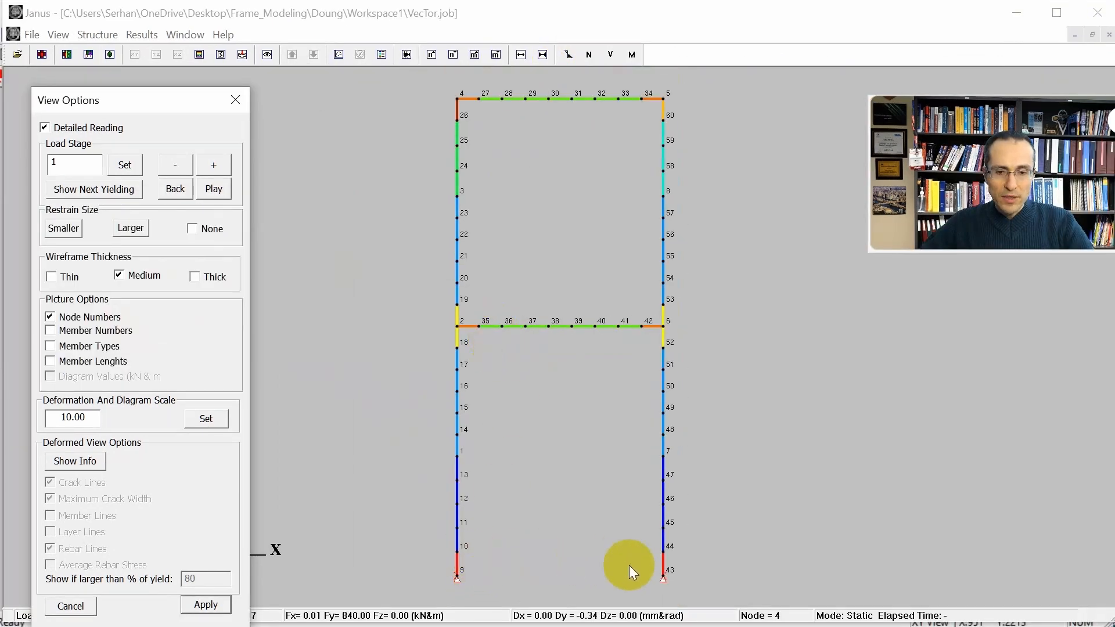
pyautogui.click(52, 346)
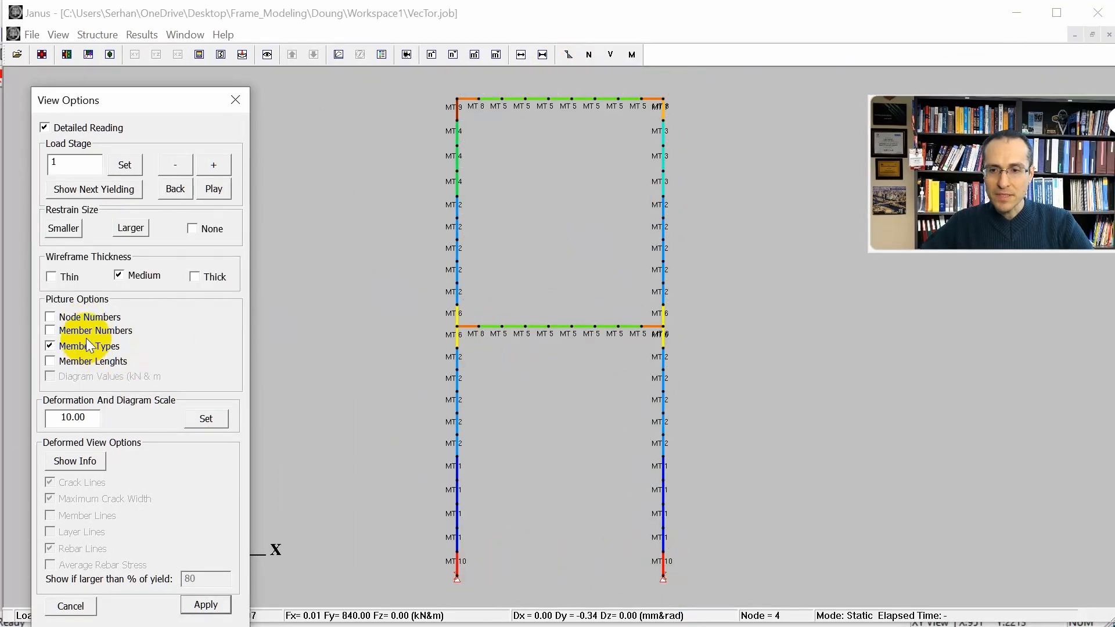
pyautogui.click(50, 360)
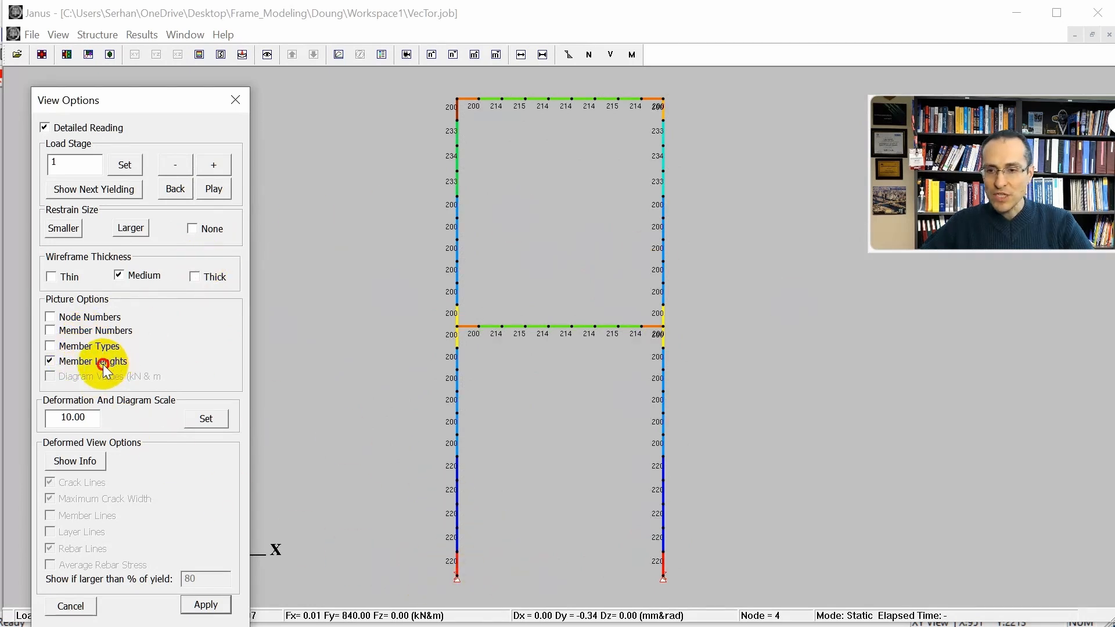
pyautogui.click(50, 360)
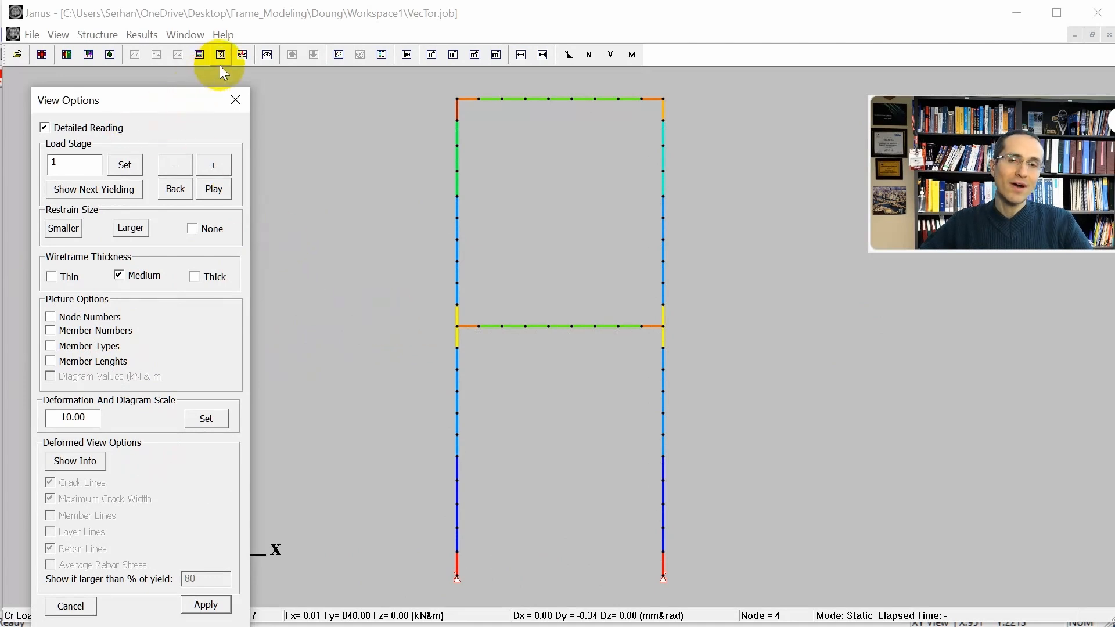
pyautogui.moveTo(246, 68)
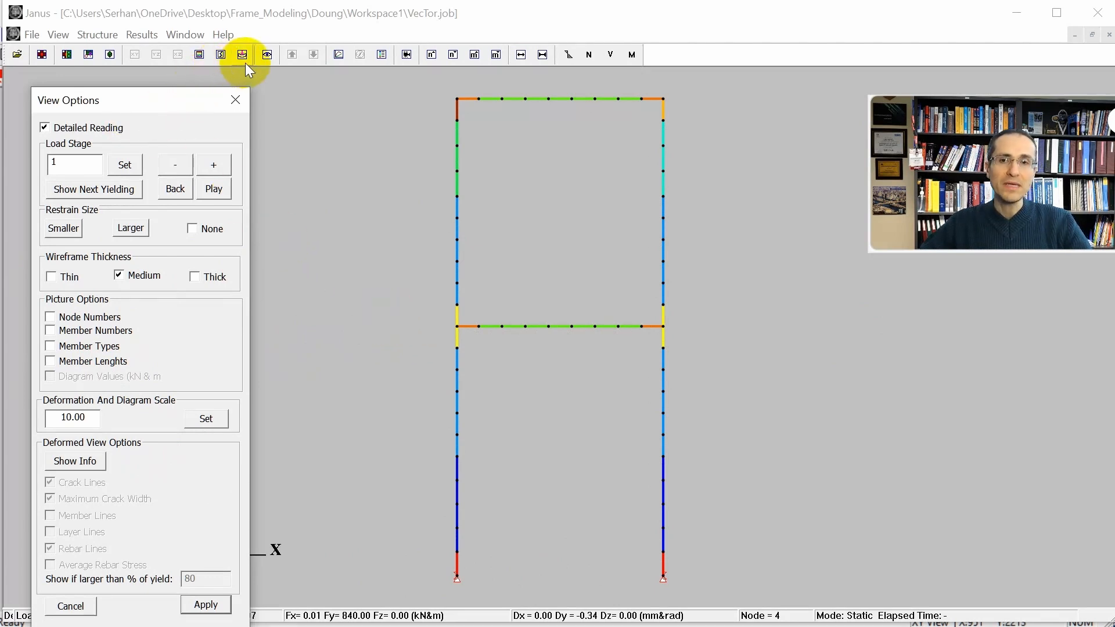
pyautogui.moveTo(243, 55)
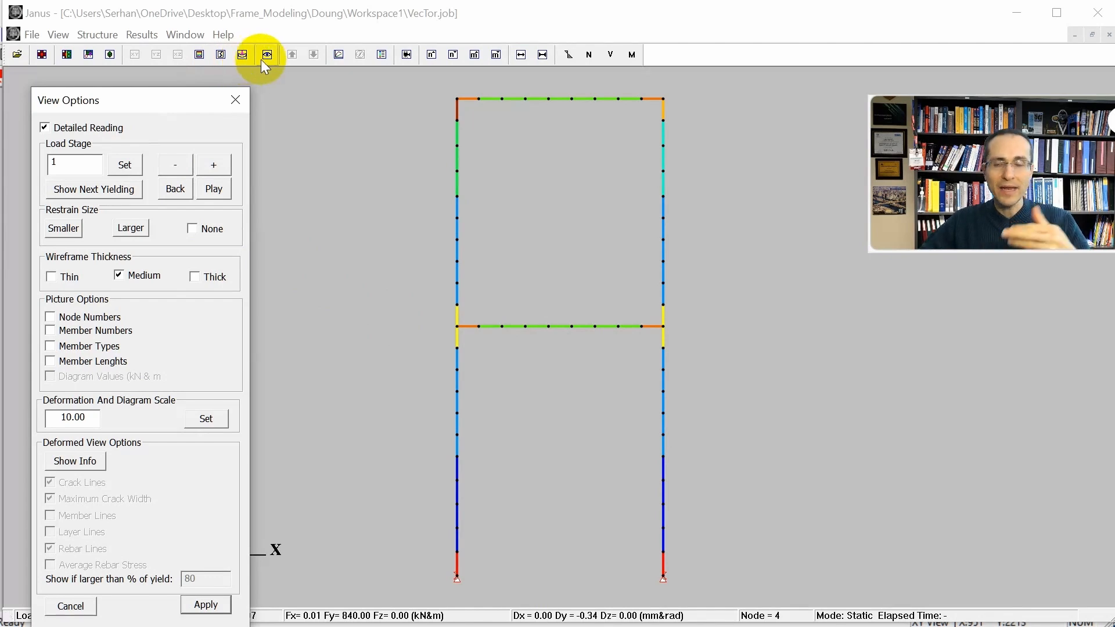
# - Switch to the crack pattern and rebar view with crack width legend
pyautogui.click(267, 54)
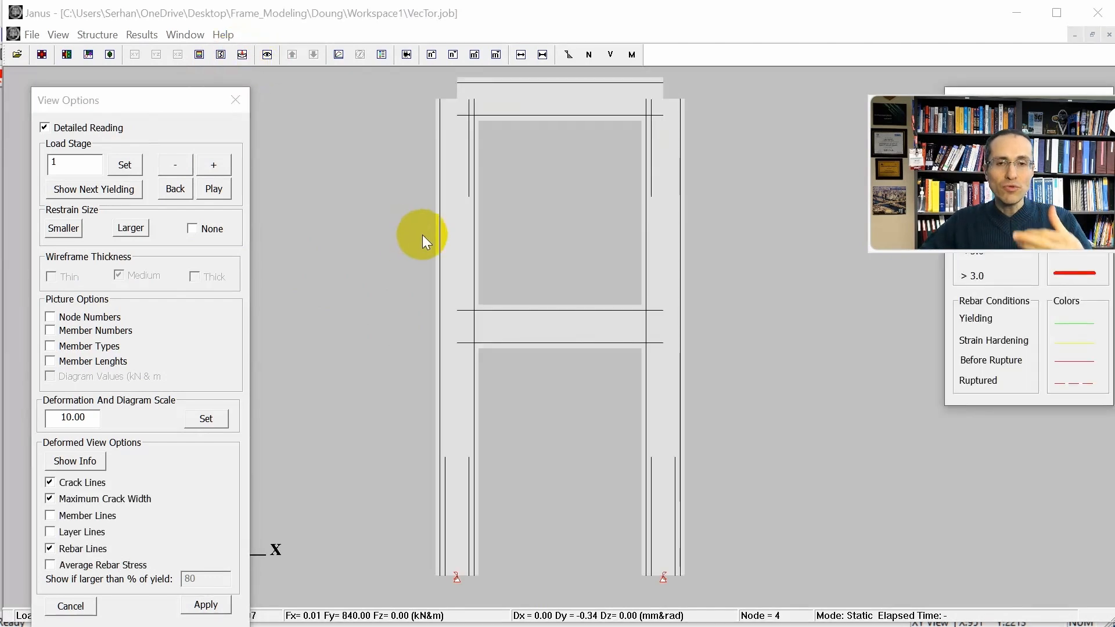
# - Show load stage 11 with crack patterns and widths, reaching the crack colour swatch
pyautogui.click(124, 164)
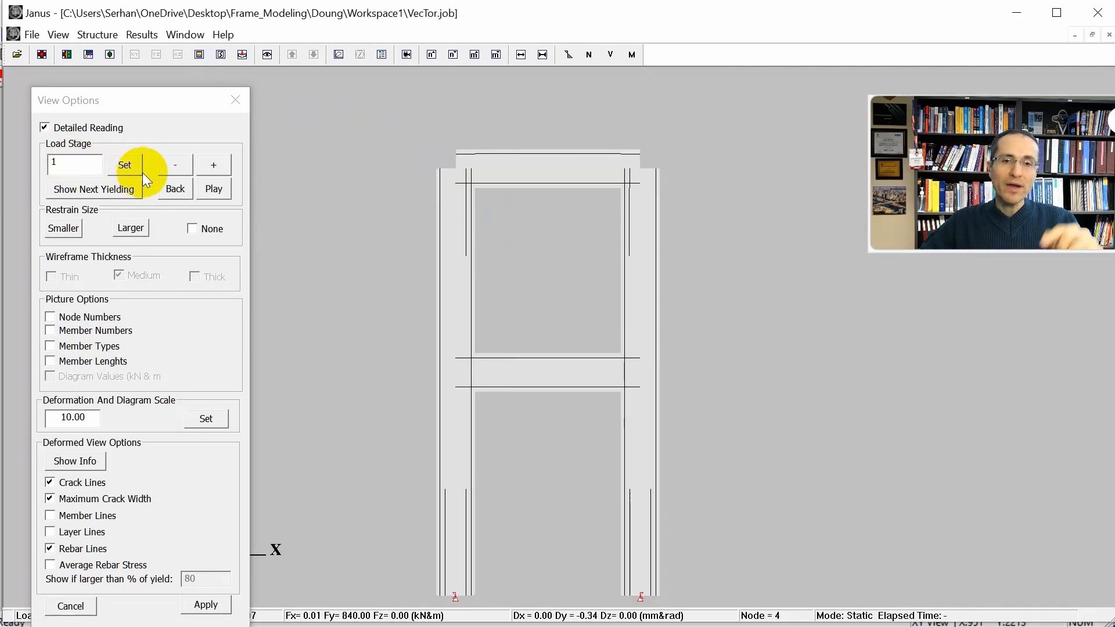
pyautogui.click(212, 163)
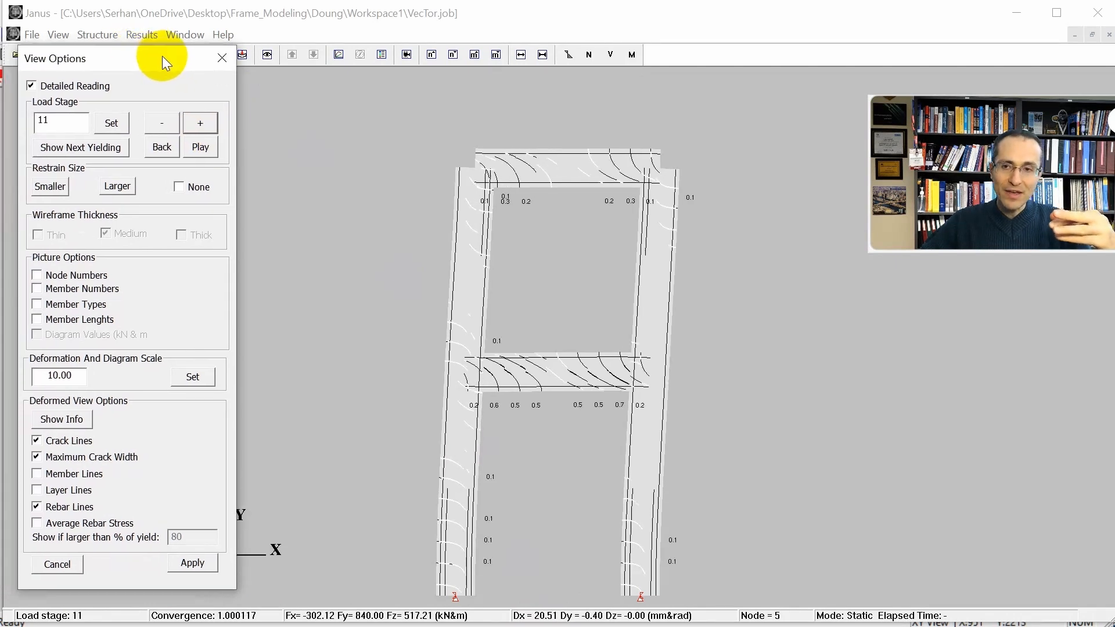
pyautogui.moveTo(439, 277)
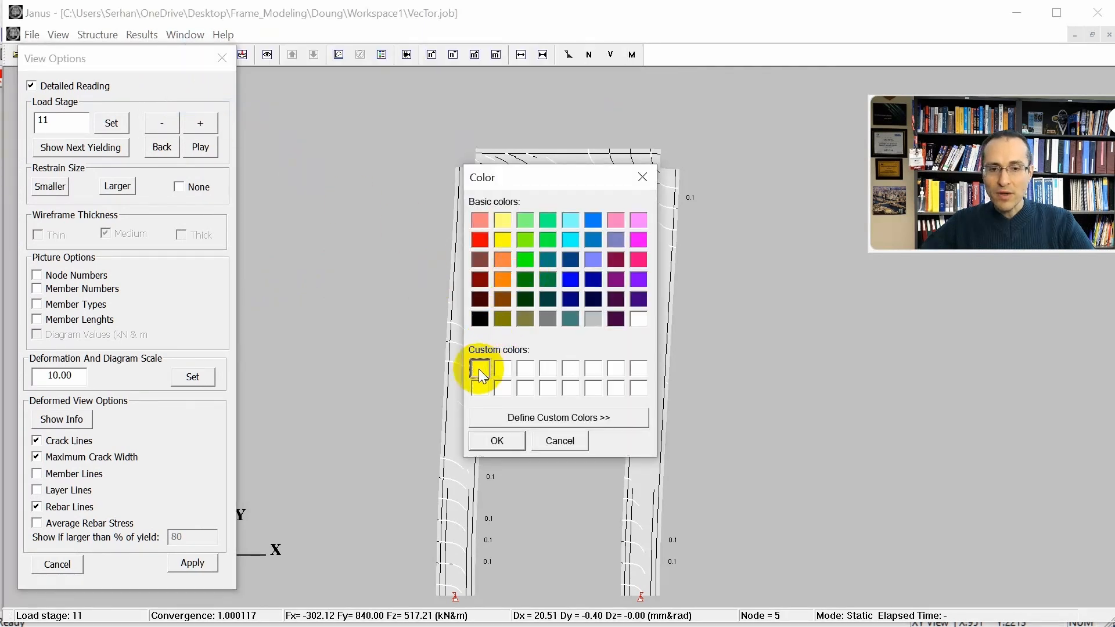
# - Pick a crack colour, jump to the next yielding stage, then advance to load stage 24
pyautogui.click(496, 441)
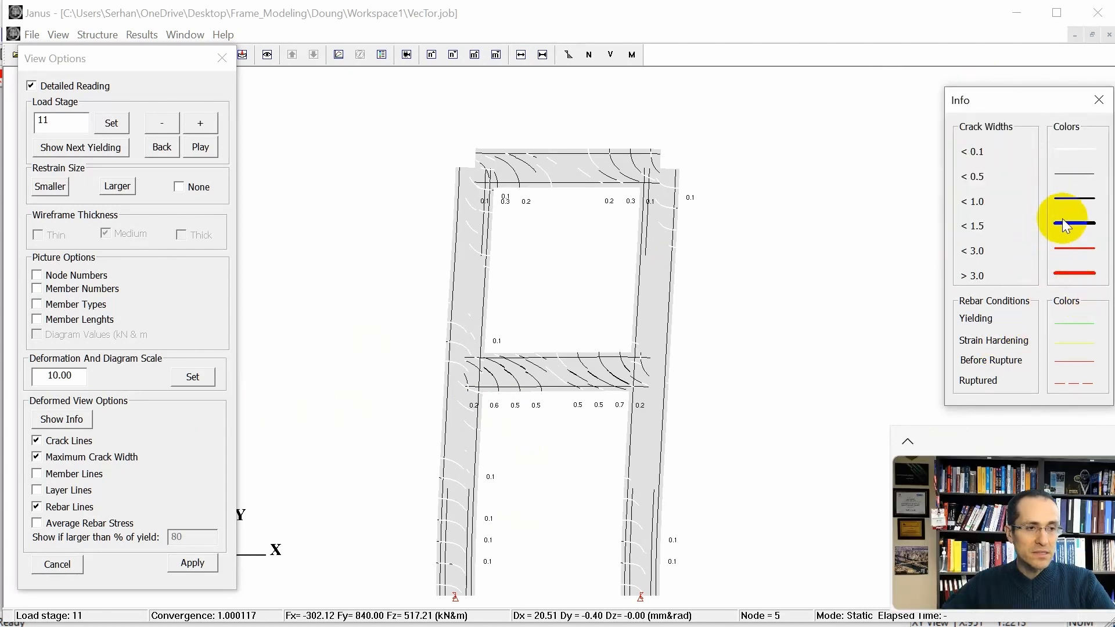
pyautogui.moveTo(201, 226)
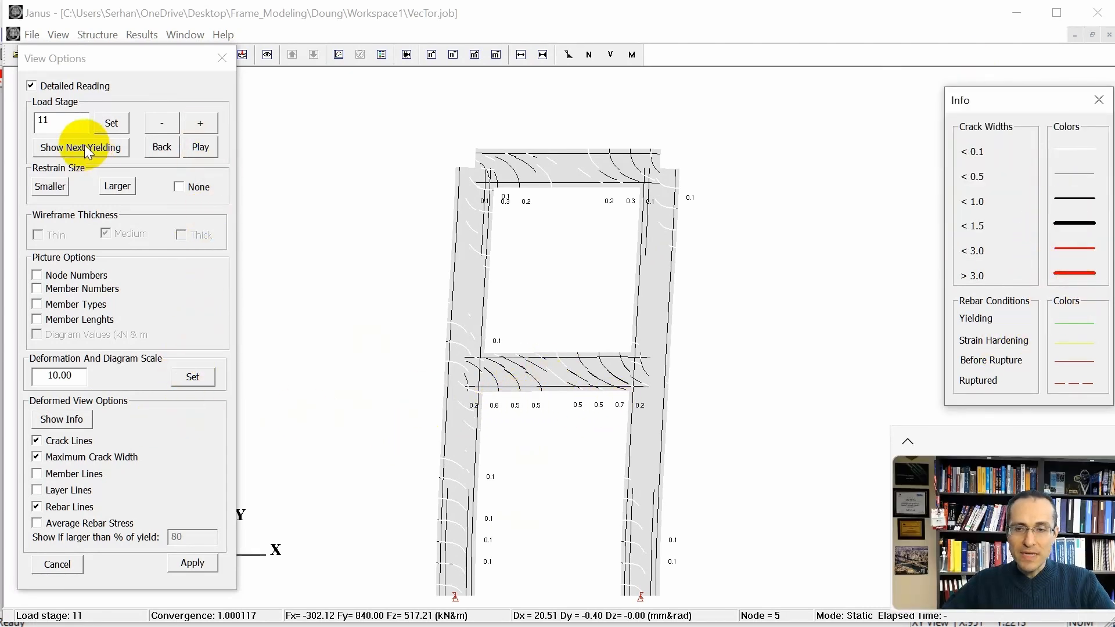
pyautogui.click(80, 148)
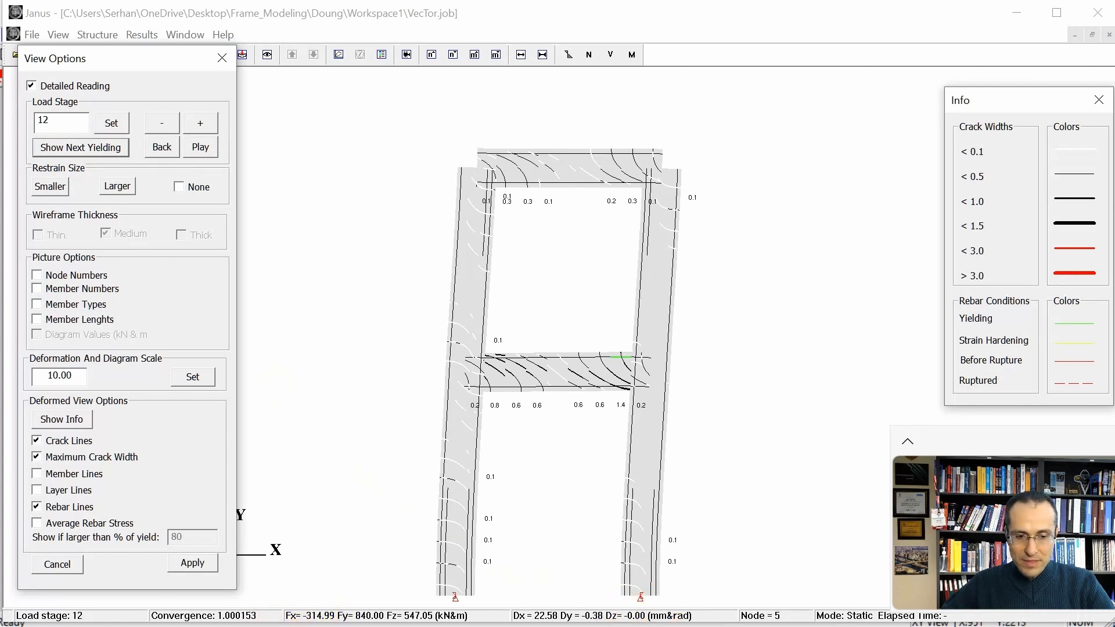
pyautogui.click(200, 122)
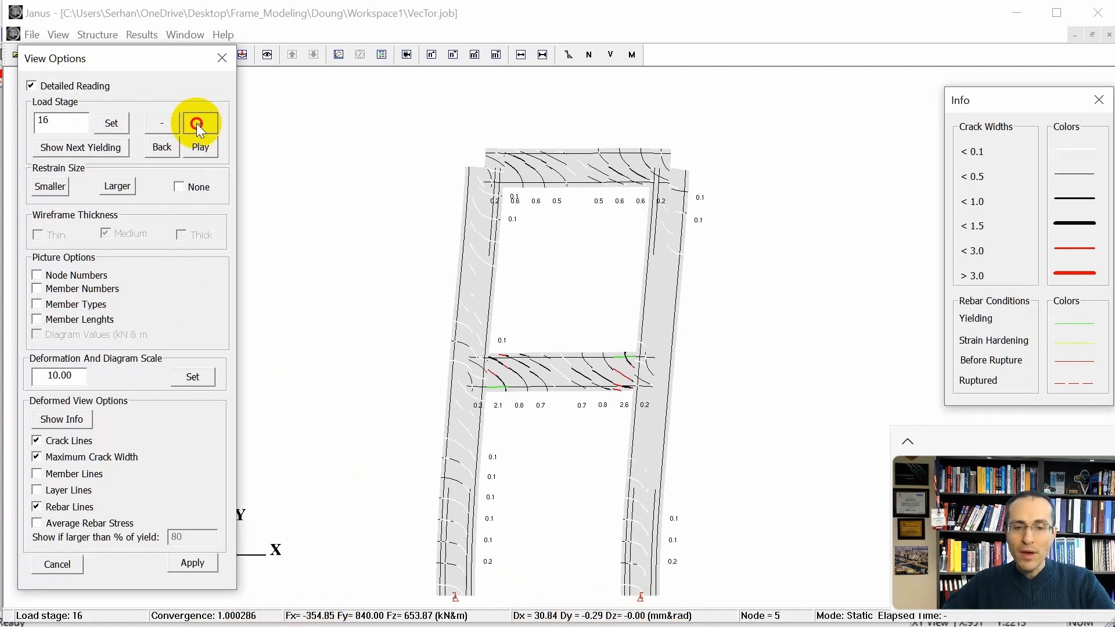
pyautogui.click(201, 123)
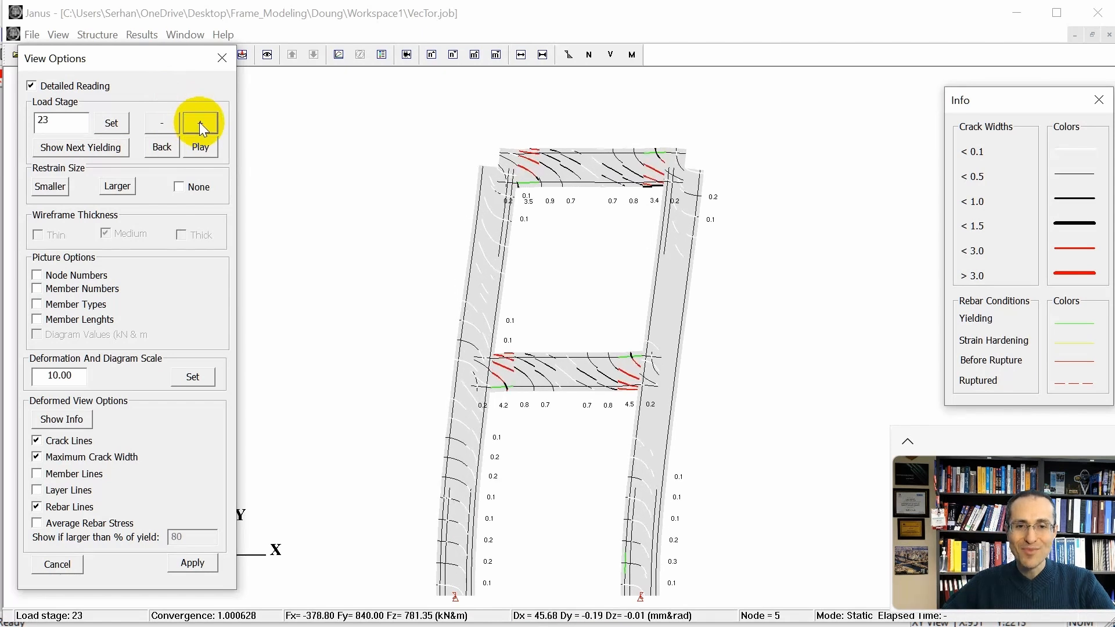
pyautogui.click(200, 123)
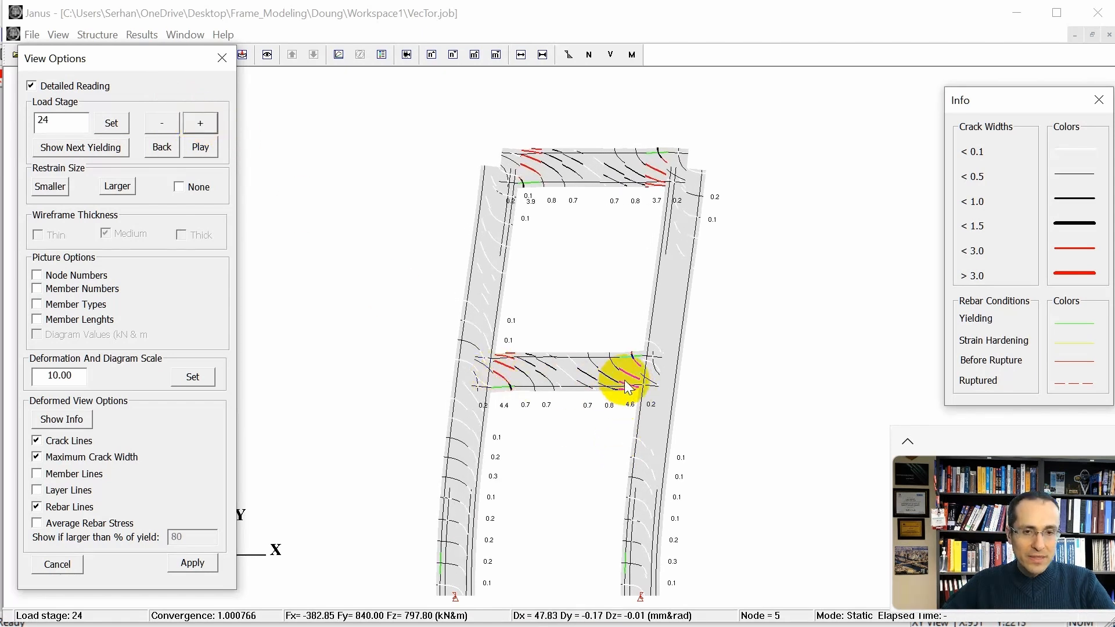
pyautogui.moveTo(335, 295)
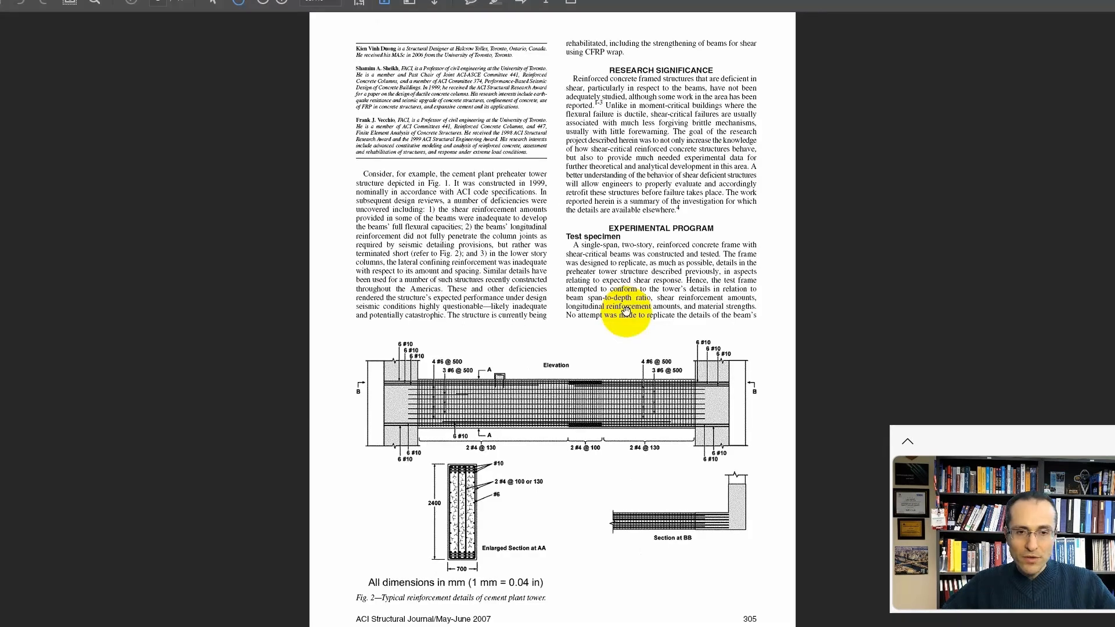
# - Scroll the ACI paper down to Fig. 10, 11 and 14 test results
pyautogui.scroll(-3)
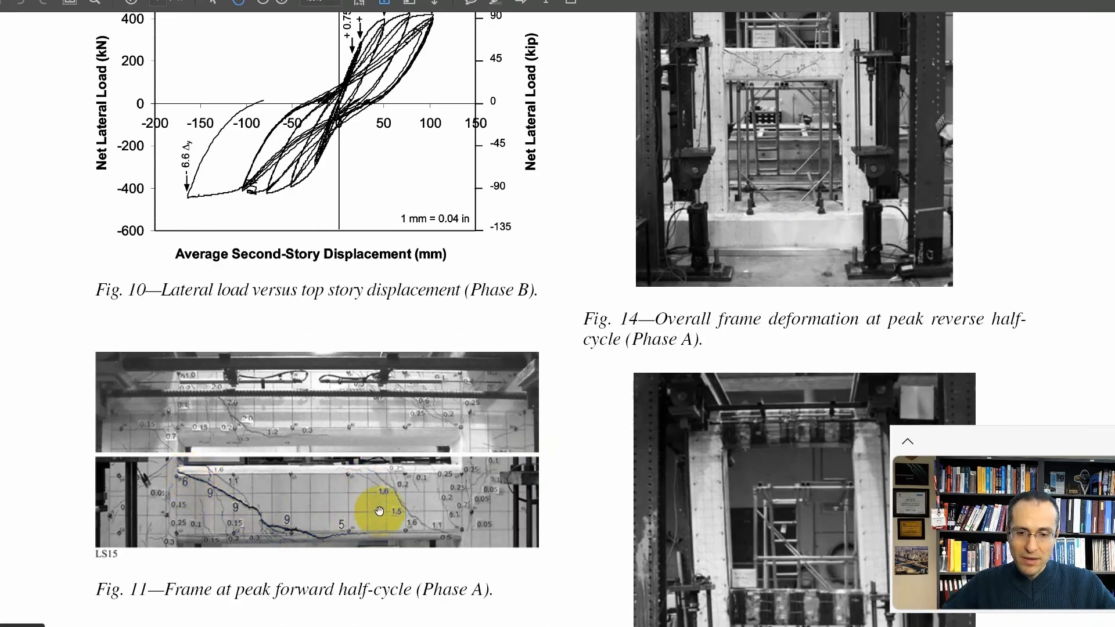
pyautogui.moveTo(469, 506)
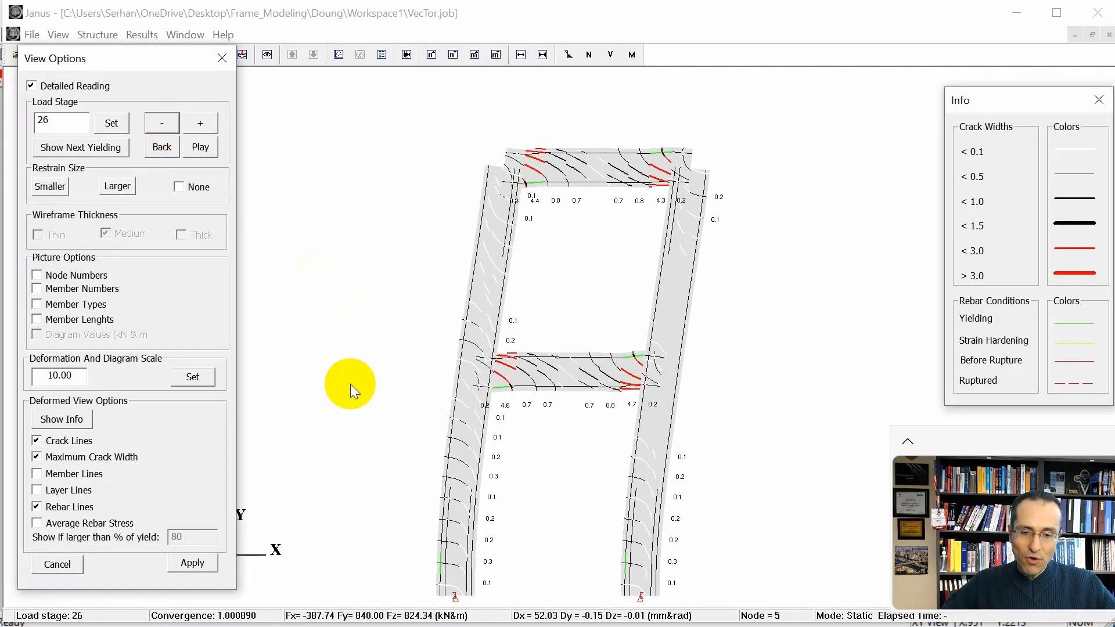
pyautogui.moveTo(328, 619)
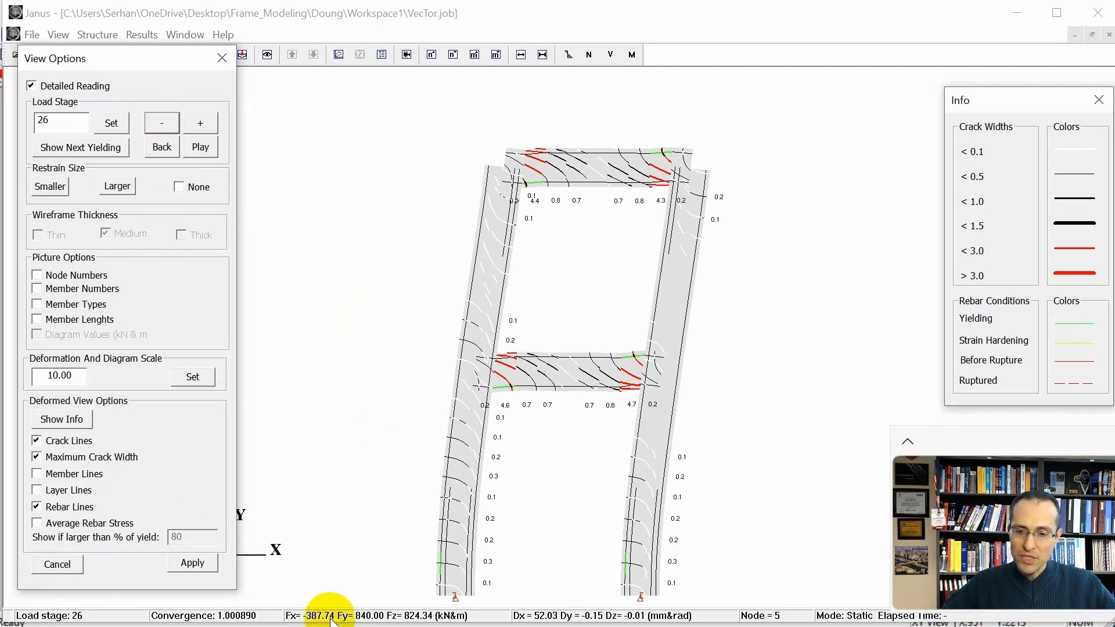
# - Advance the cracked frame to load stage 28
pyautogui.click(201, 122)
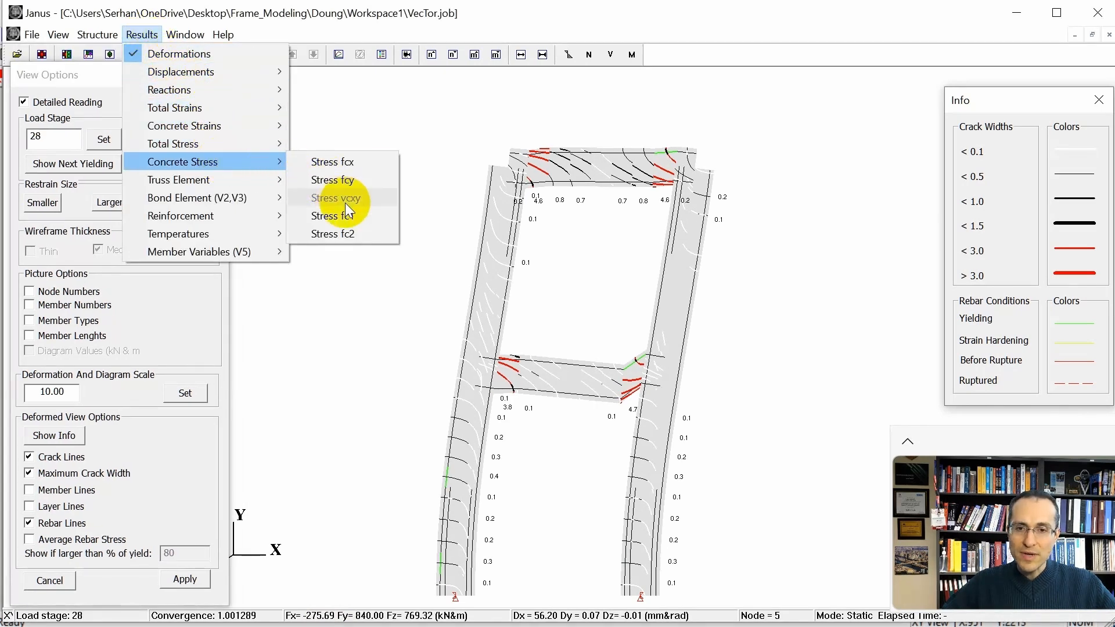
# - Display fc2 concrete stress contours, reposition the legend, and step back to load stage 26
pyautogui.click(332, 233)
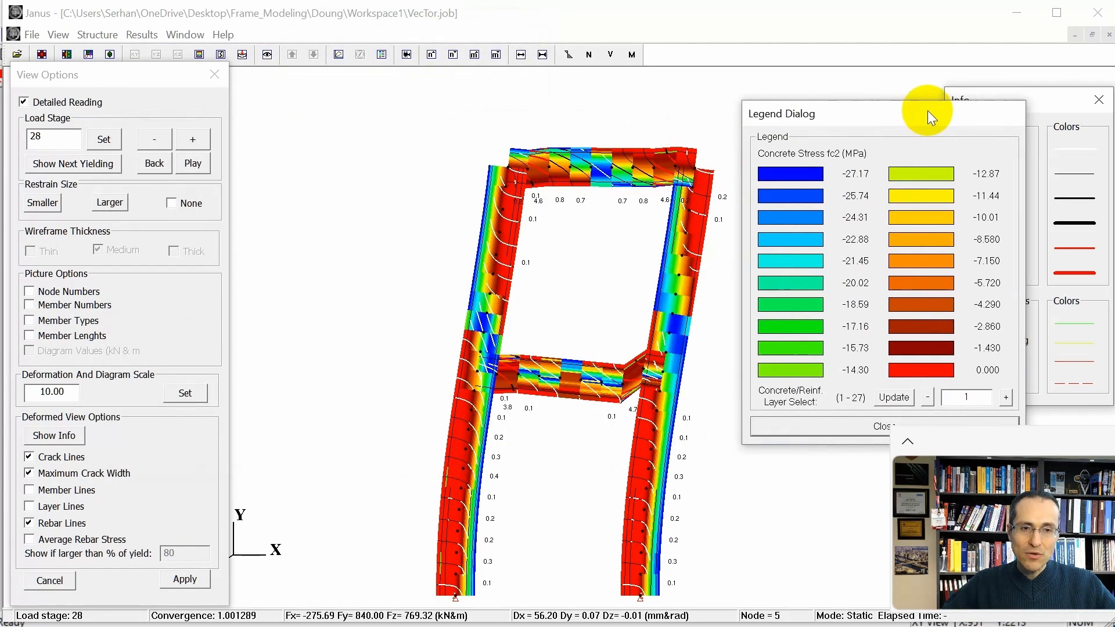
pyautogui.moveTo(925, 113); pyautogui.dragTo(895, 74)
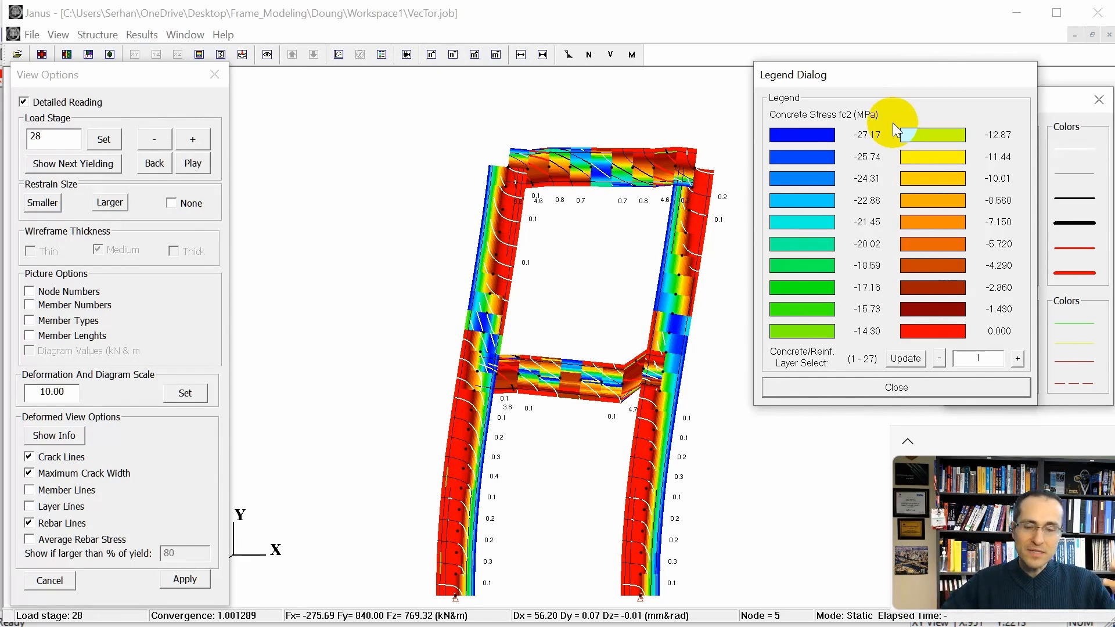
pyautogui.moveTo(630, 221)
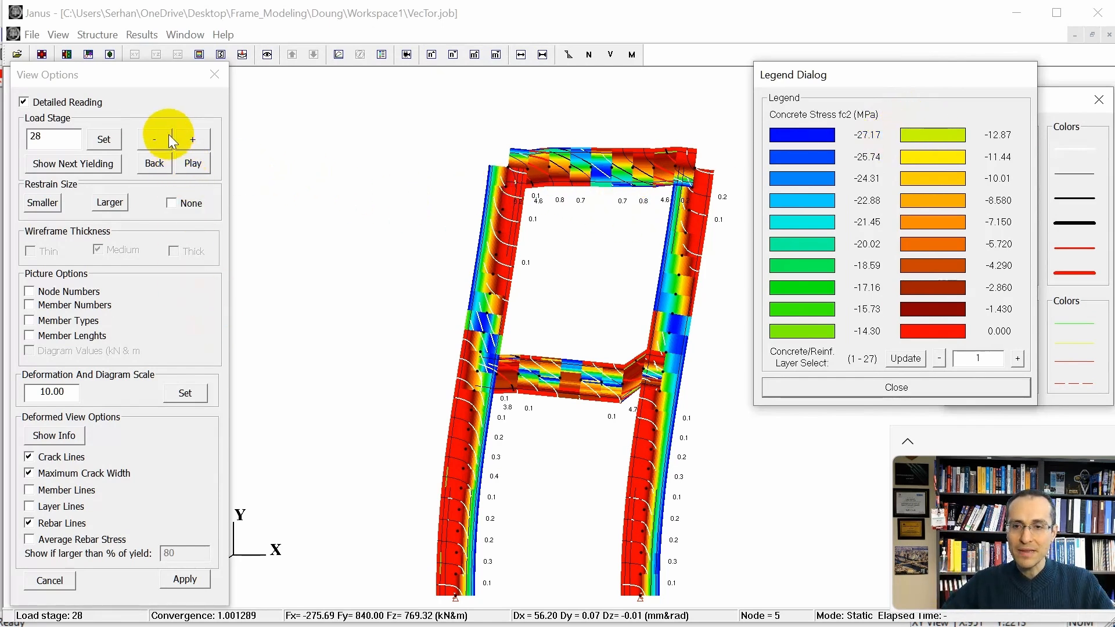
pyautogui.click(142, 34)
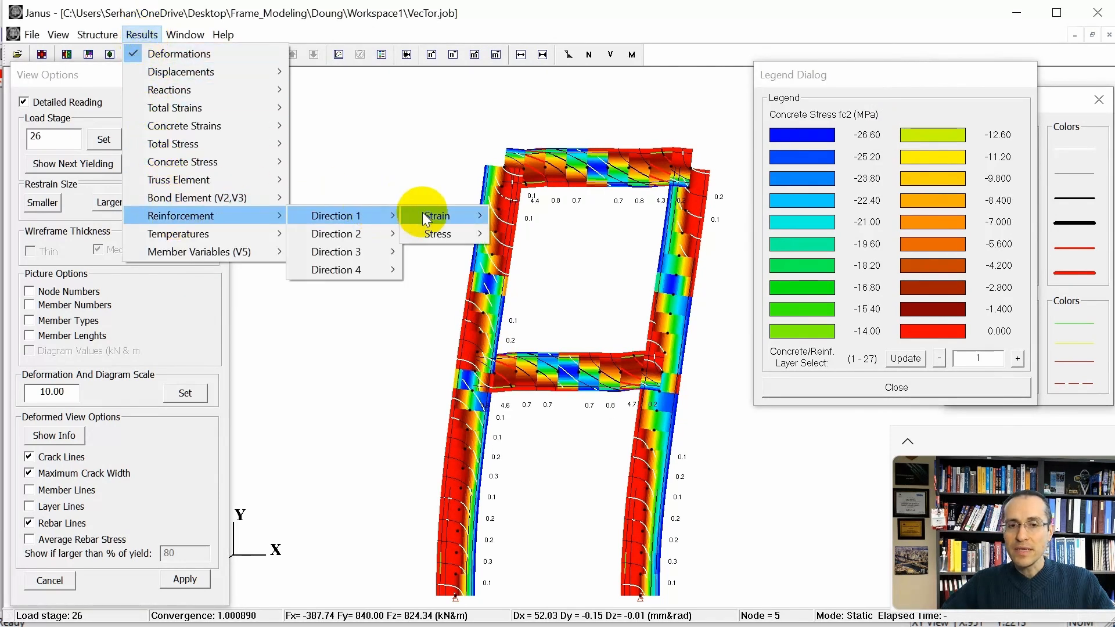
# - Show Direction 1 reinforcement stress on the members and step the load stage back
pyautogui.click(438, 234)
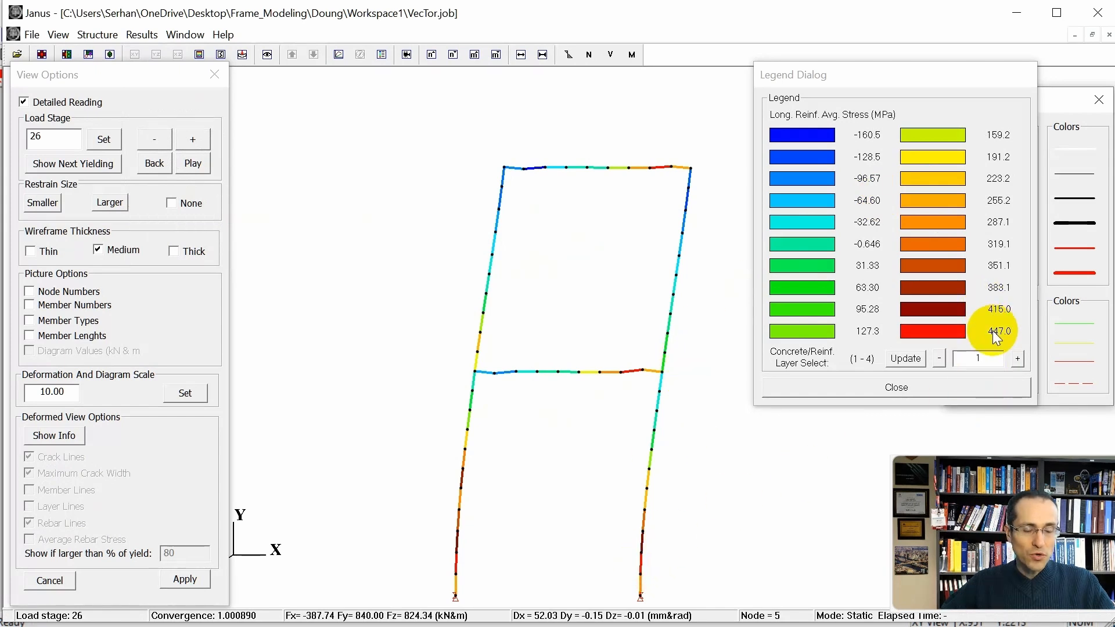
pyautogui.click(142, 33)
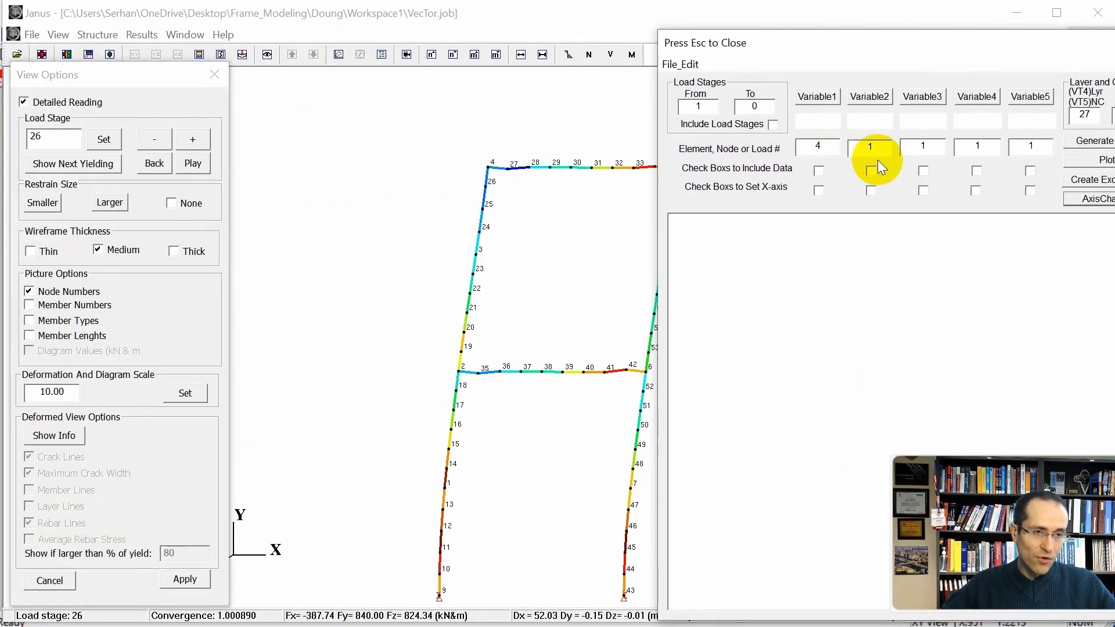
# - Set the second extraction variable to node 4 and choose dx as its quantity
pyautogui.click(869, 148)
pyautogui.write('4')
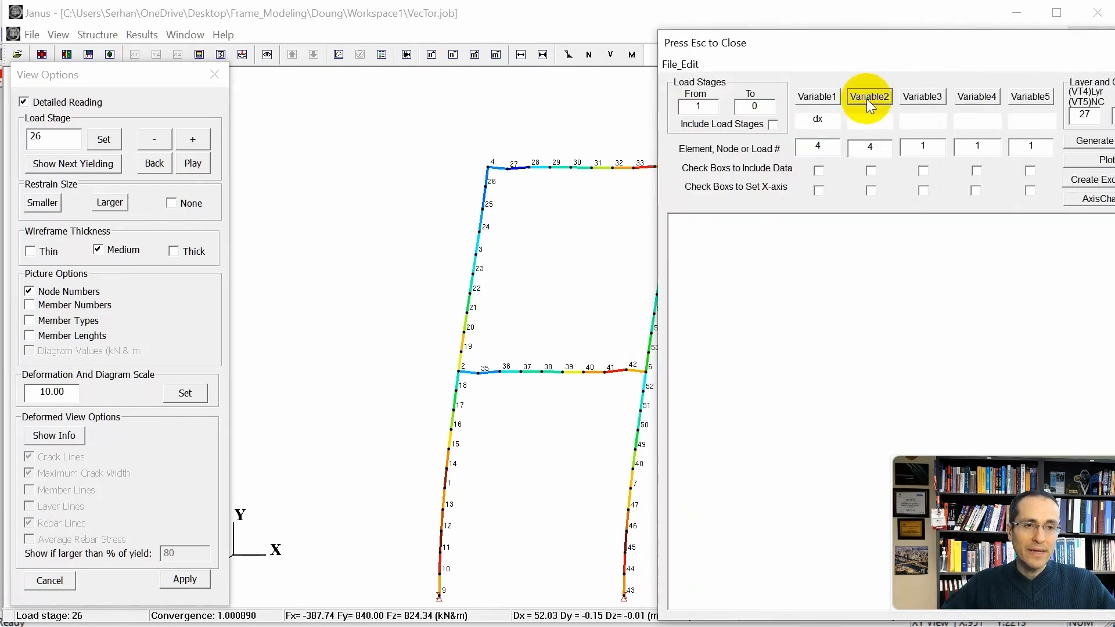
pyautogui.click(869, 96)
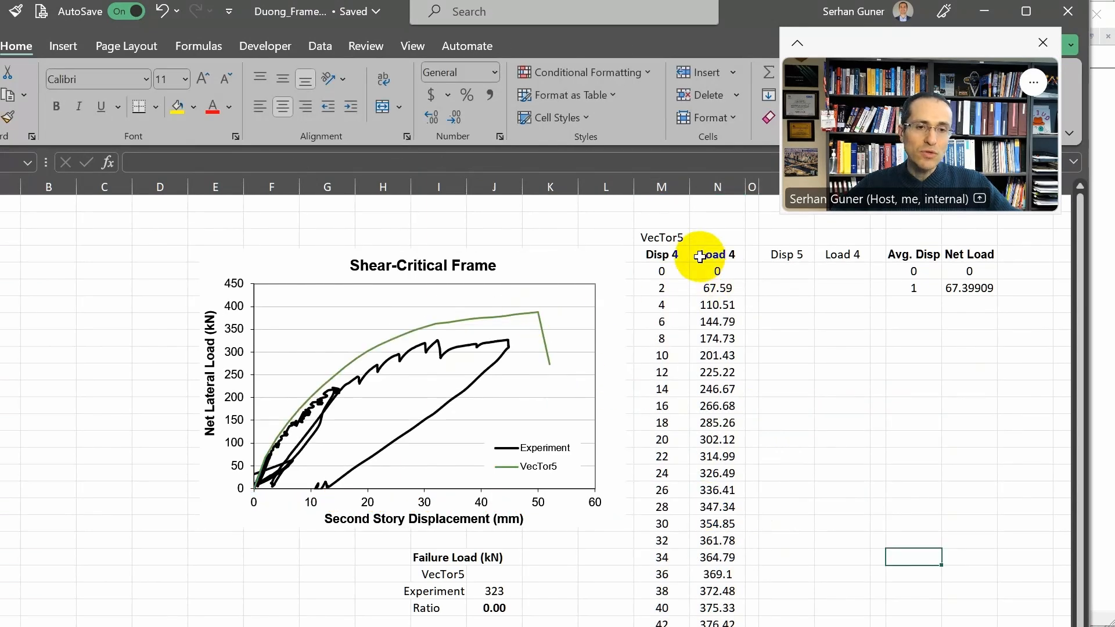
pyautogui.moveTo(771, 471)
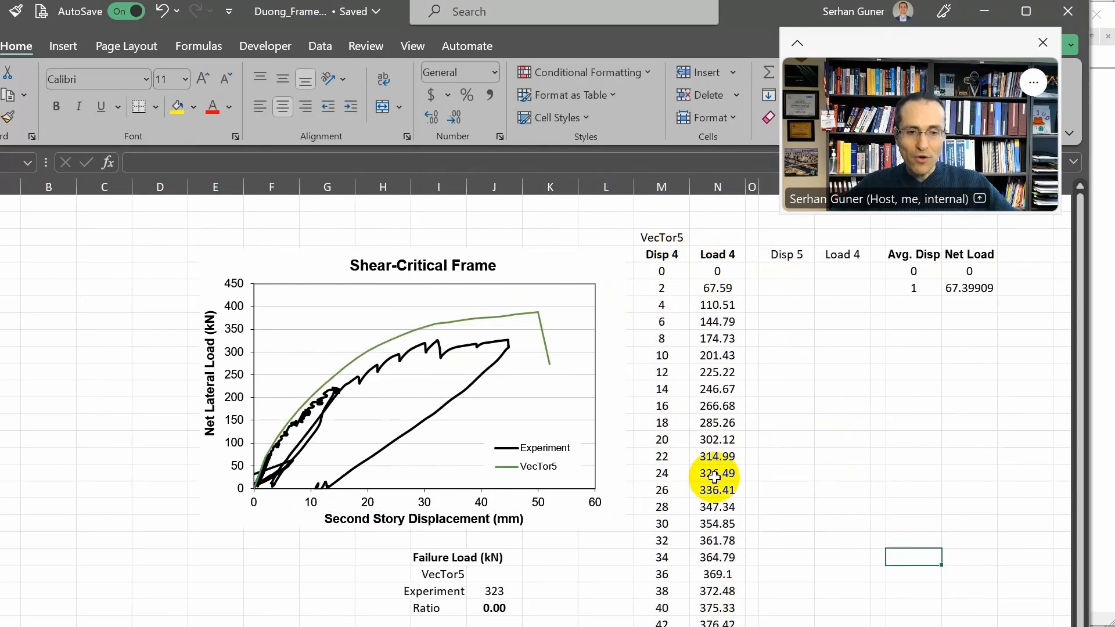
# - Scroll the Load 4 column to the peak and post-failure VecTor5 values
pyautogui.scroll(-3)
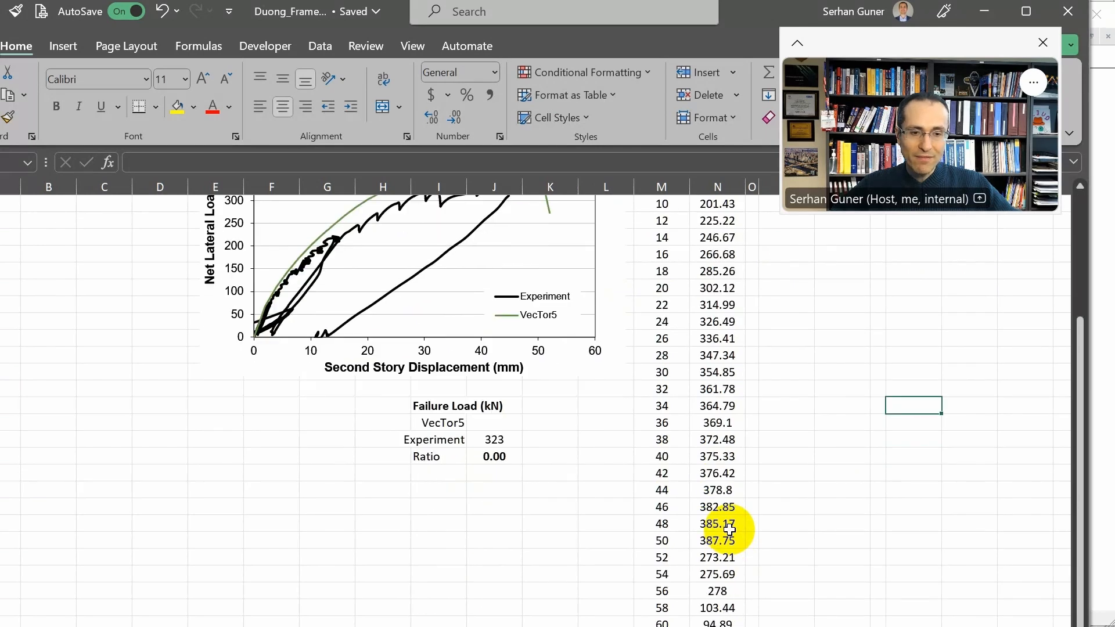
pyautogui.click(717, 540)
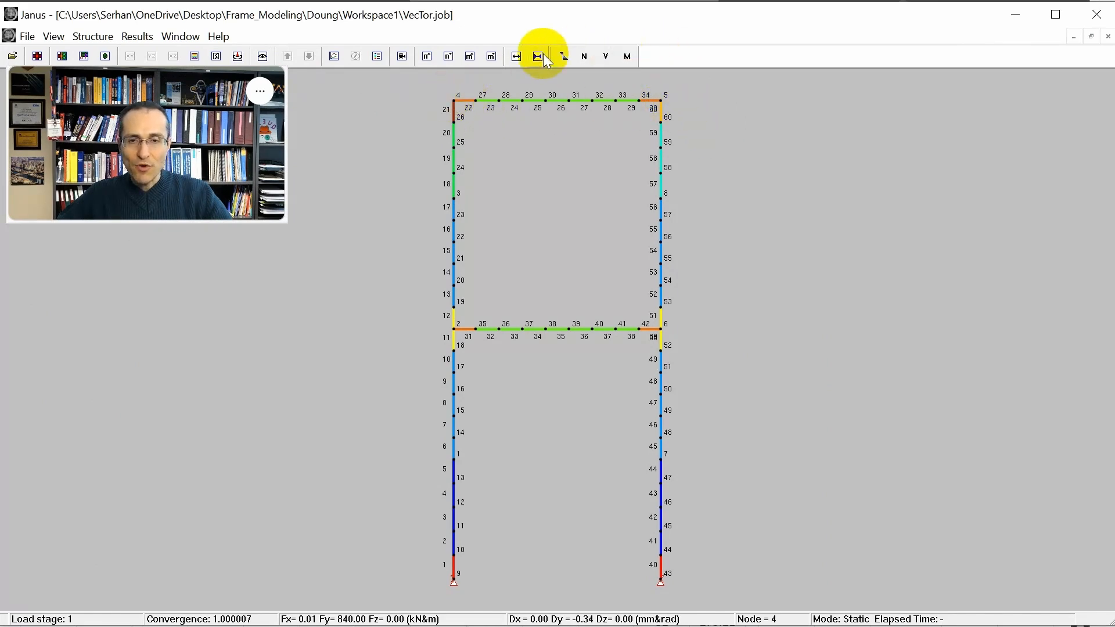
# - Reset the Janus view to load stage 1 with node numbers shown
pyautogui.click(537, 56)
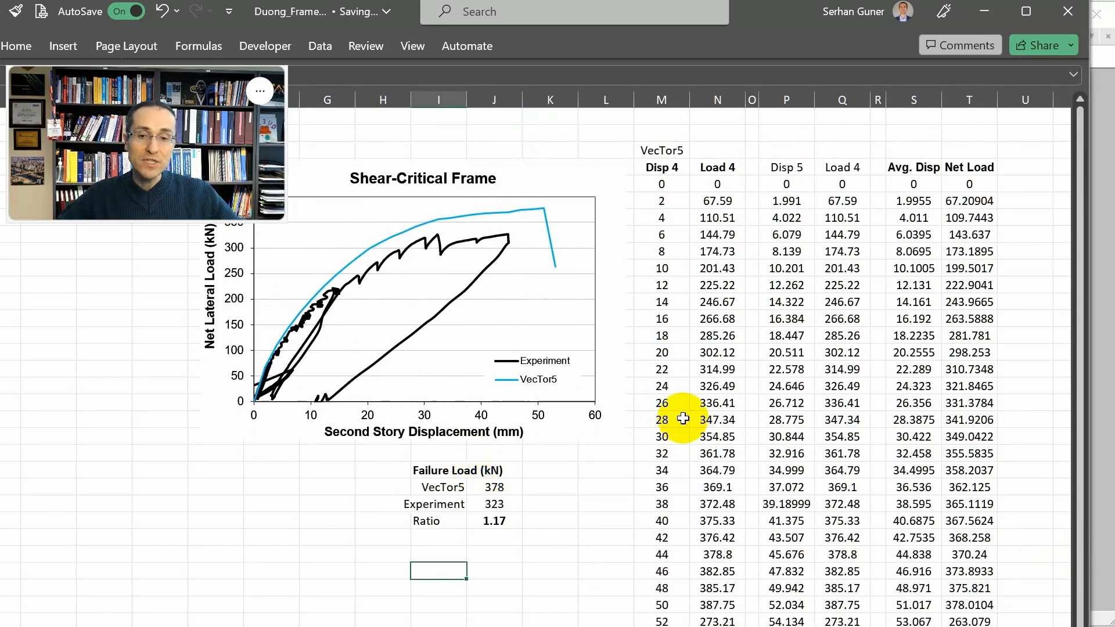
pyautogui.moveTo(695, 428)
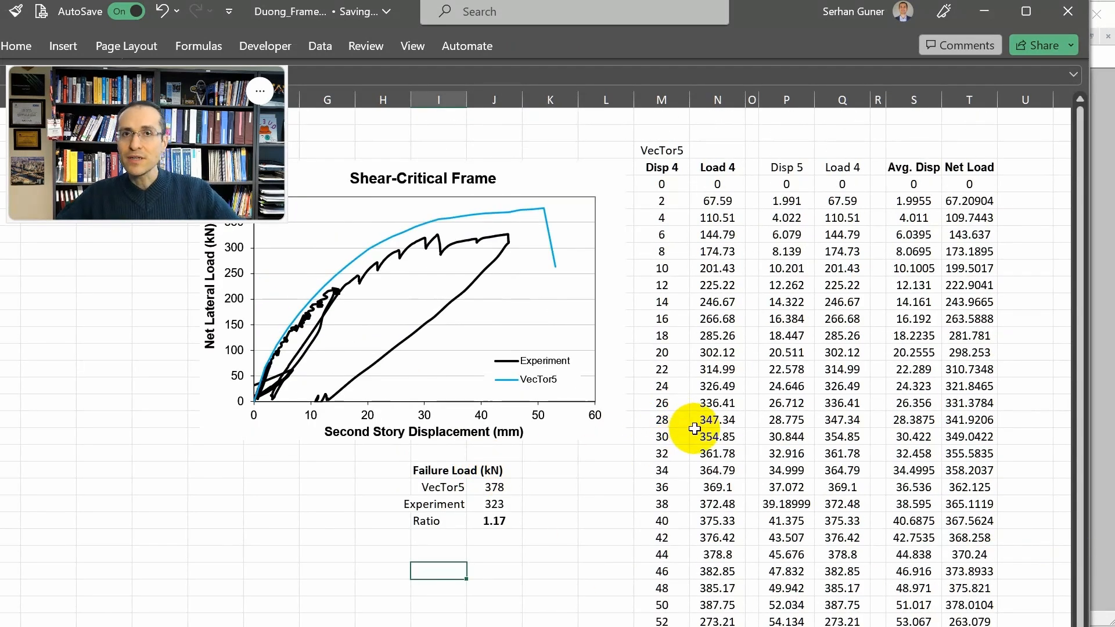